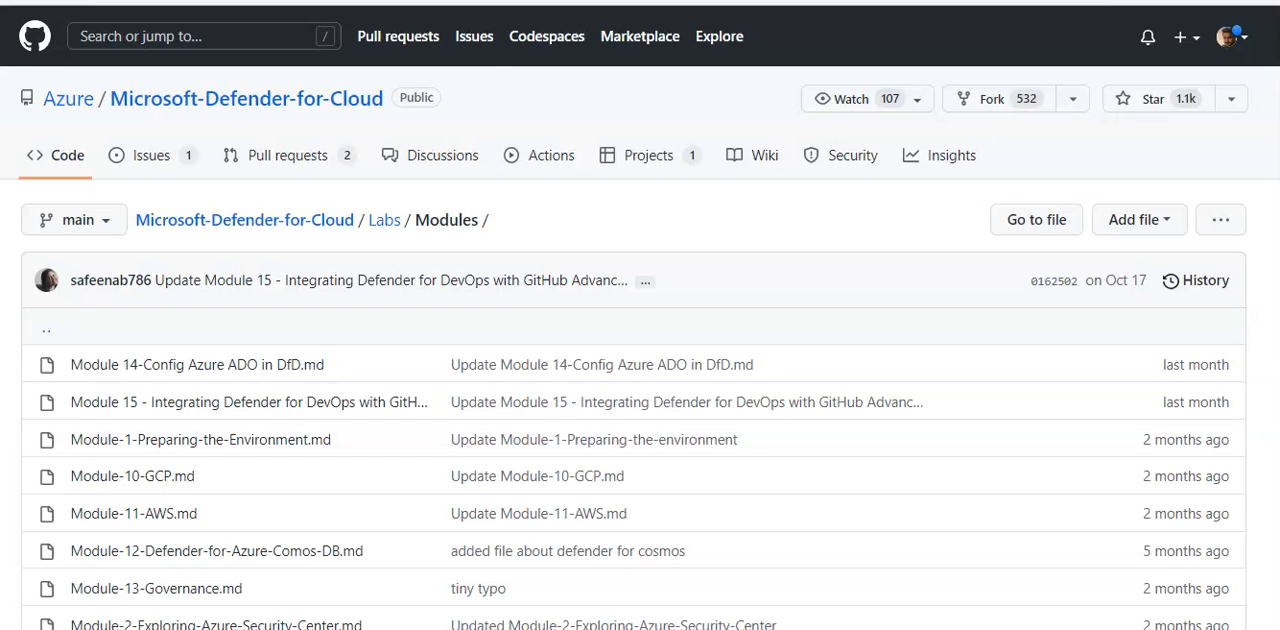
pyautogui.moveTo(32, 40)
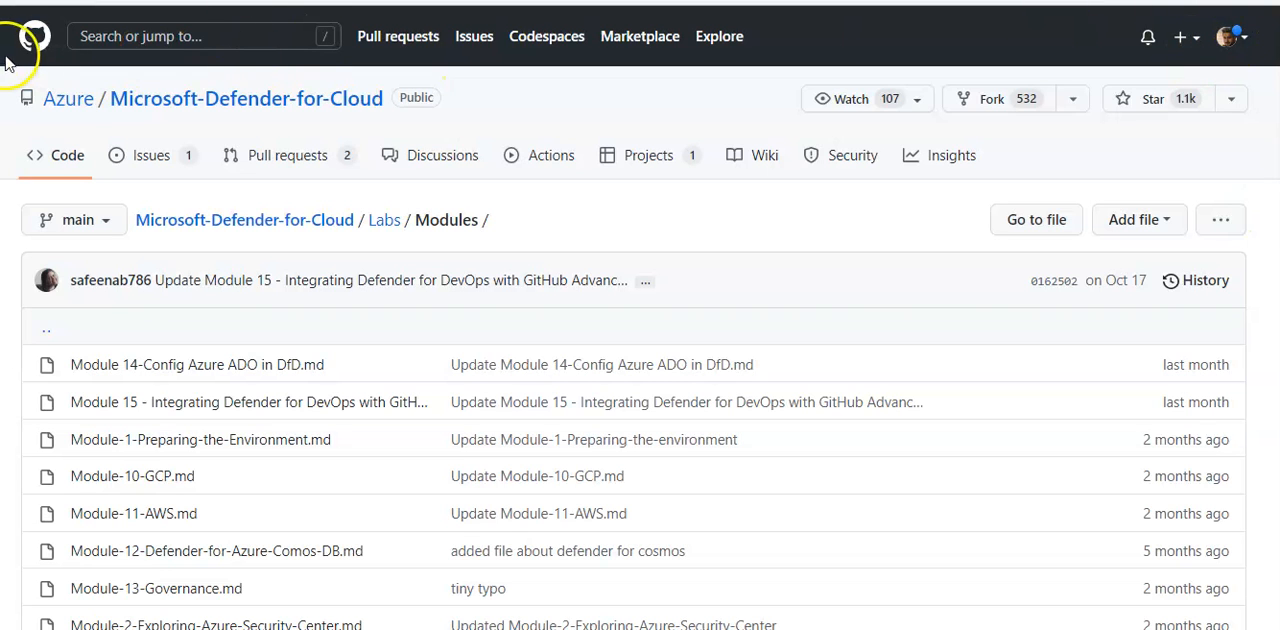
# Switch from the GitHub lab Modules folder to the Azure portal home page
pyautogui.click(34, 36)
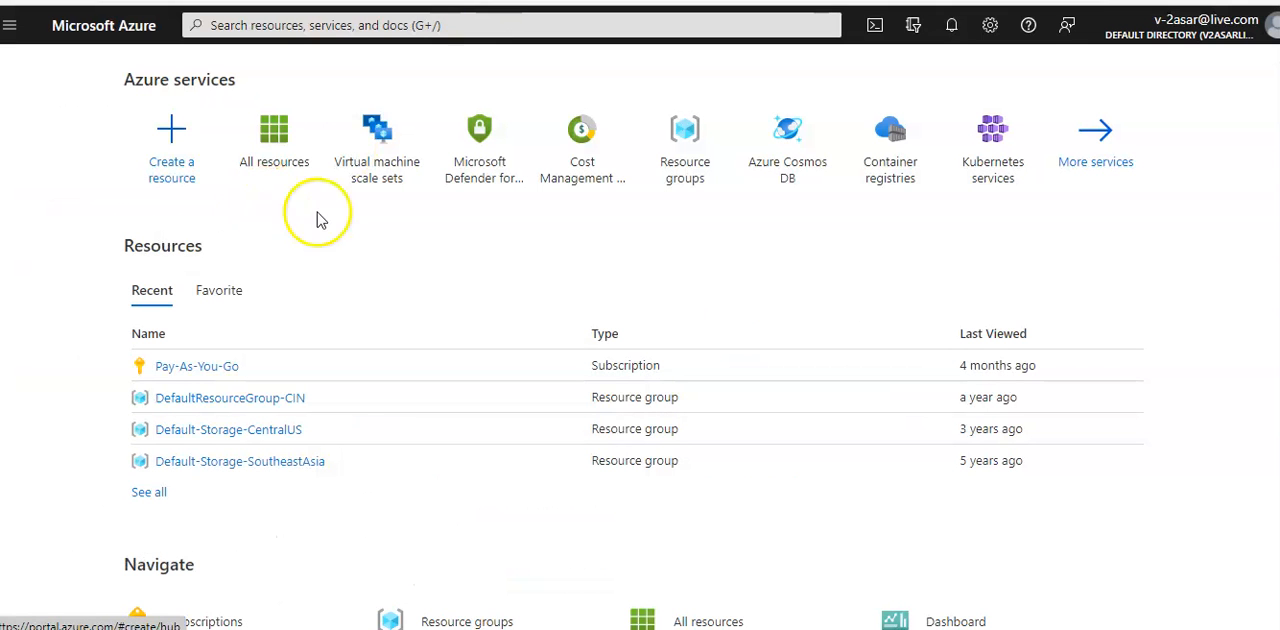
# Reach the Create GitHub connection form via Defender for Cloud Environment settings > Add environment > GitHub
pyautogui.click(480, 144)
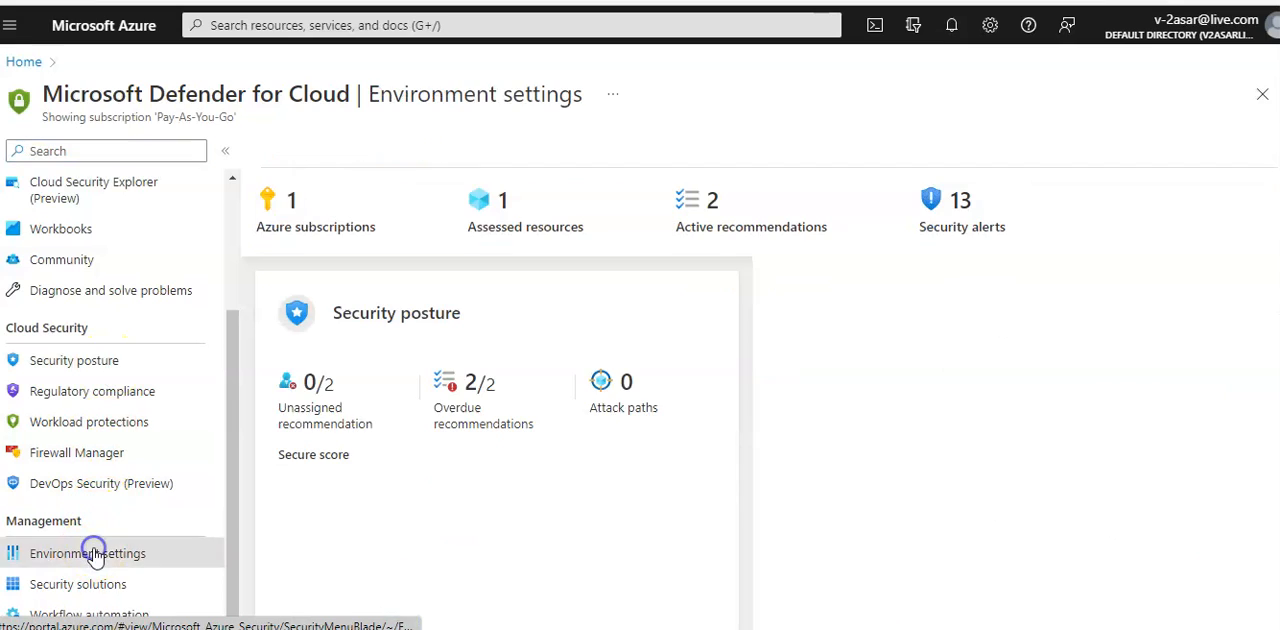
pyautogui.click(88, 552)
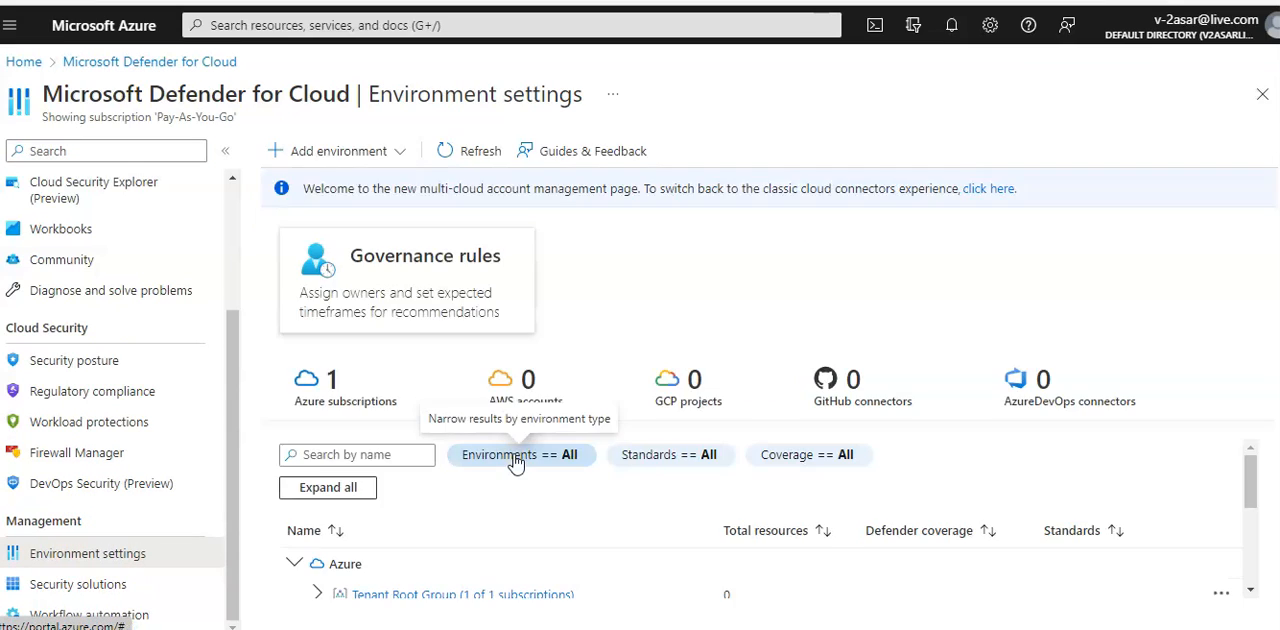
pyautogui.click(338, 152)
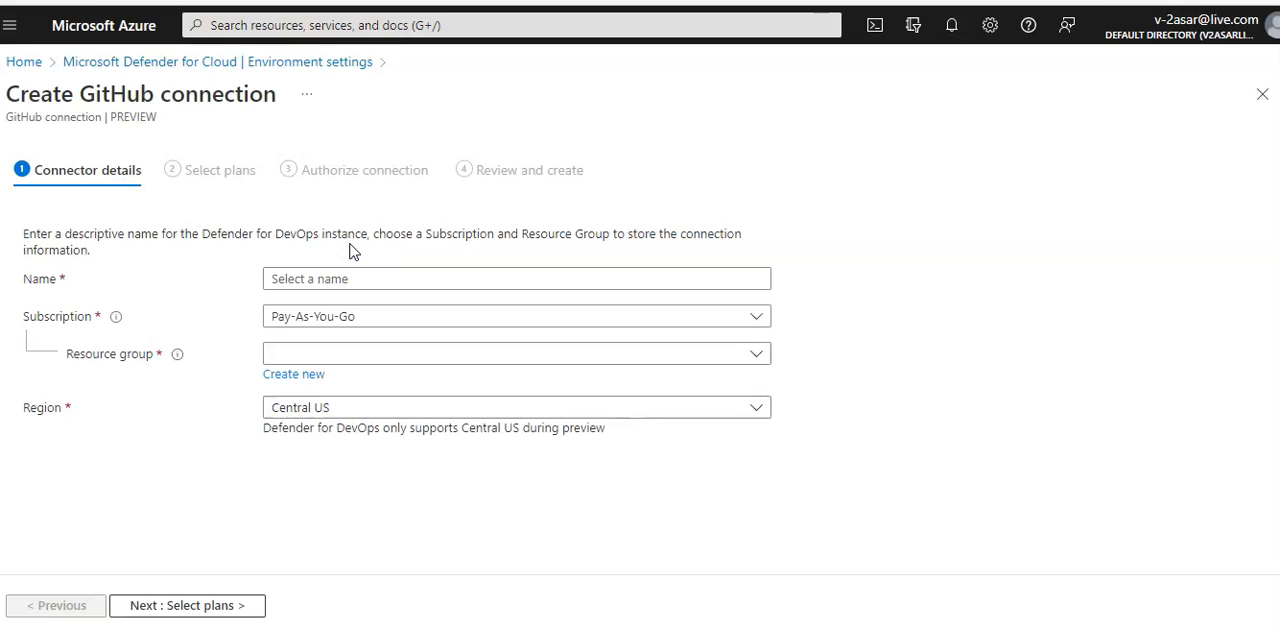
# Name the connector ASARDFD01, choose resource group gcp, and continue to plan selection
pyautogui.click(516, 278)
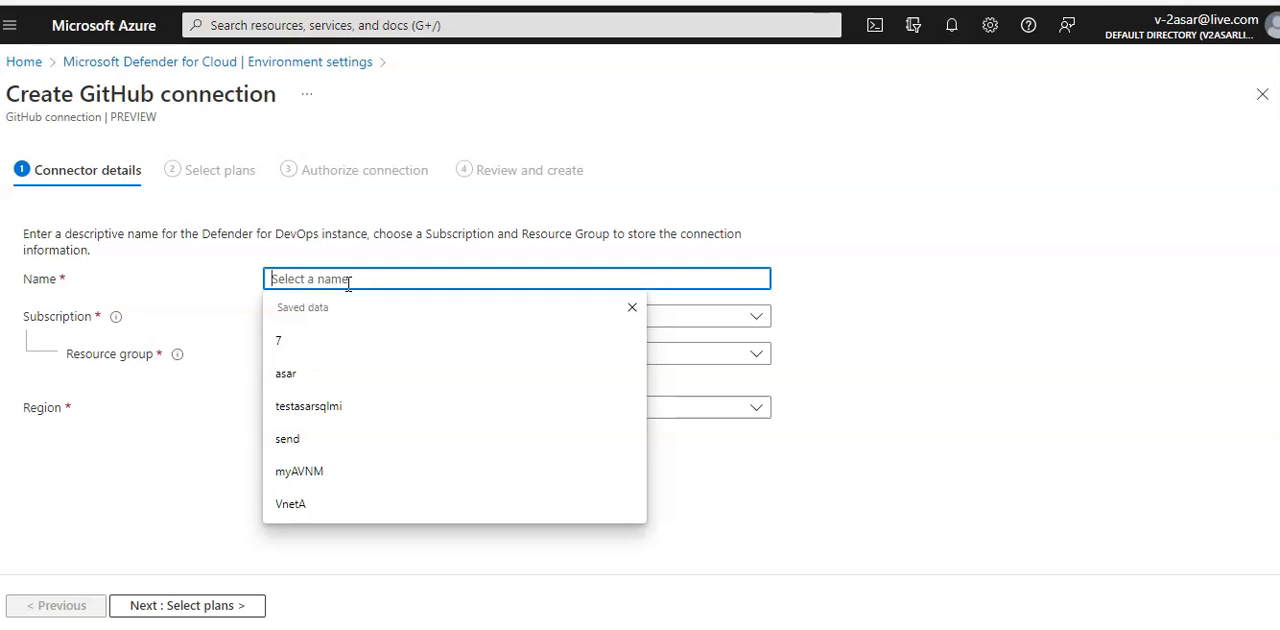
pyautogui.write('ASAR')
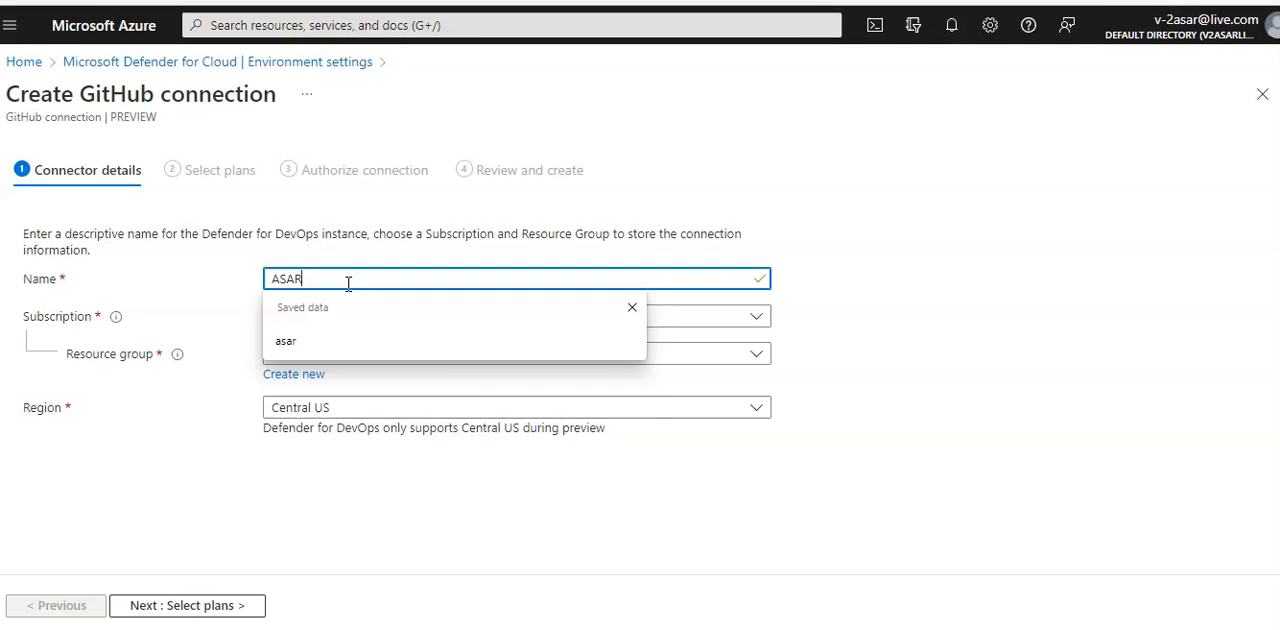
pyautogui.write('DFD')
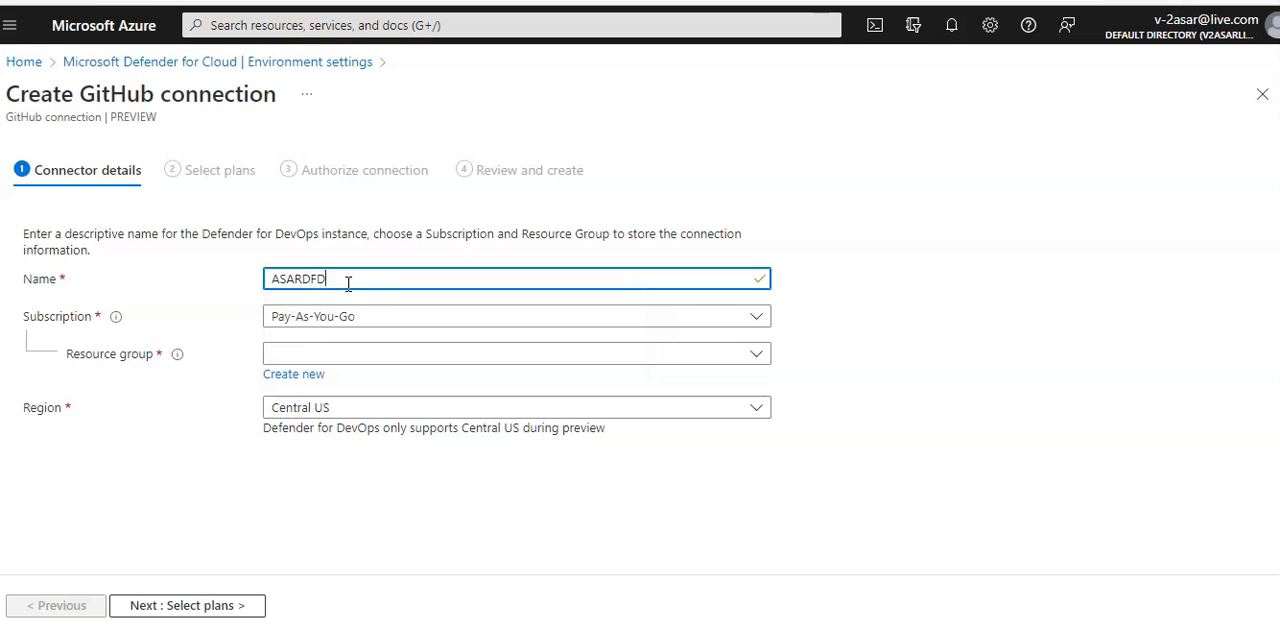
pyautogui.write('01')
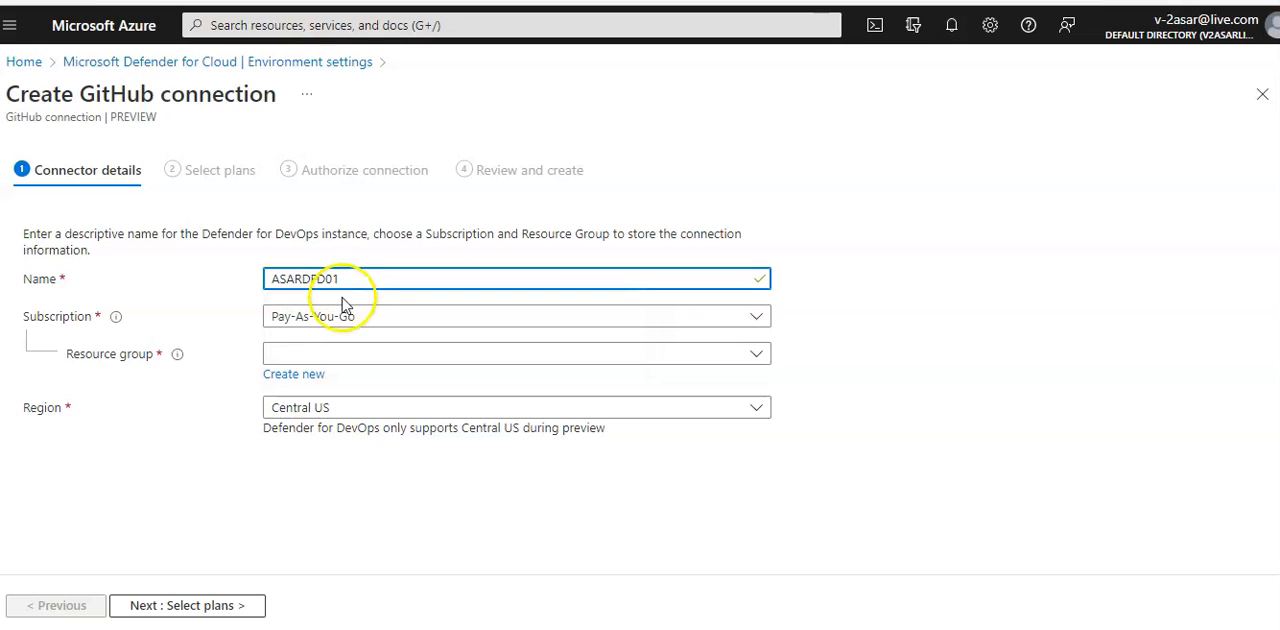
pyautogui.click(516, 352)
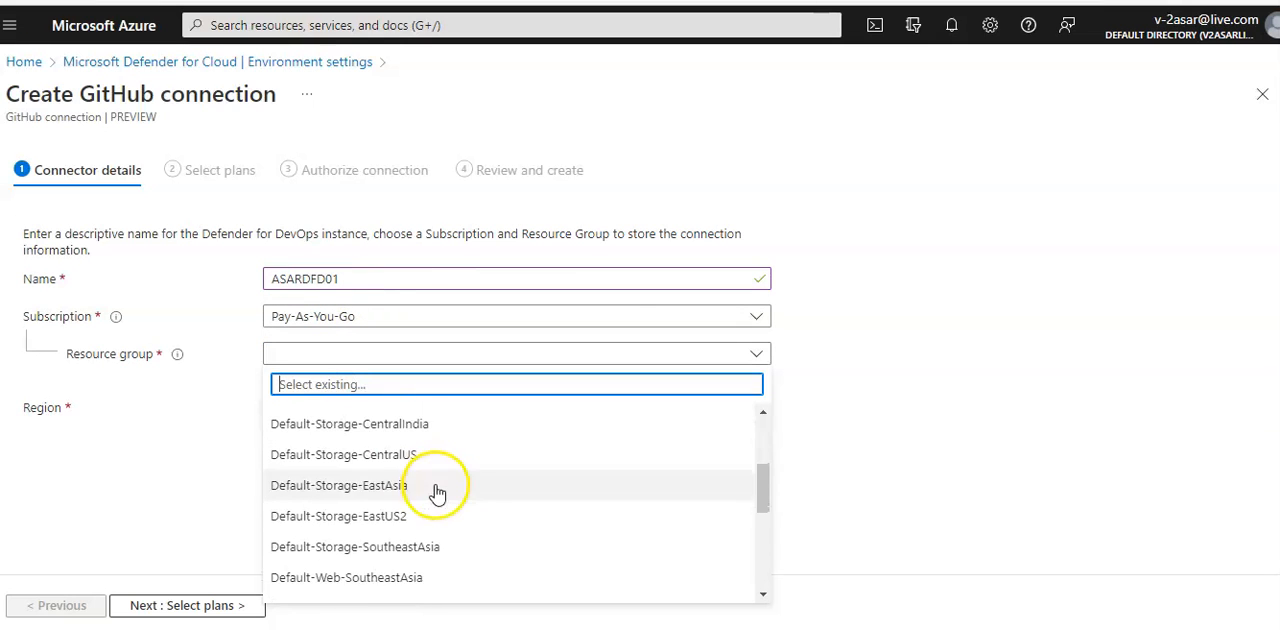
pyautogui.write('gcp')
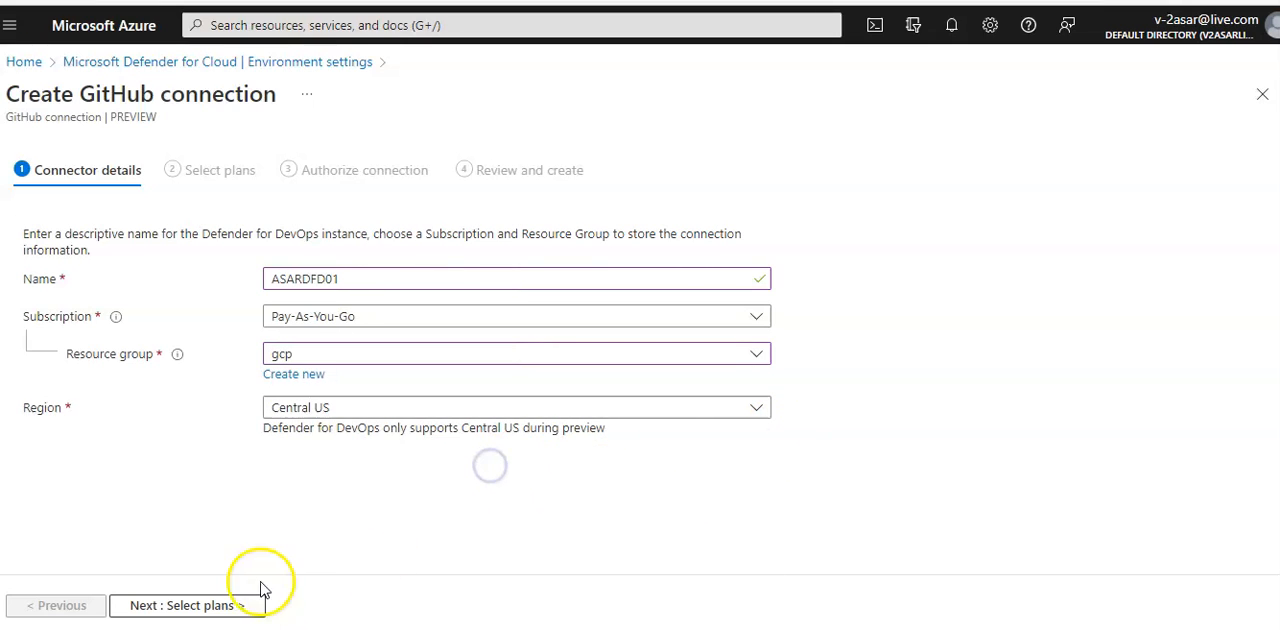
pyautogui.click(180, 604)
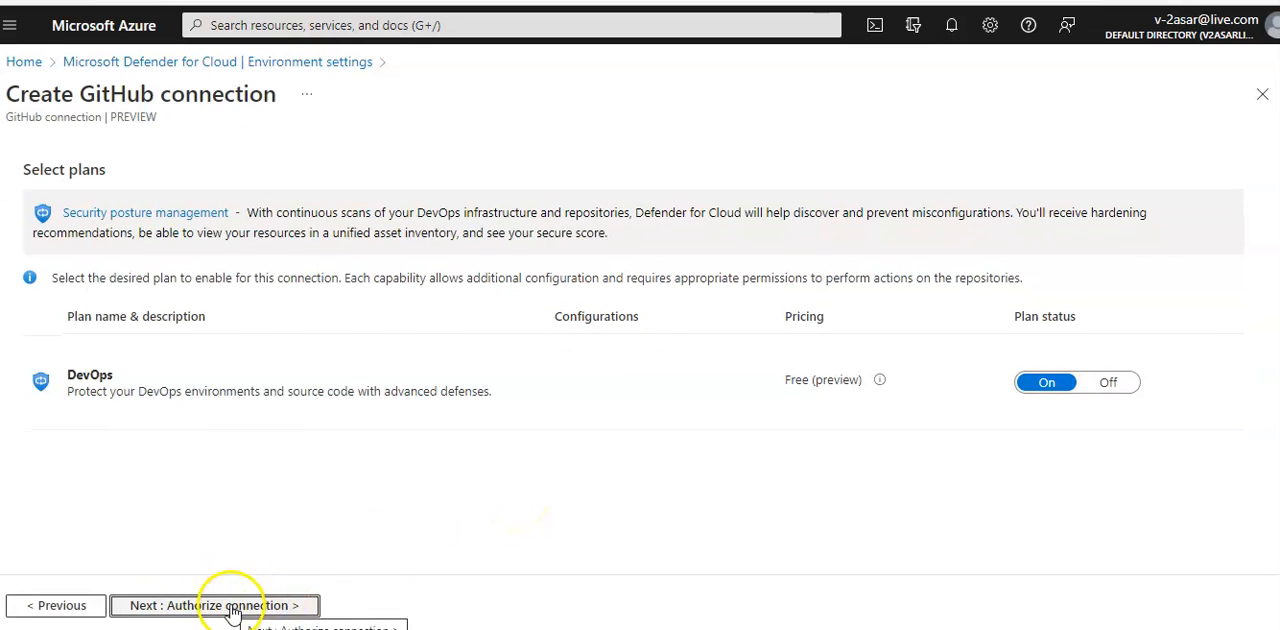
# Keep the DevOps plan and authorize Microsoft Security DevOps on the GitHub account
pyautogui.click(214, 604)
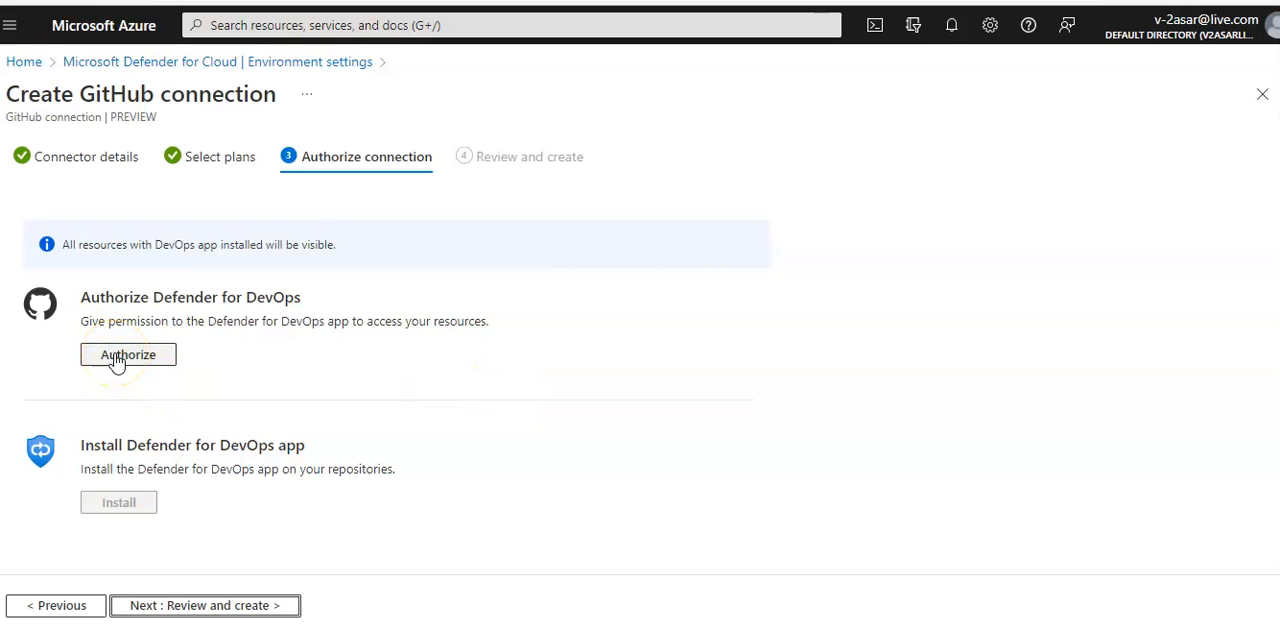
pyautogui.click(128, 356)
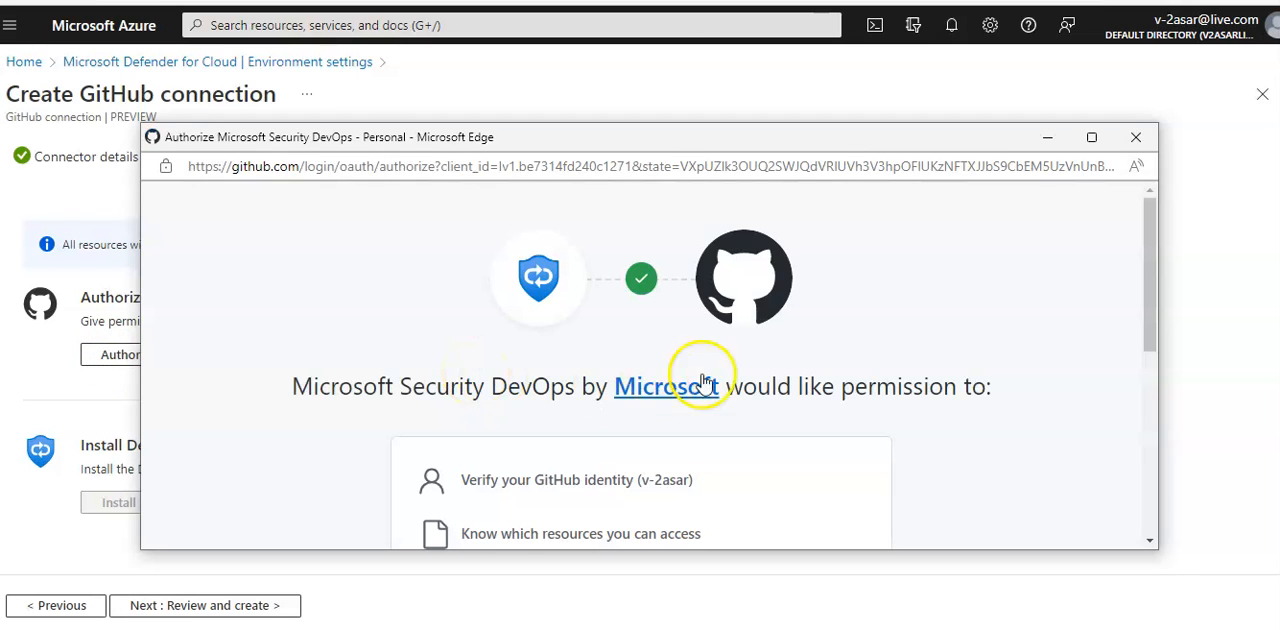
pyautogui.scroll(-3)
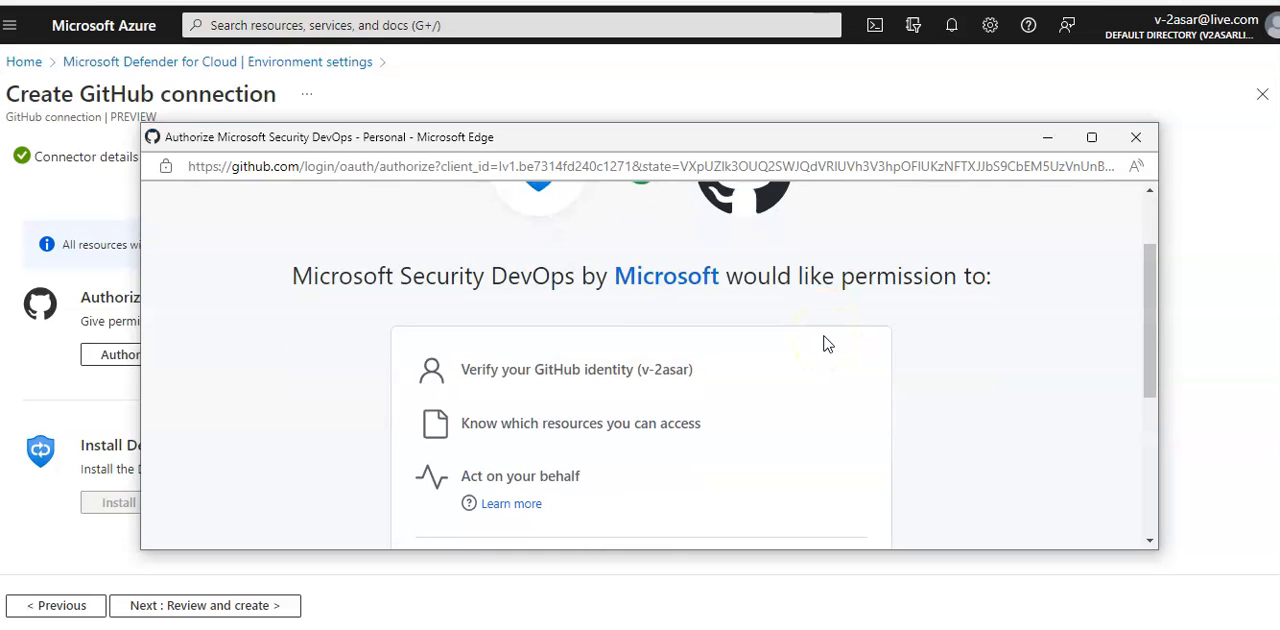
pyautogui.scroll(-3)
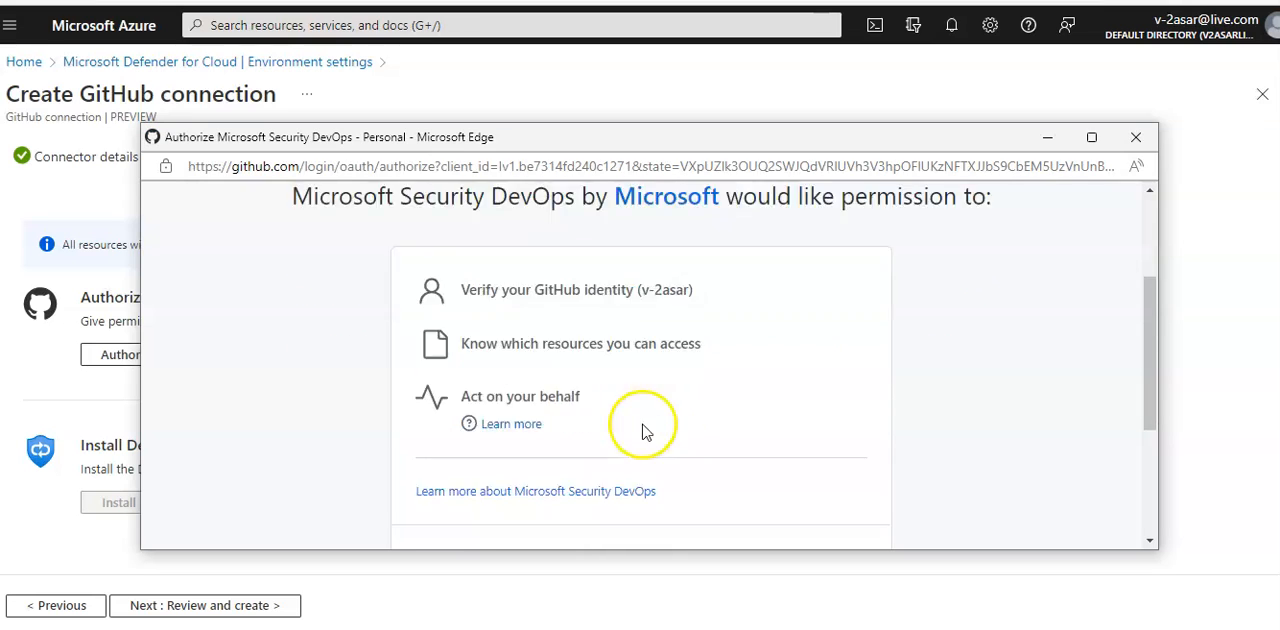
pyautogui.scroll(-3)
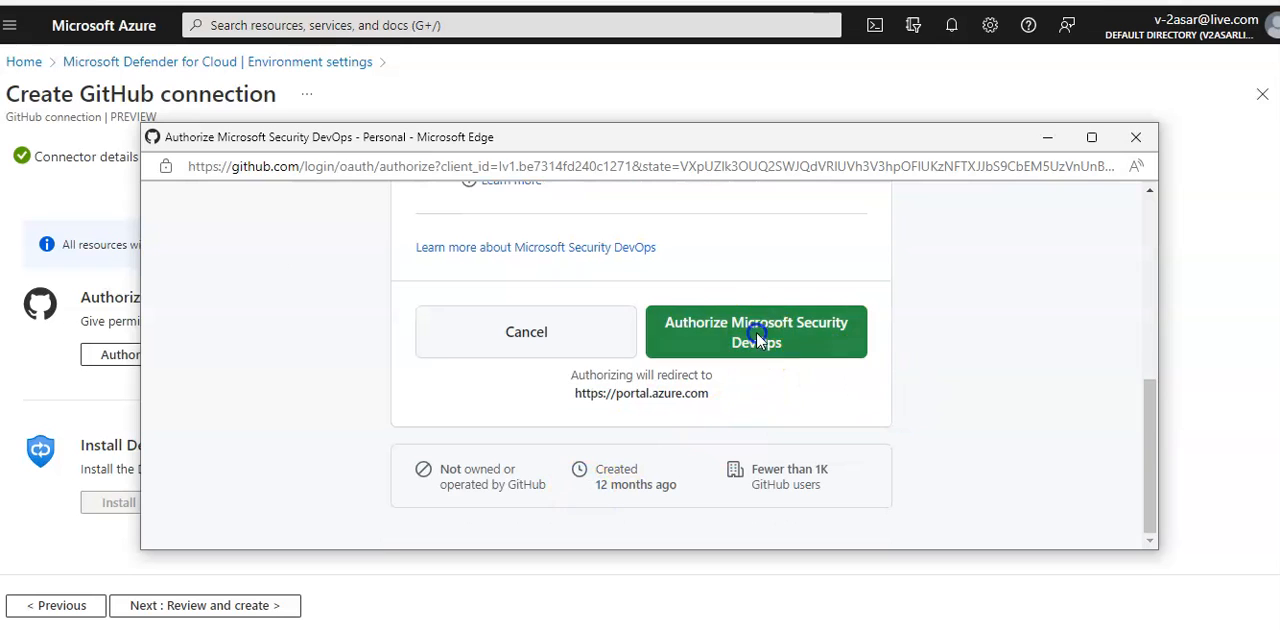
pyautogui.click(756, 332)
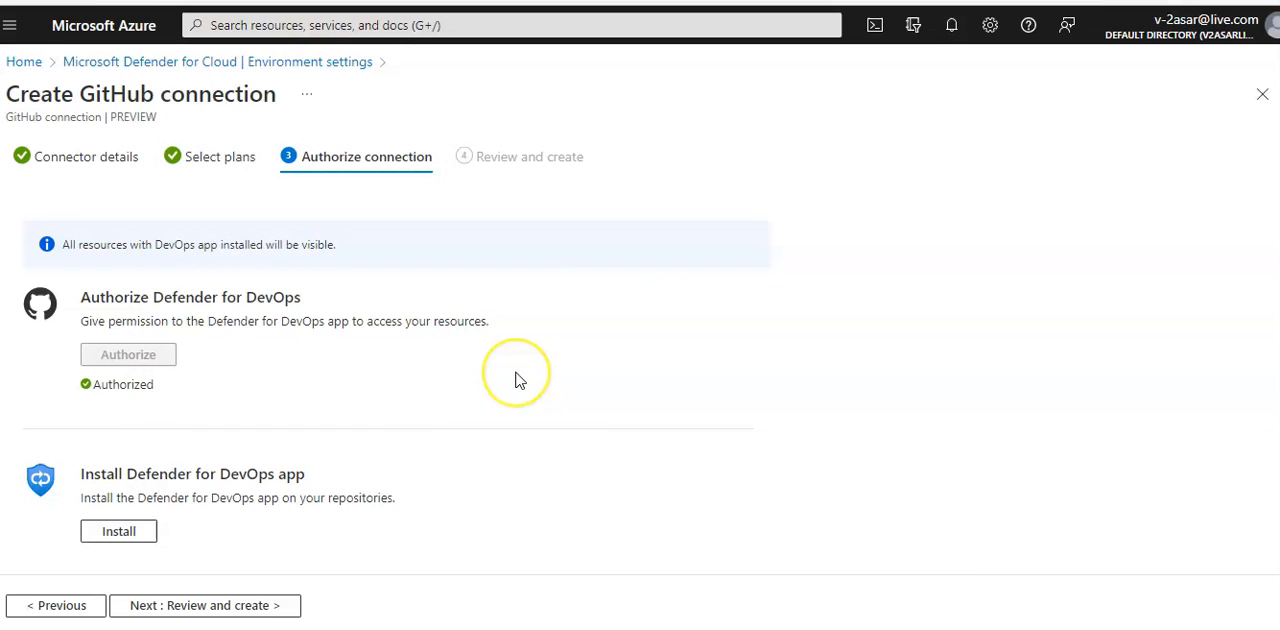
pyautogui.moveTo(520, 380)
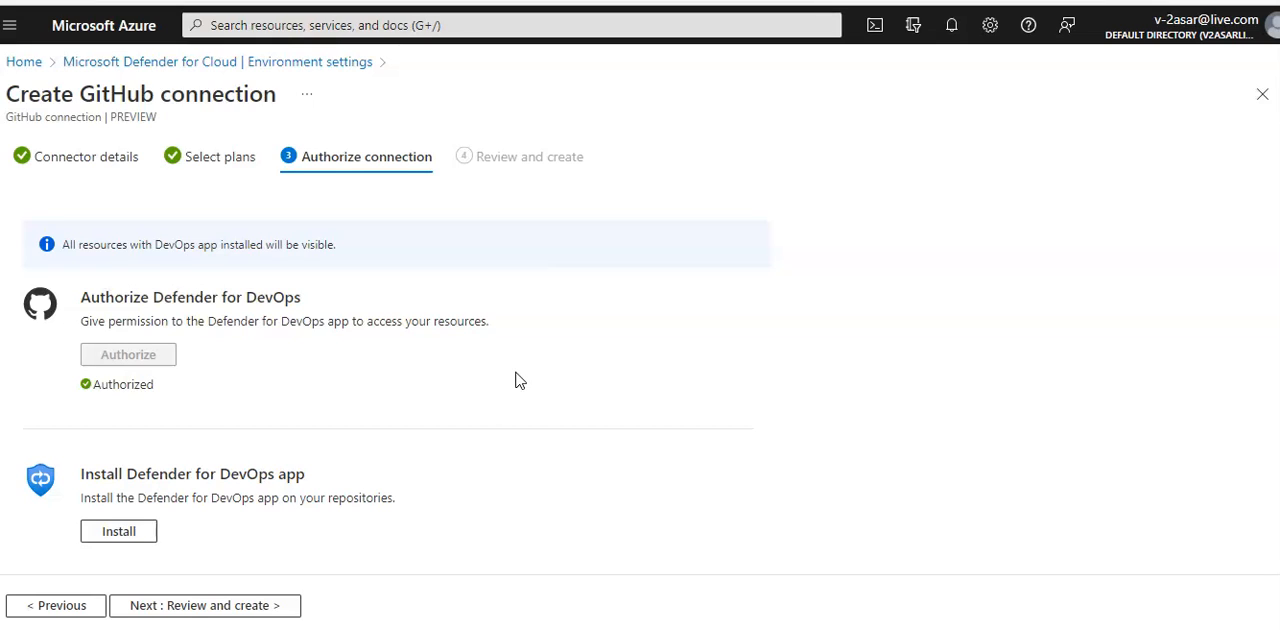
pyautogui.moveTo(348, 338)
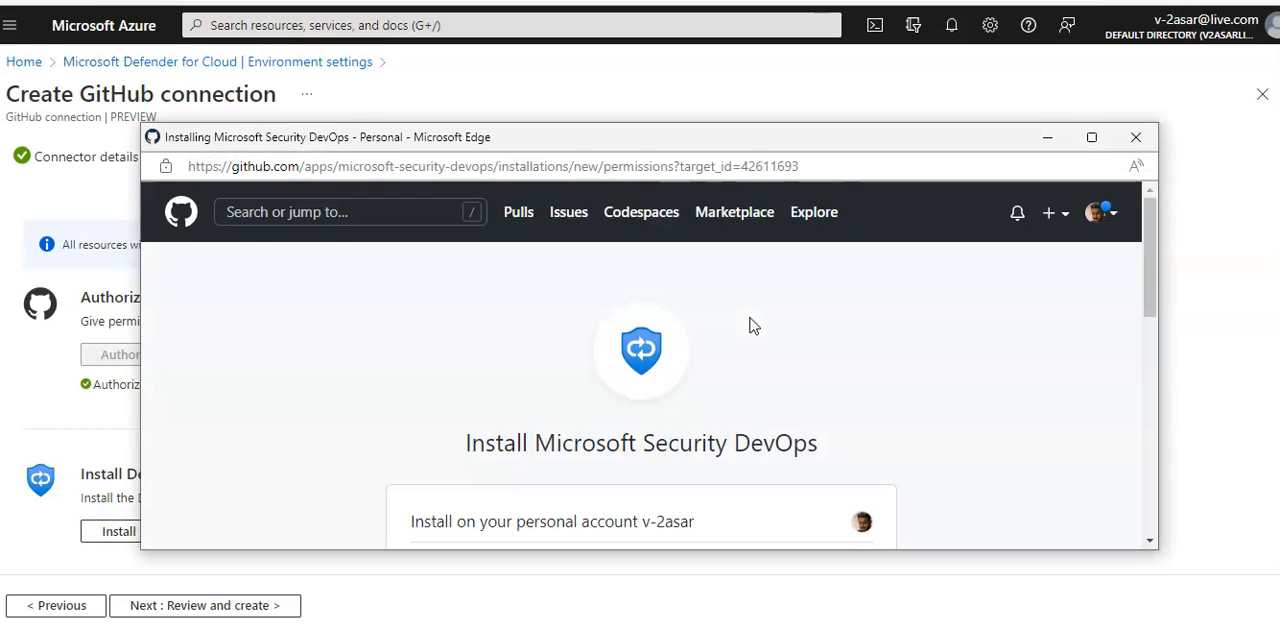
# Install the Defender for DevOps app on all repositories, confirming with the GitHub password
pyautogui.scroll(-3)
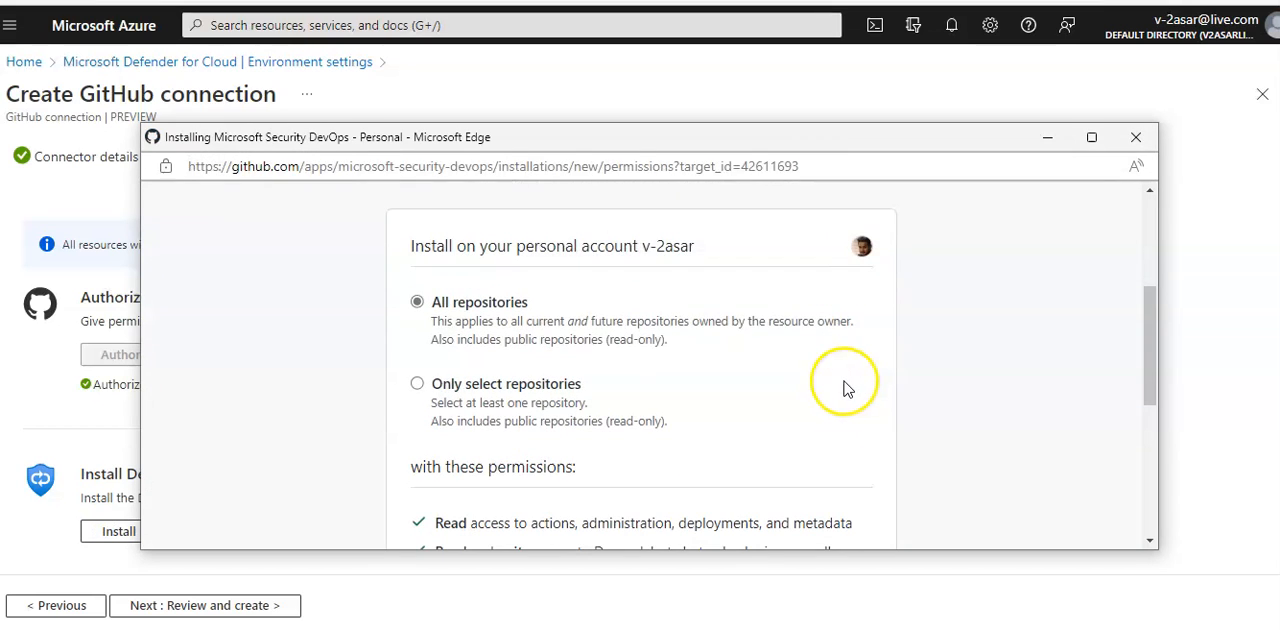
pyautogui.scroll(-3)
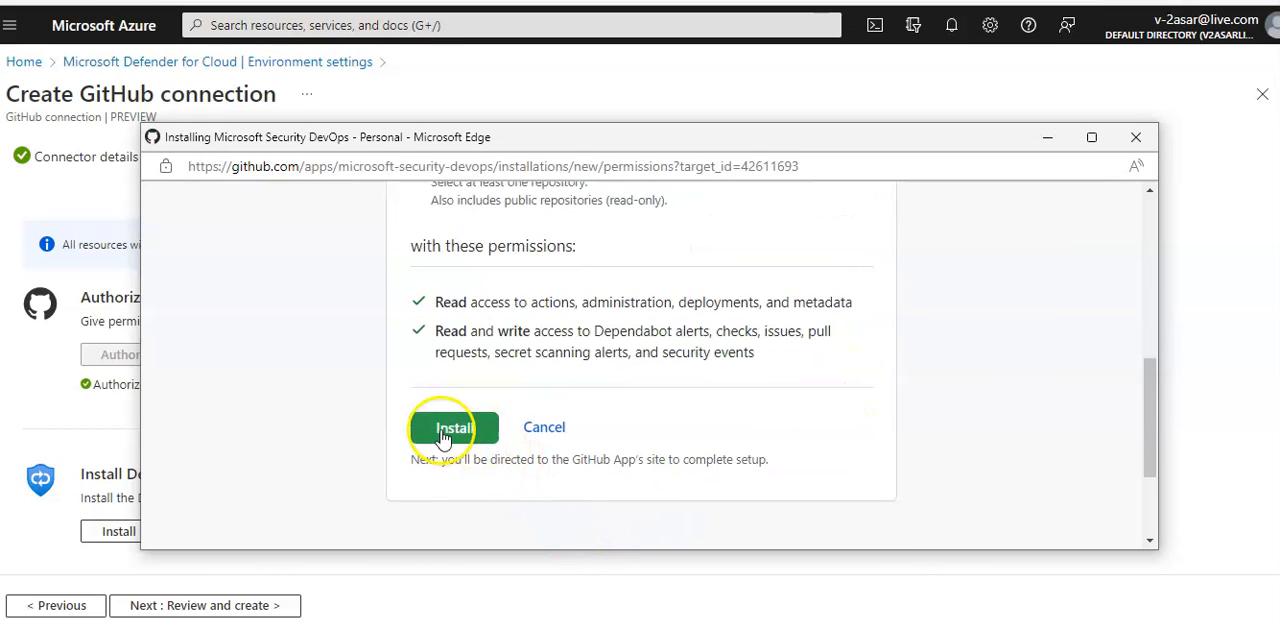
pyautogui.click(452, 428)
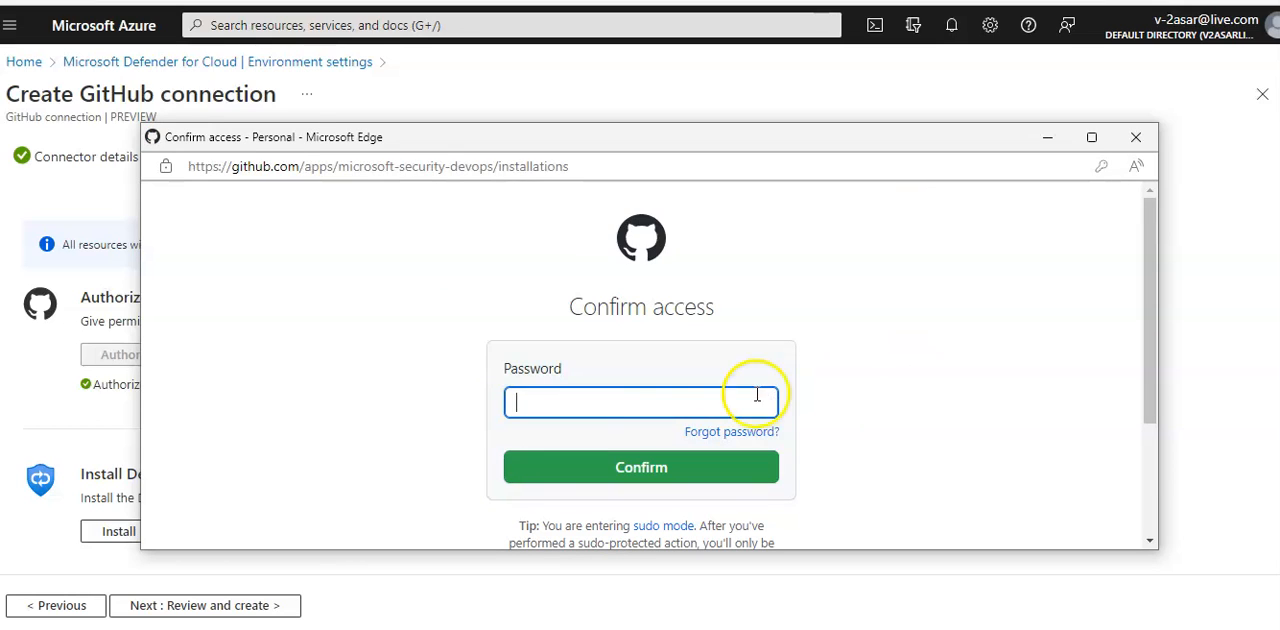
pyautogui.click(640, 400)
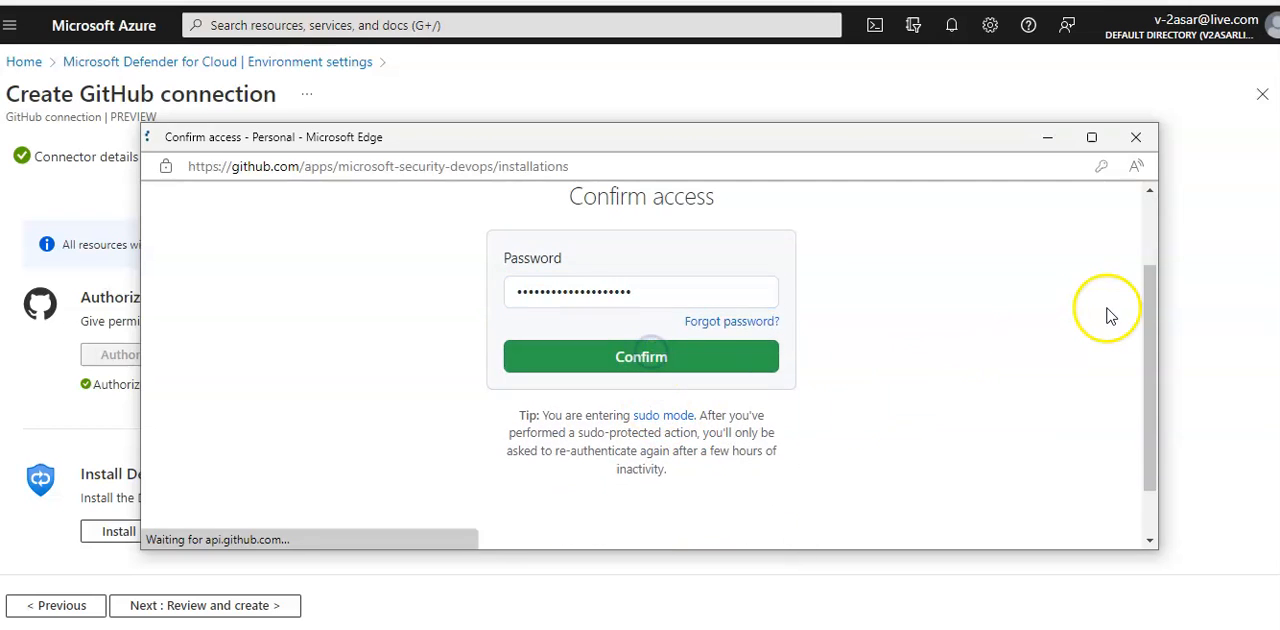
pyautogui.click(640, 356)
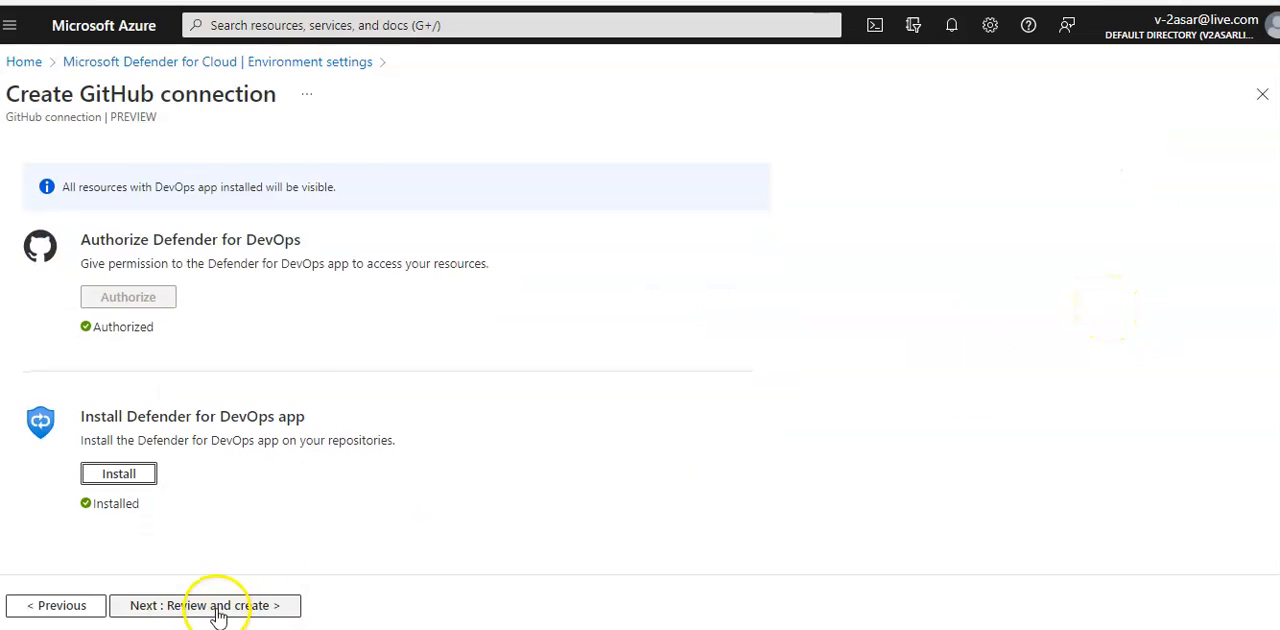
# Review and create the ASARDFD01 connector, then dismiss the creation-success notification
pyautogui.click(204, 604)
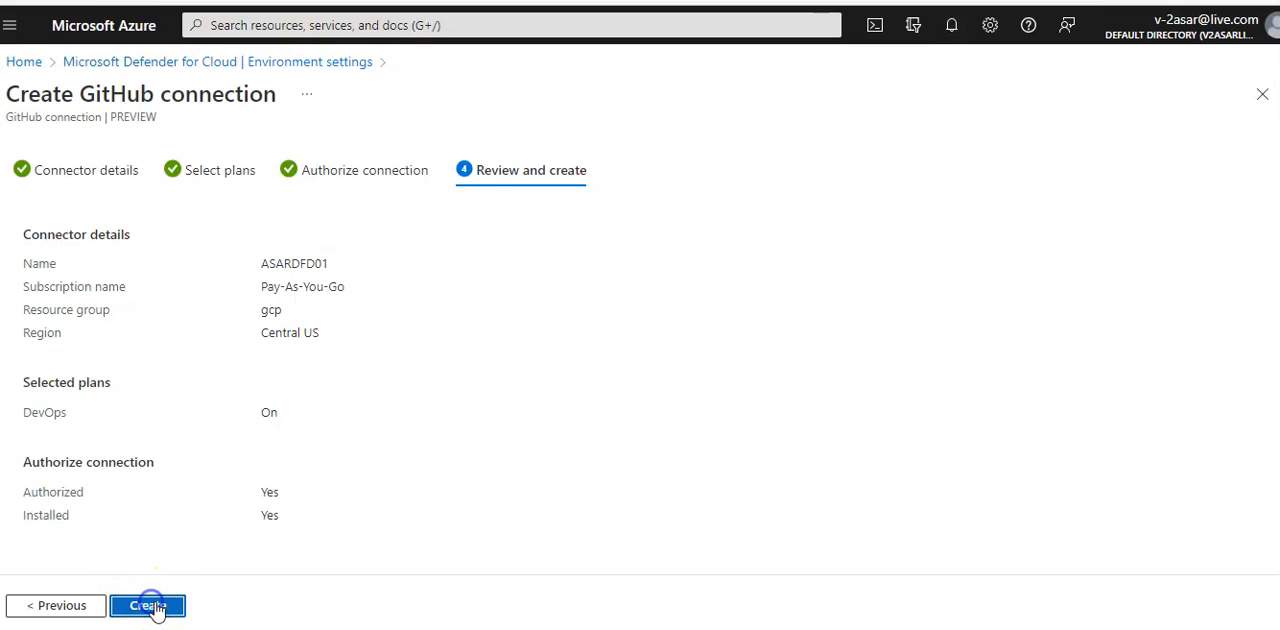
pyautogui.click(148, 604)
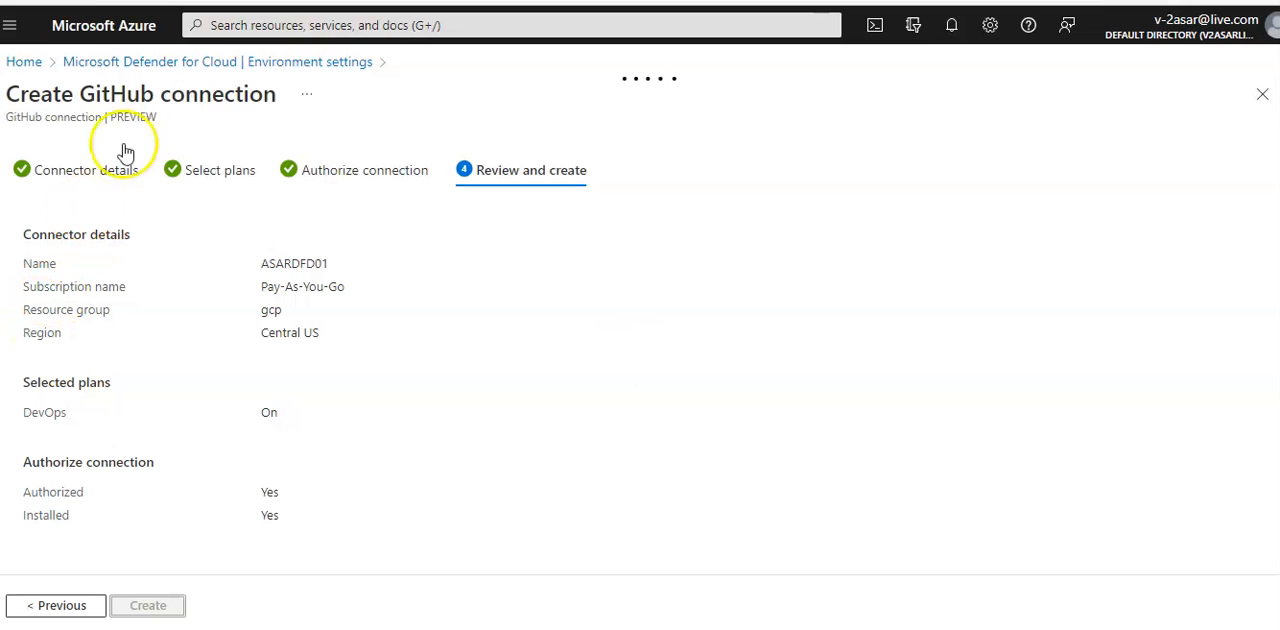
pyautogui.click(148, 604)
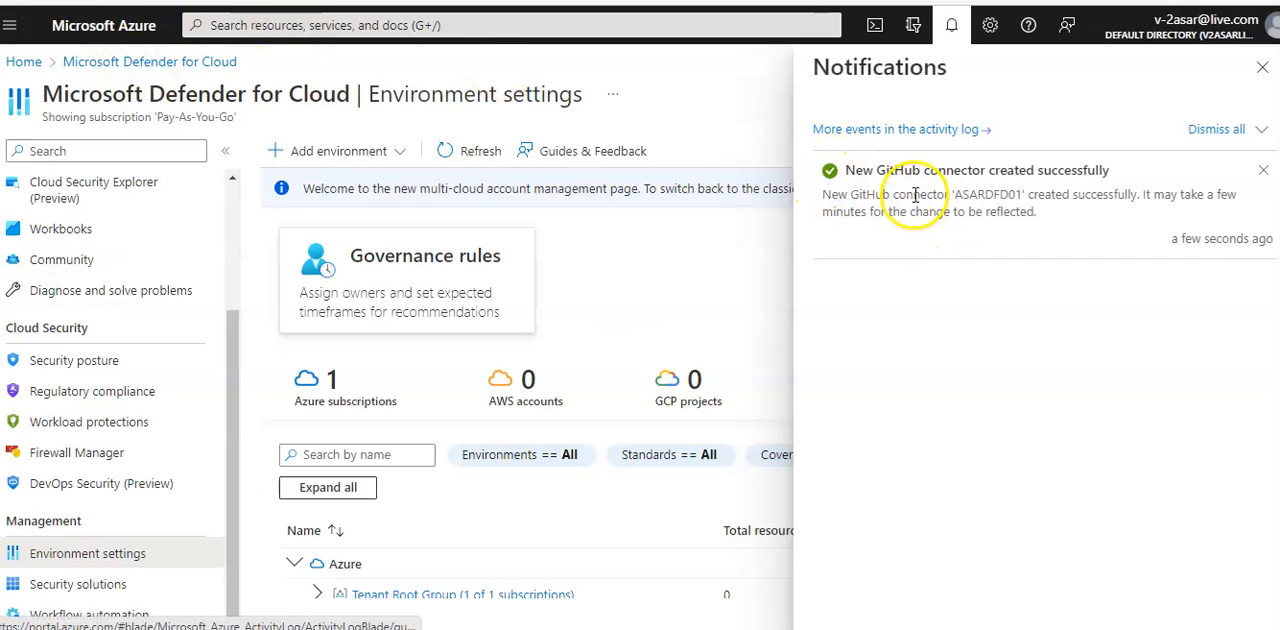
pyautogui.moveTo(1036, 178)
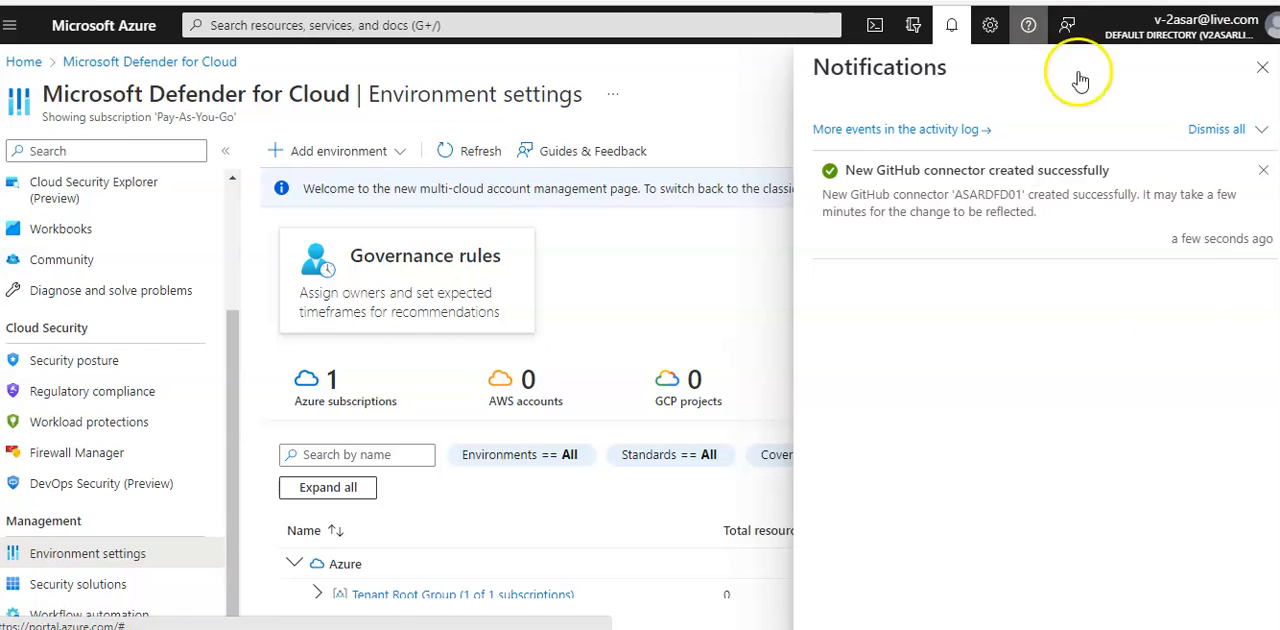
pyautogui.moveTo(848, 382)
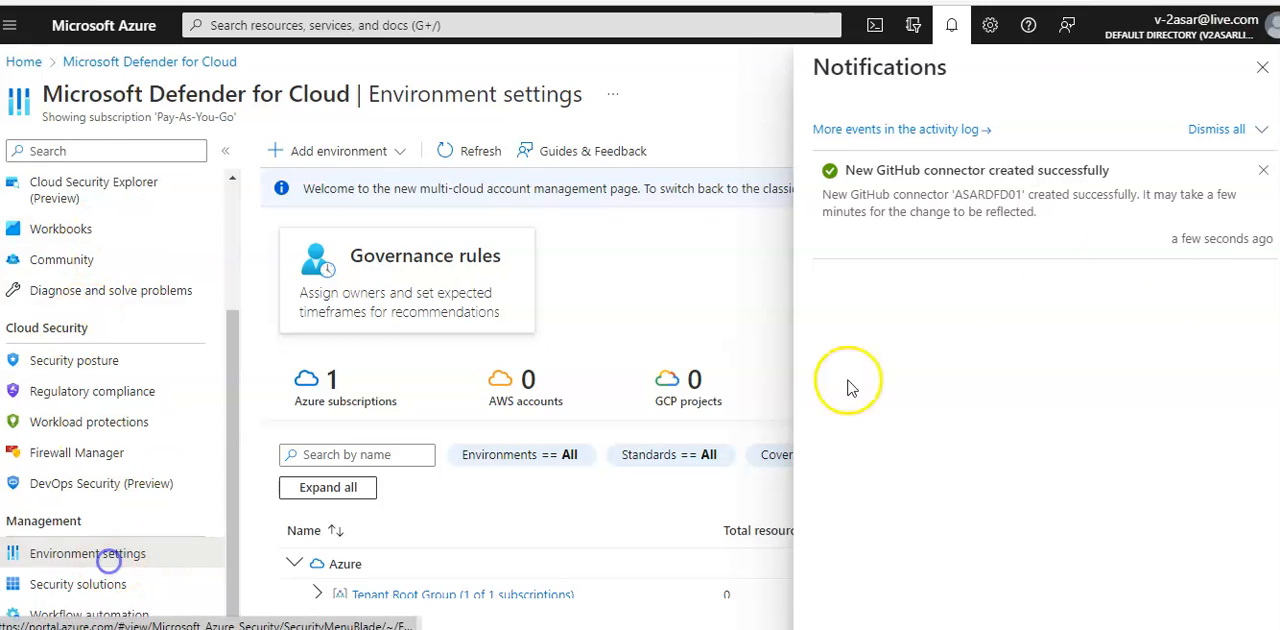
pyautogui.click(1262, 68)
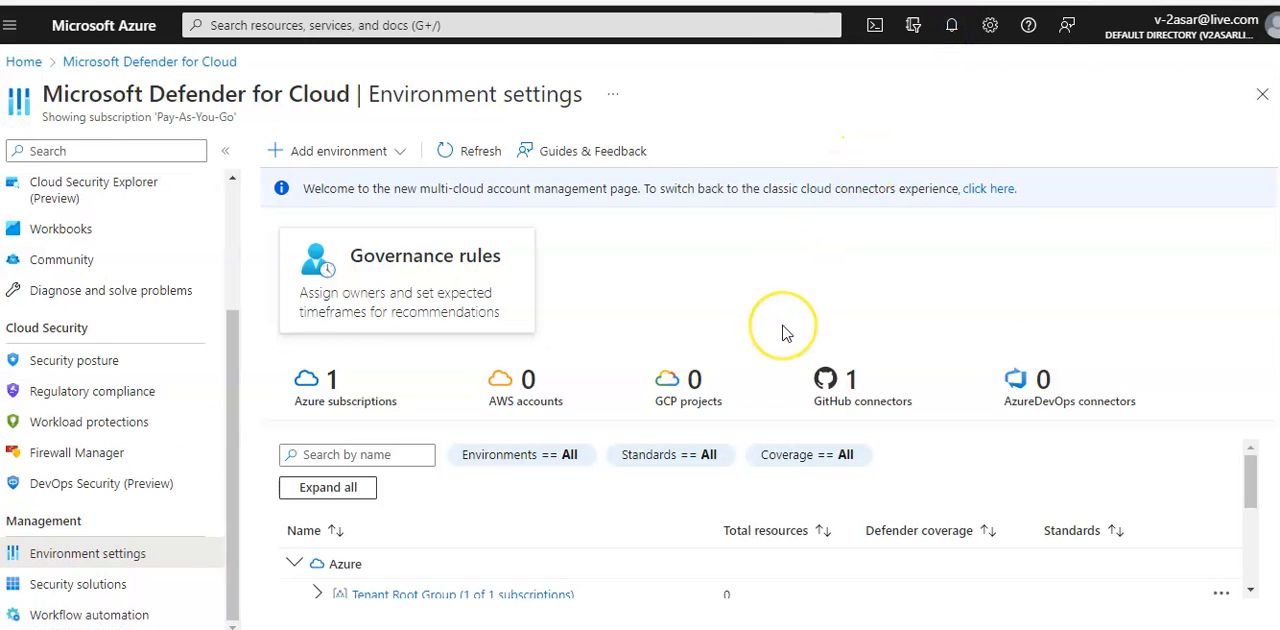
pyautogui.moveTo(840, 420)
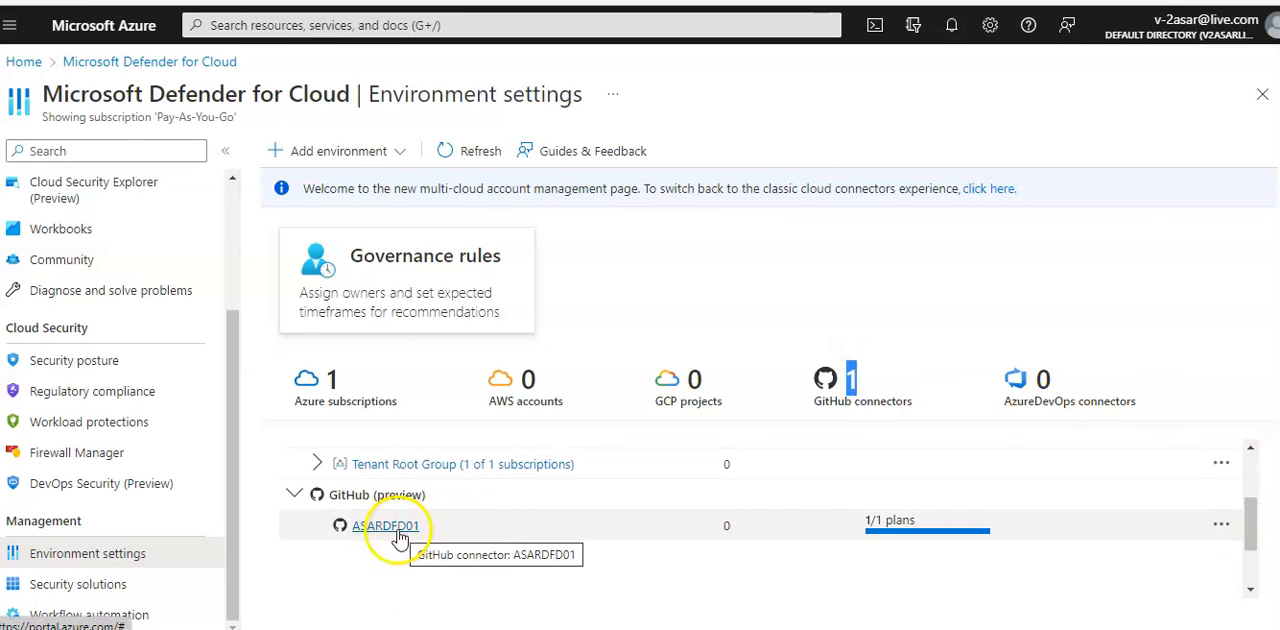
# Inspect ASARDFD01's details and its DevOps plan, then close the connector blade
pyautogui.click(384, 524)
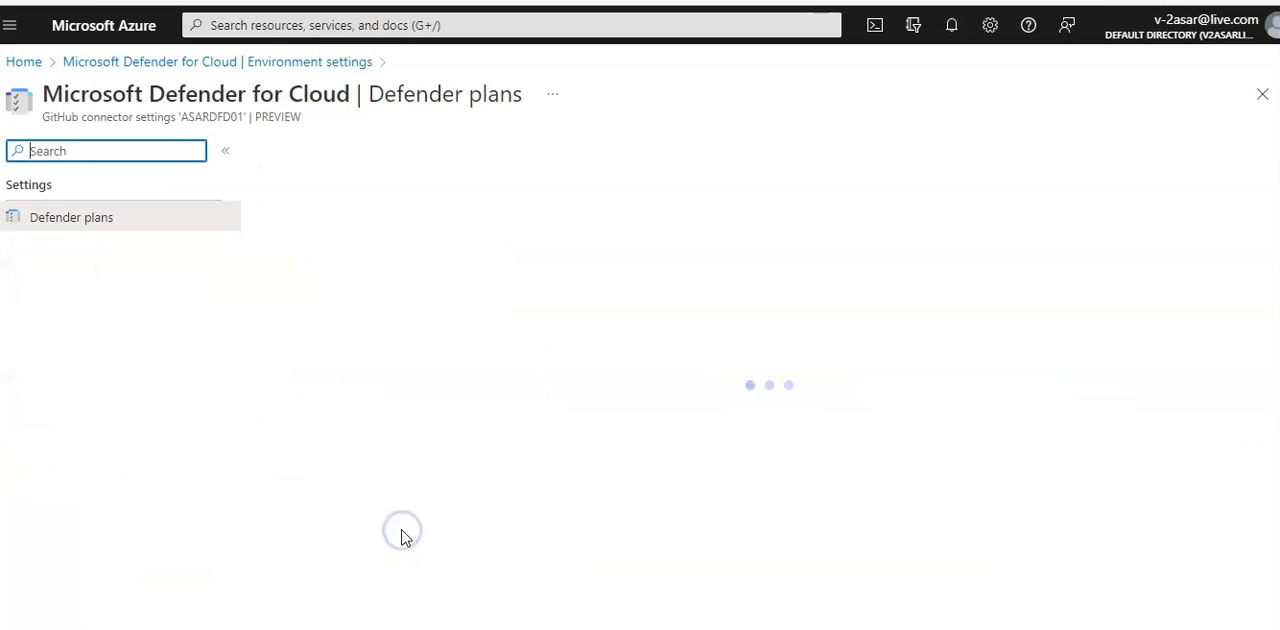
pyautogui.moveTo(576, 308)
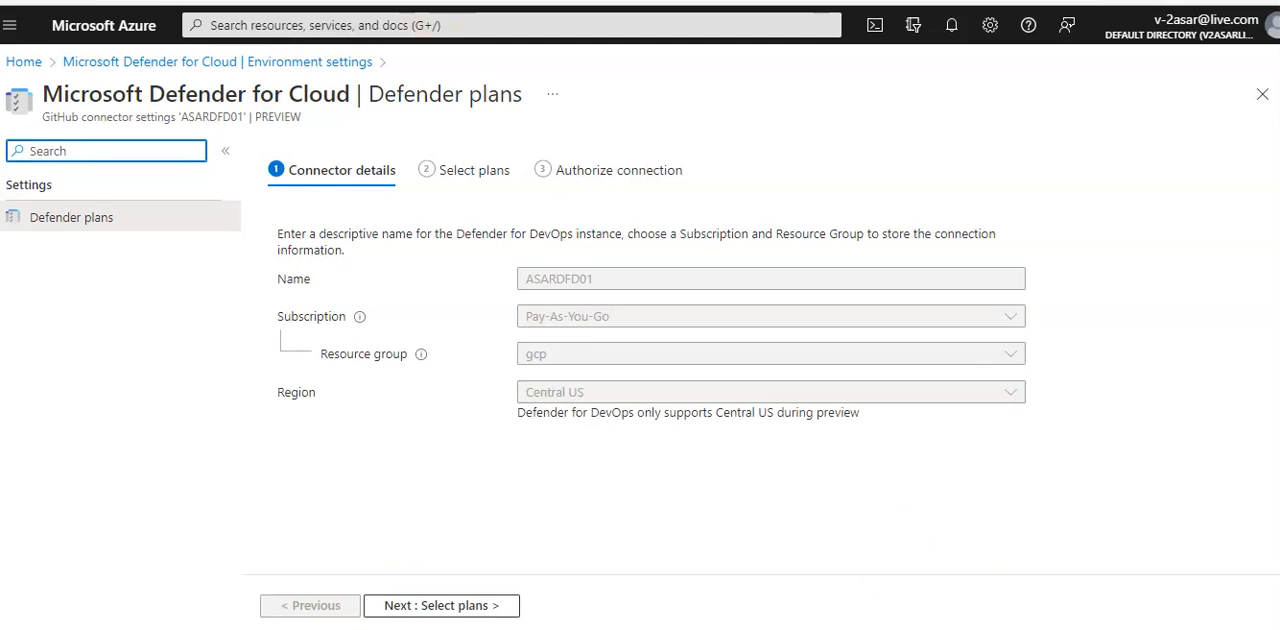
pyautogui.moveTo(462, 600)
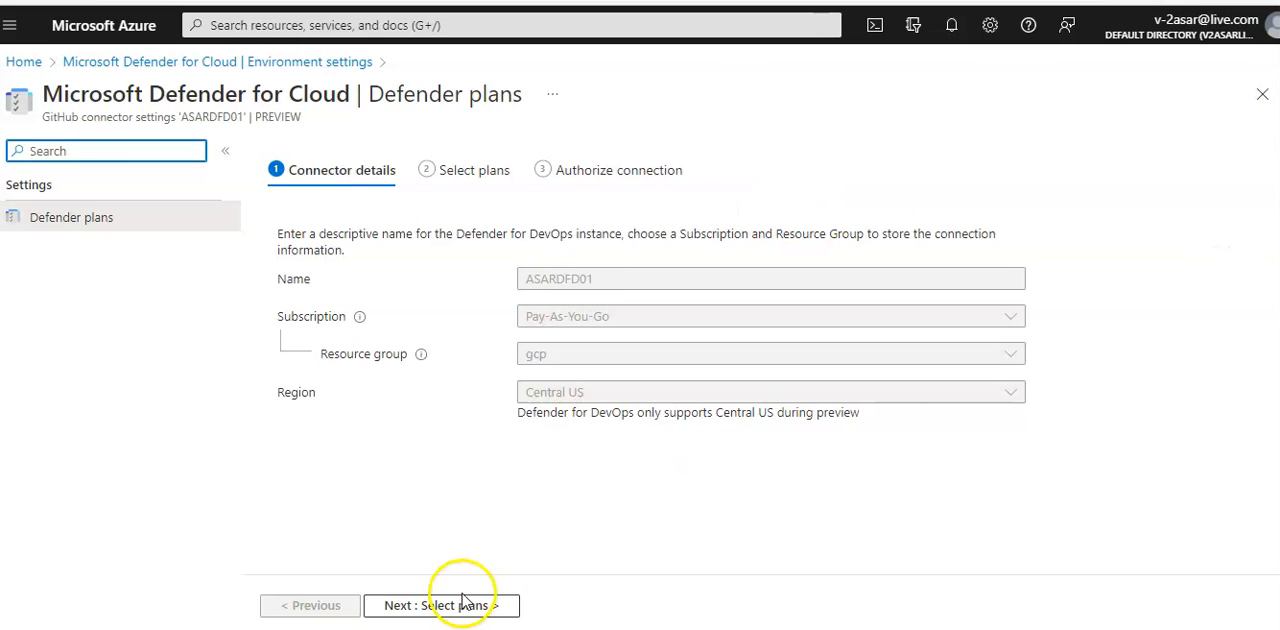
pyautogui.click(440, 604)
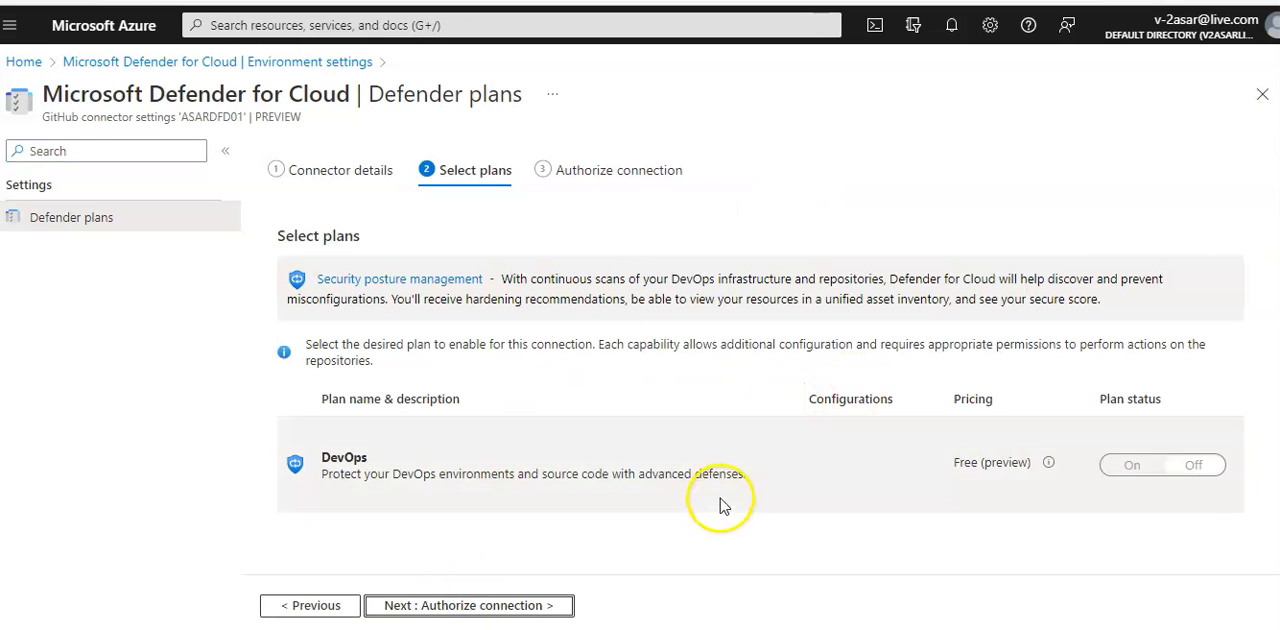
pyautogui.moveTo(1256, 124)
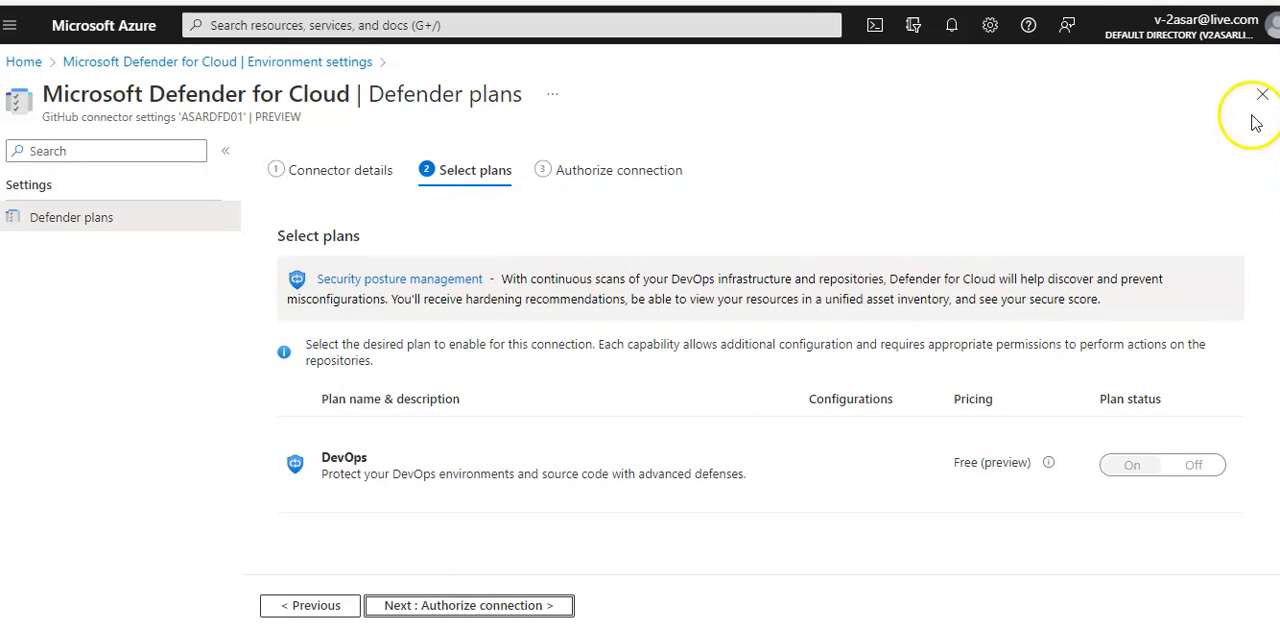
pyautogui.click(1262, 94)
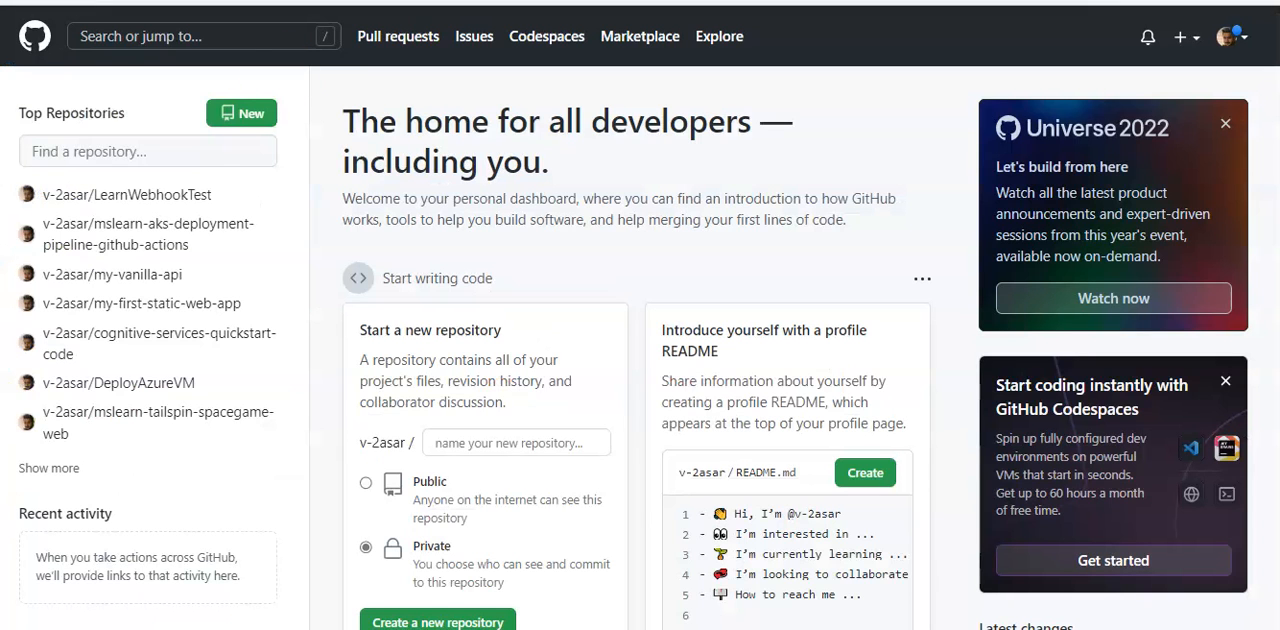
pyautogui.moveTo(128, 194)
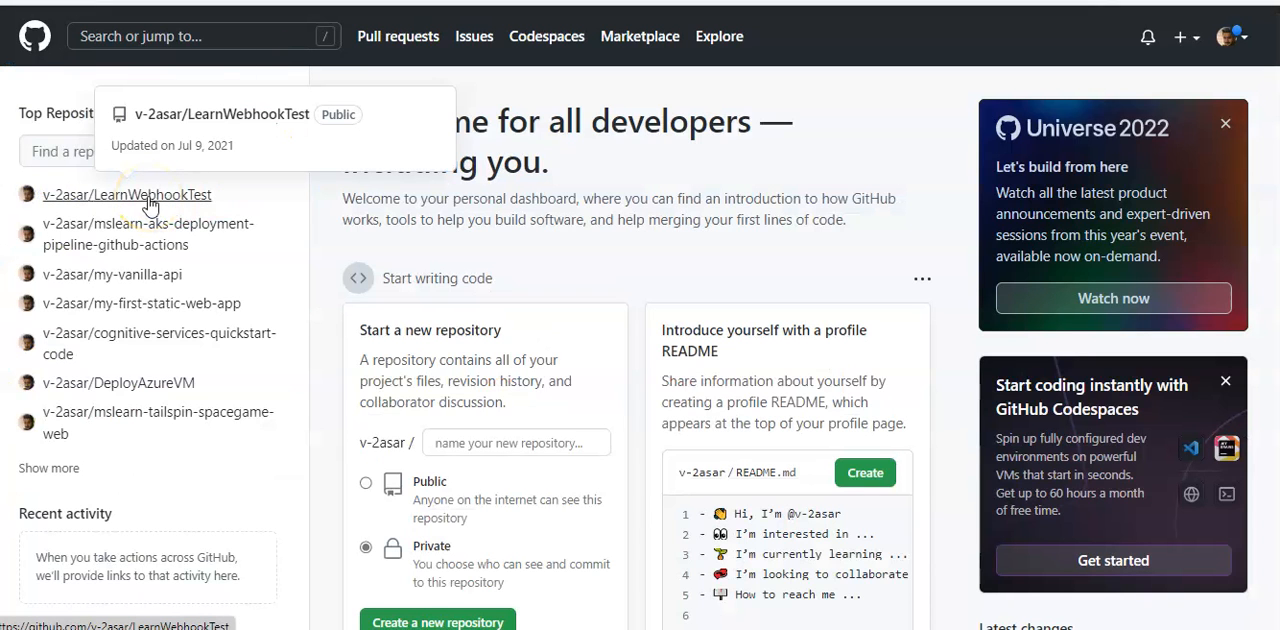
pyautogui.moveTo(764, 180)
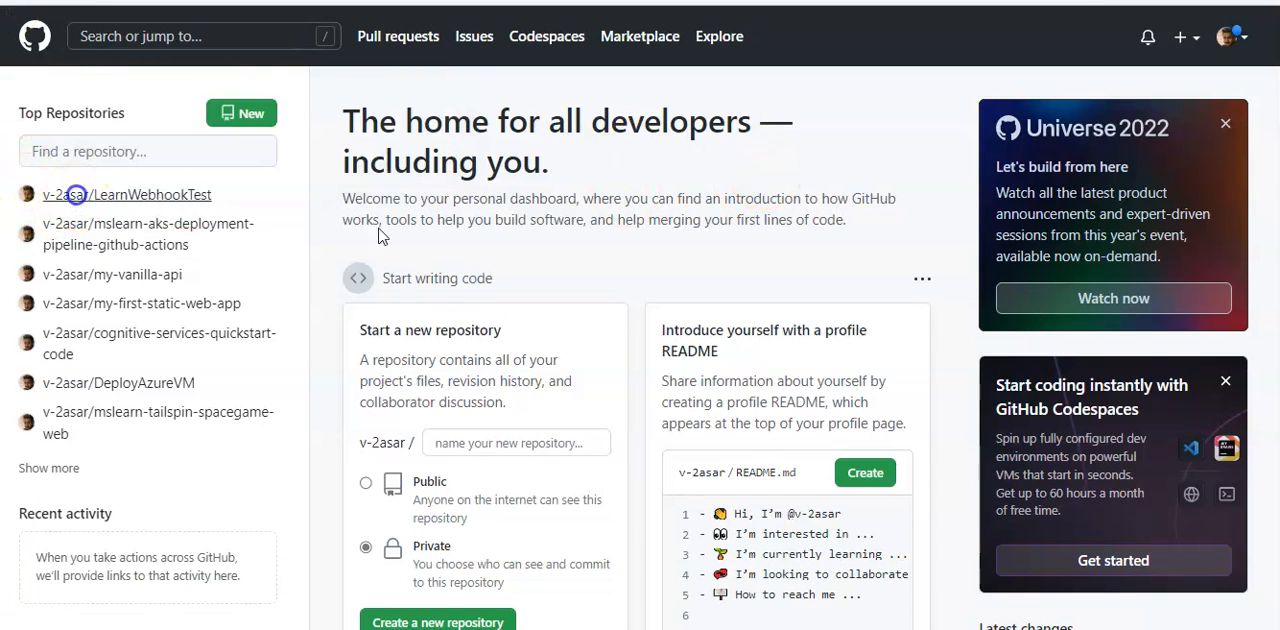
# Go to the LearnWebhookTest repository's Actions page and browse the suggested workflows
pyautogui.click(152, 194)
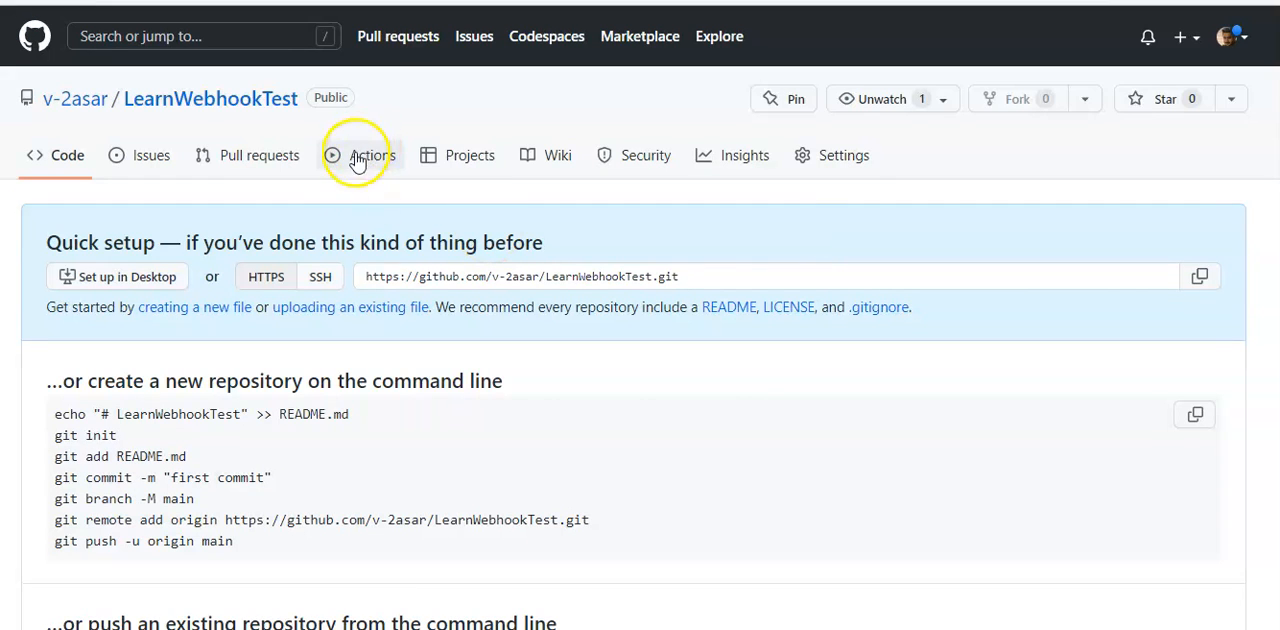
pyautogui.moveTo(710, 290)
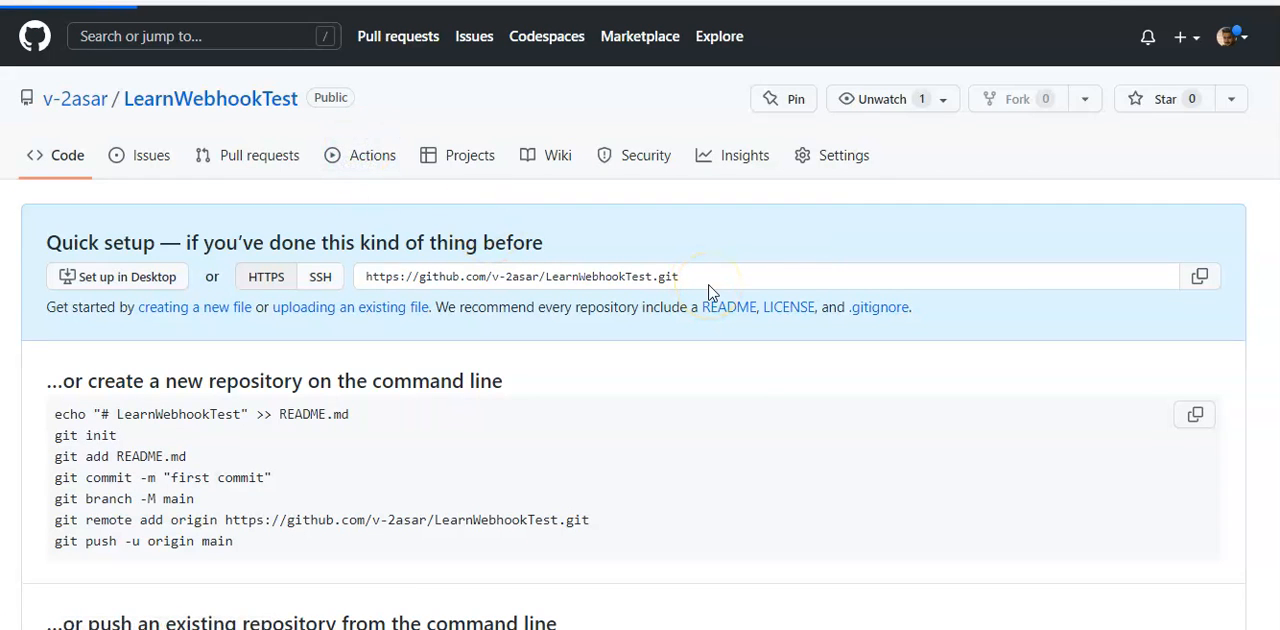
pyautogui.click(372, 156)
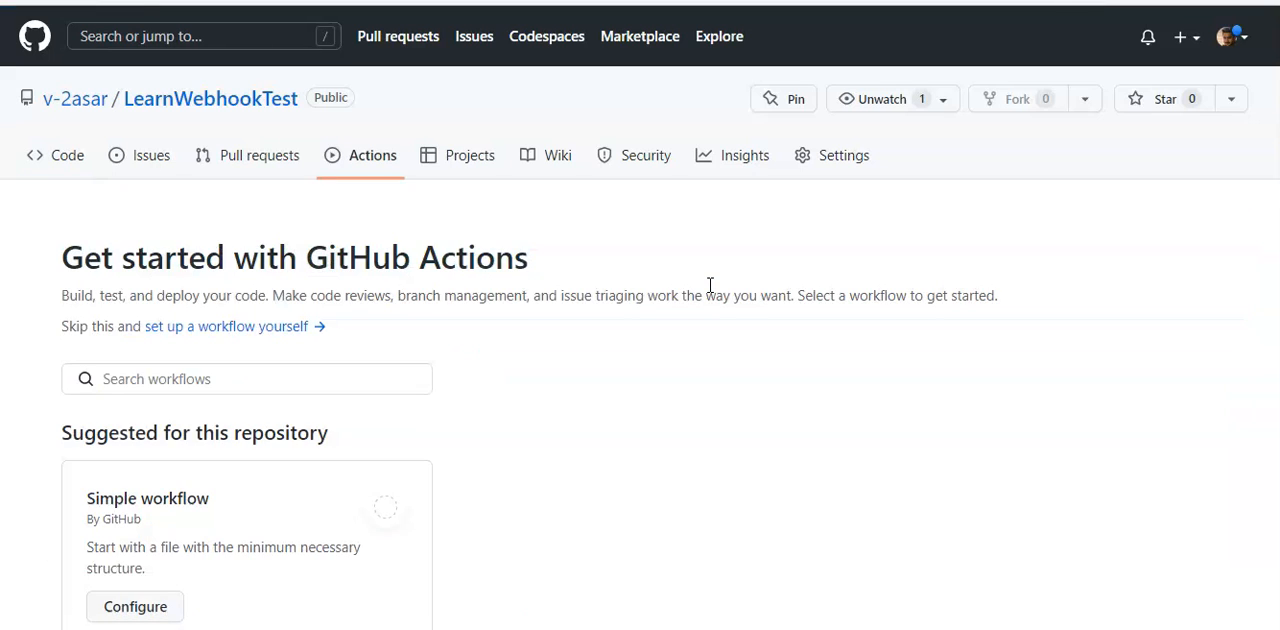
pyautogui.scroll(-3)
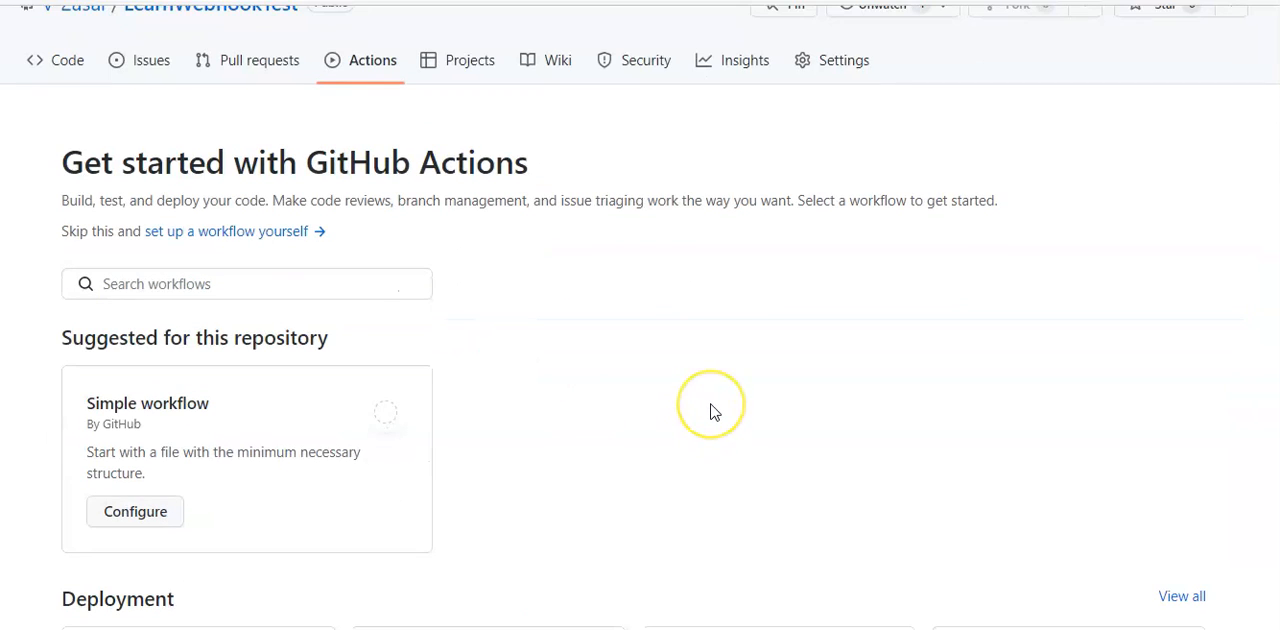
pyautogui.moveTo(714, 412)
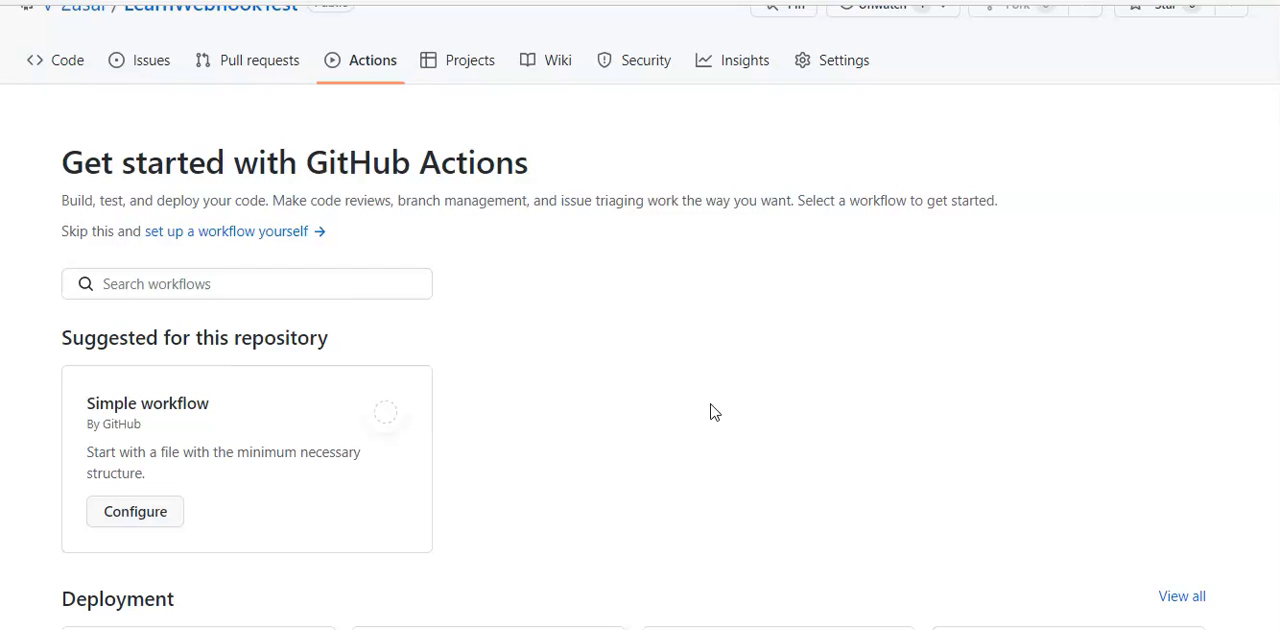
pyautogui.scroll(-3)
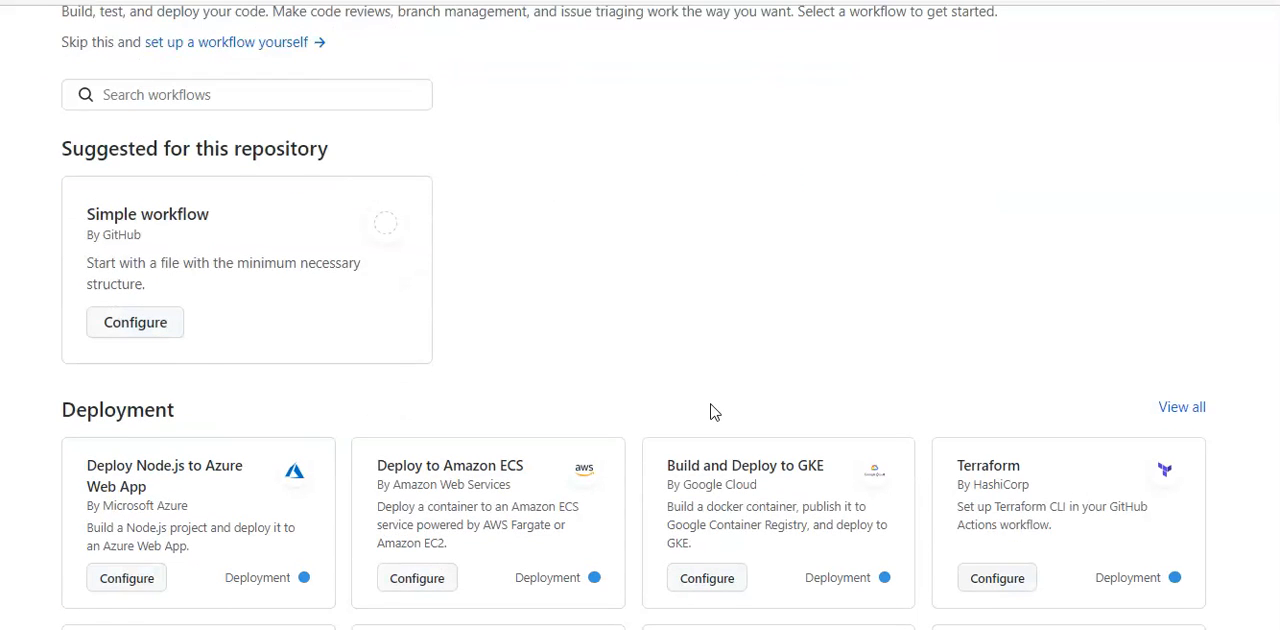
pyautogui.scroll(3)
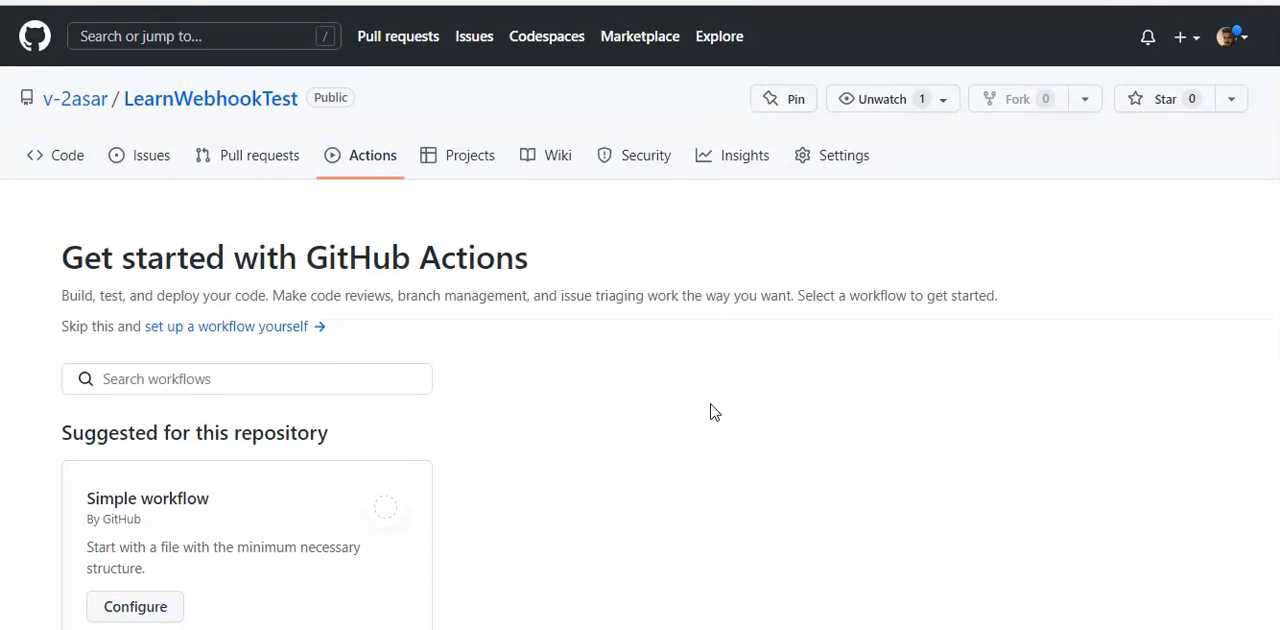
pyautogui.scroll(-3)
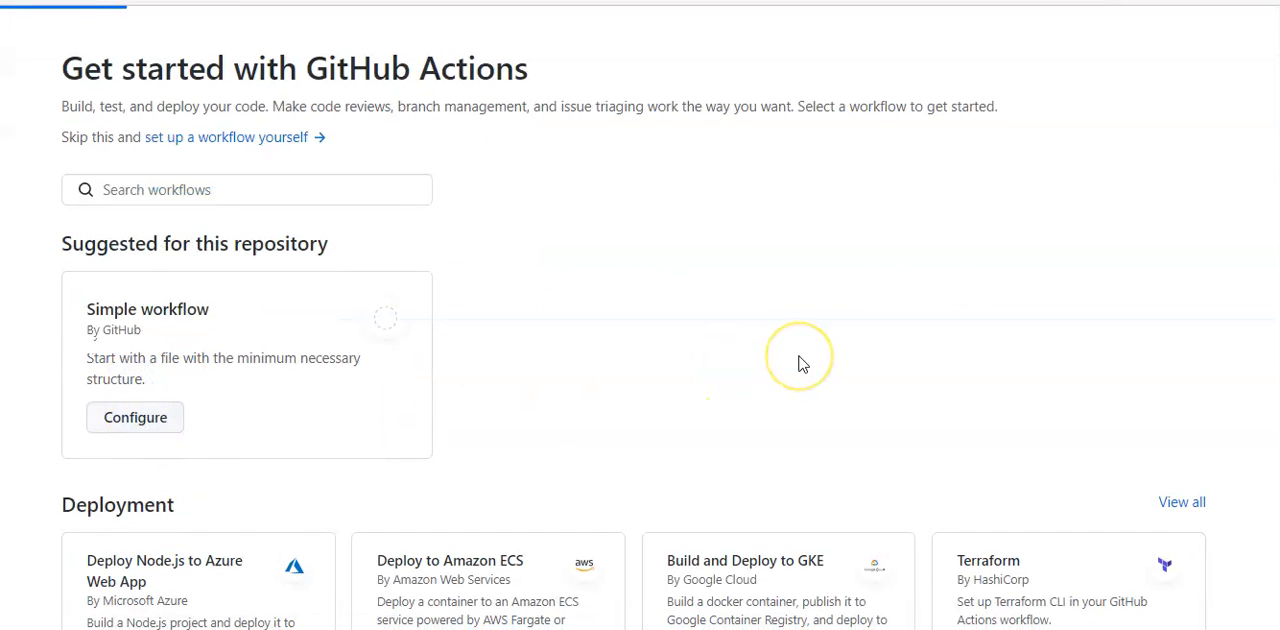
# Start blank.yml from scratch and fill it with the MSDO IaC Scan workflow YAML
pyautogui.click(134, 416)
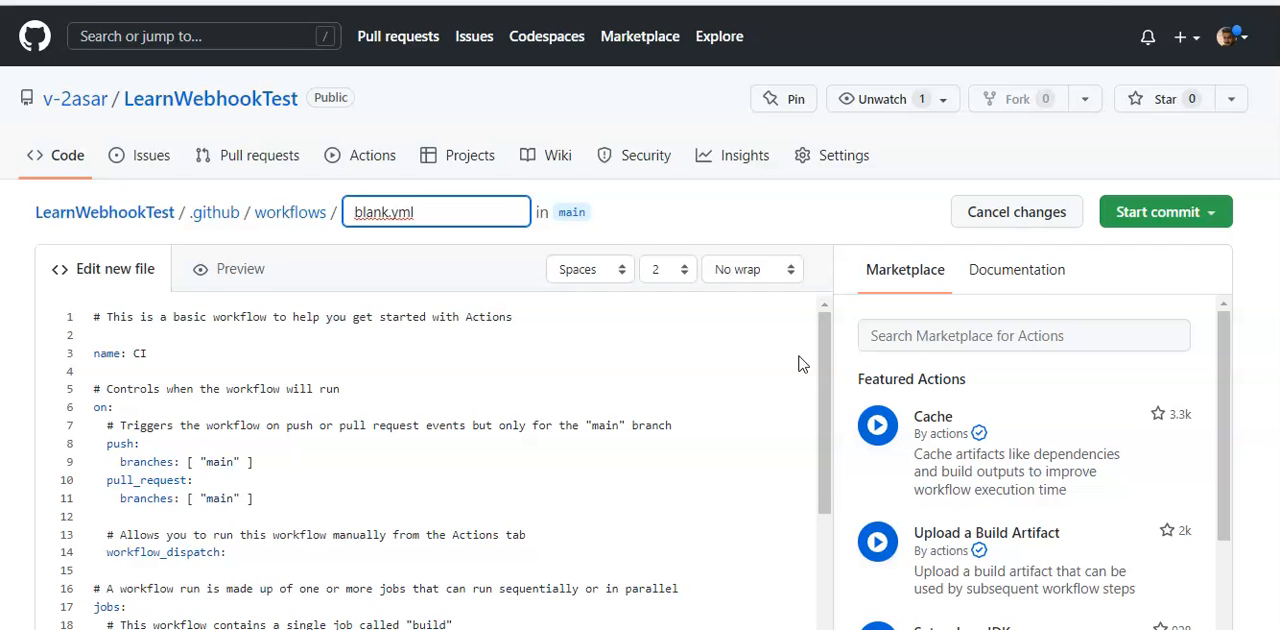
pyautogui.moveTo(504, 458)
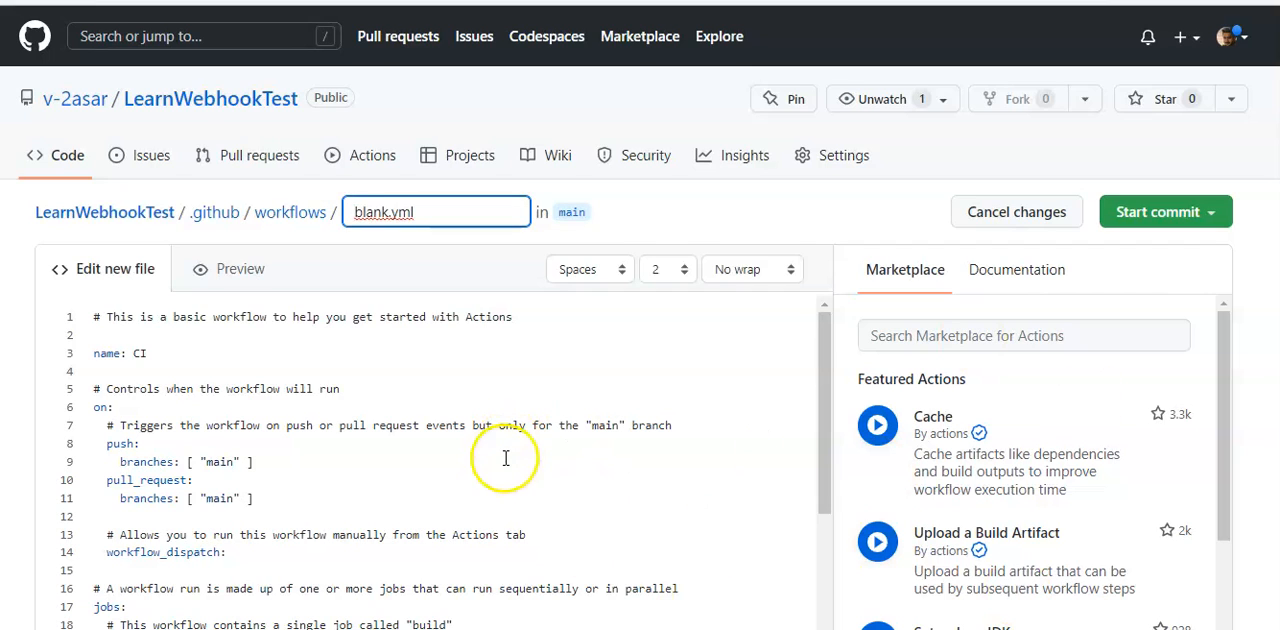
pyautogui.scroll(-3)
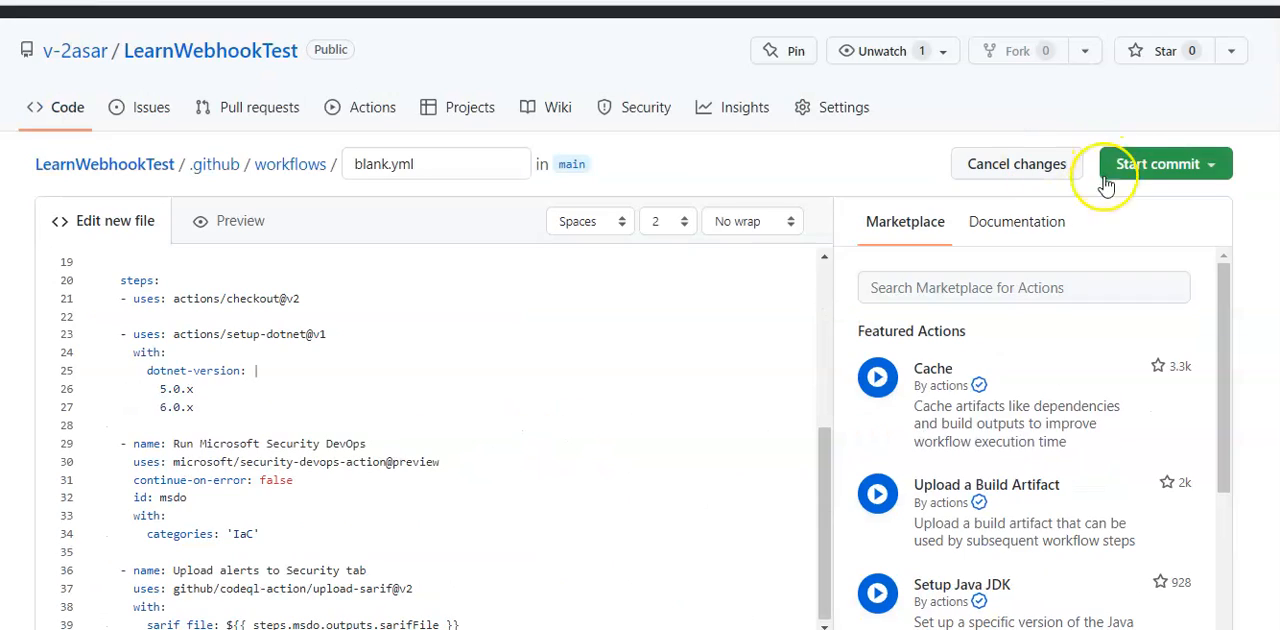
# Commit the new blank.yml workflow directly to the main branch
pyautogui.click(1158, 164)
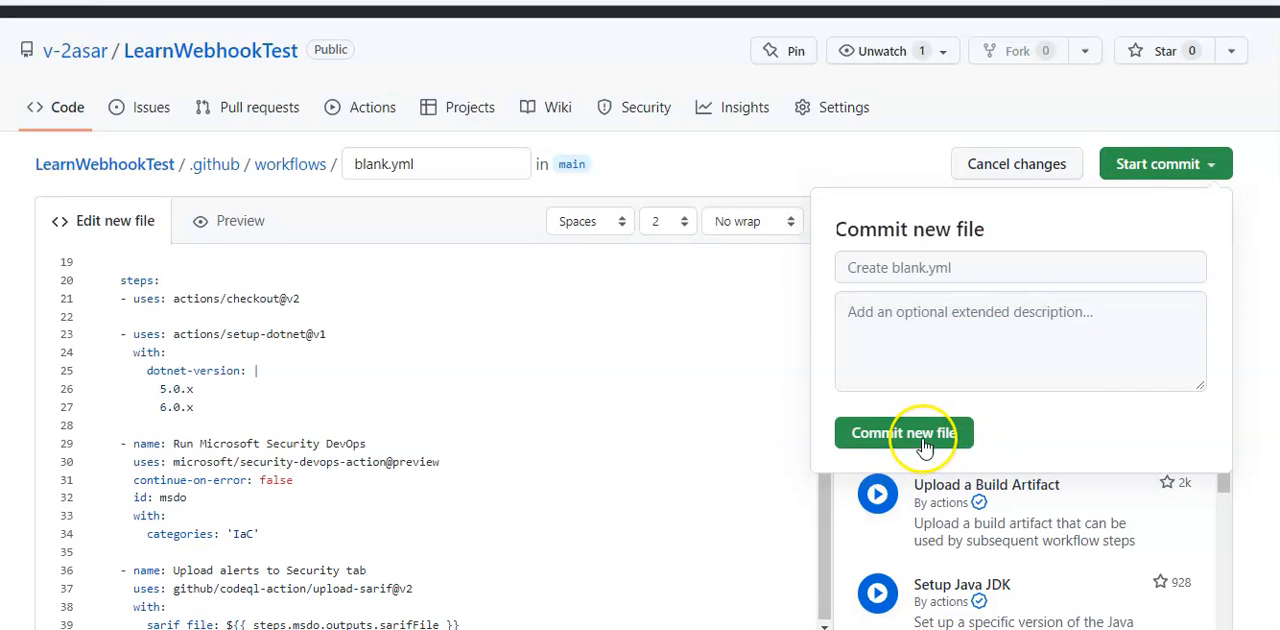
pyautogui.click(902, 432)
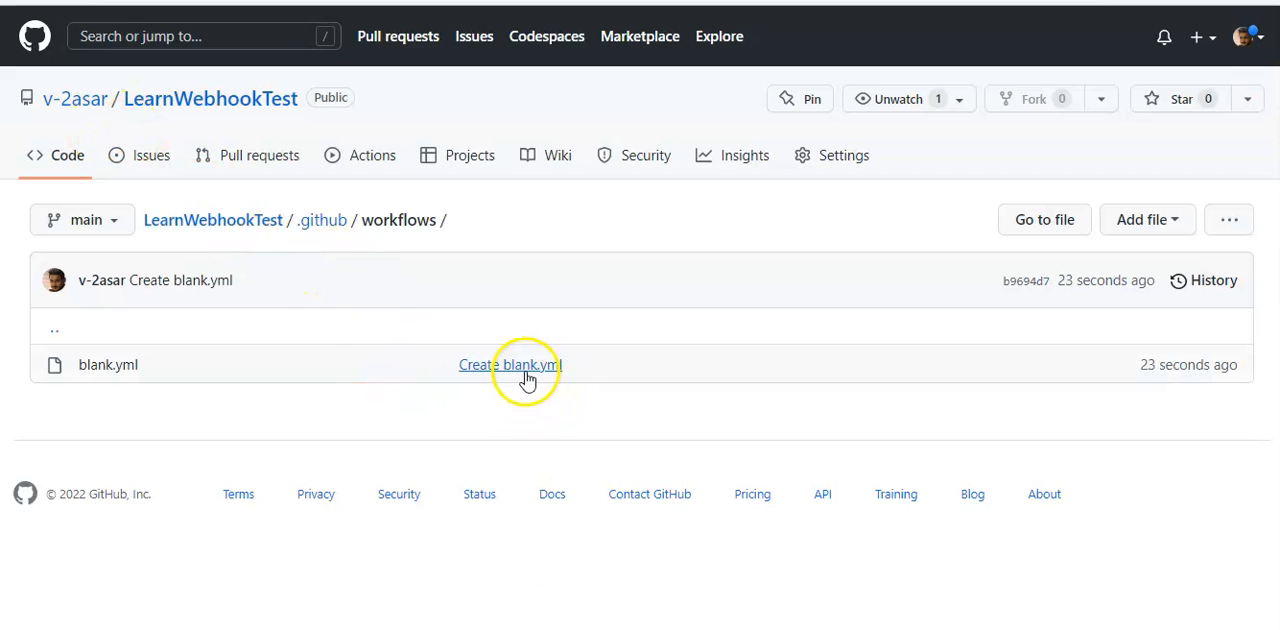
# Review the 'Create blank.yml' commit and its 39 added workflow lines
pyautogui.click(528, 372)
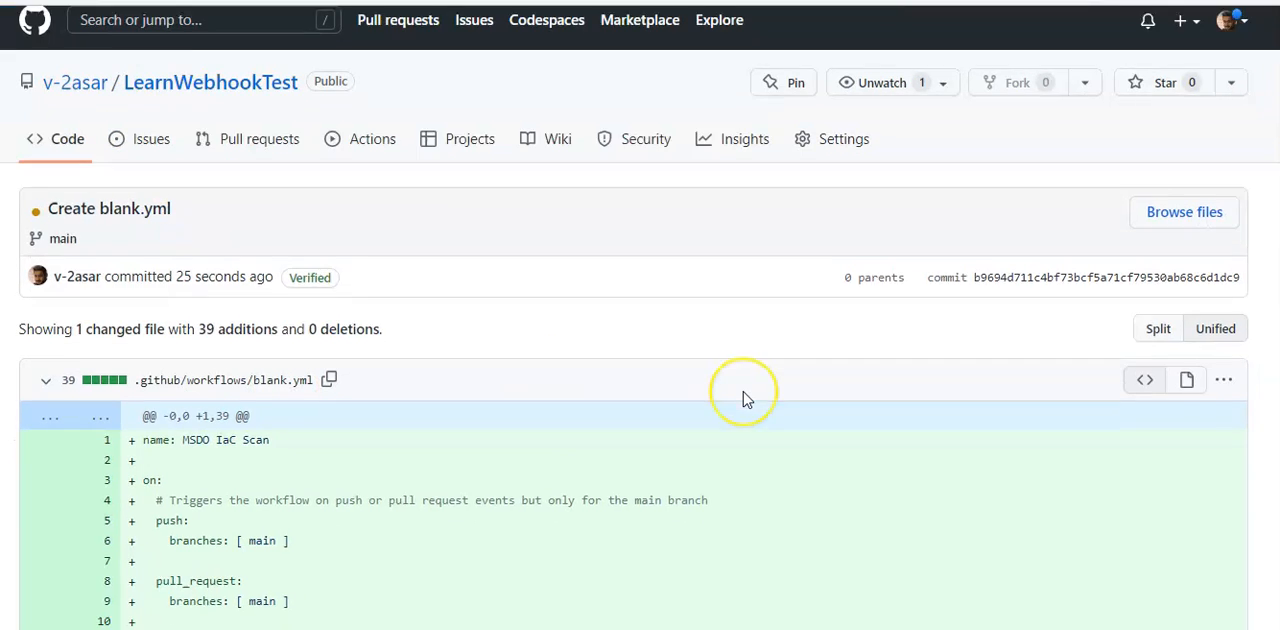
pyautogui.scroll(-3)
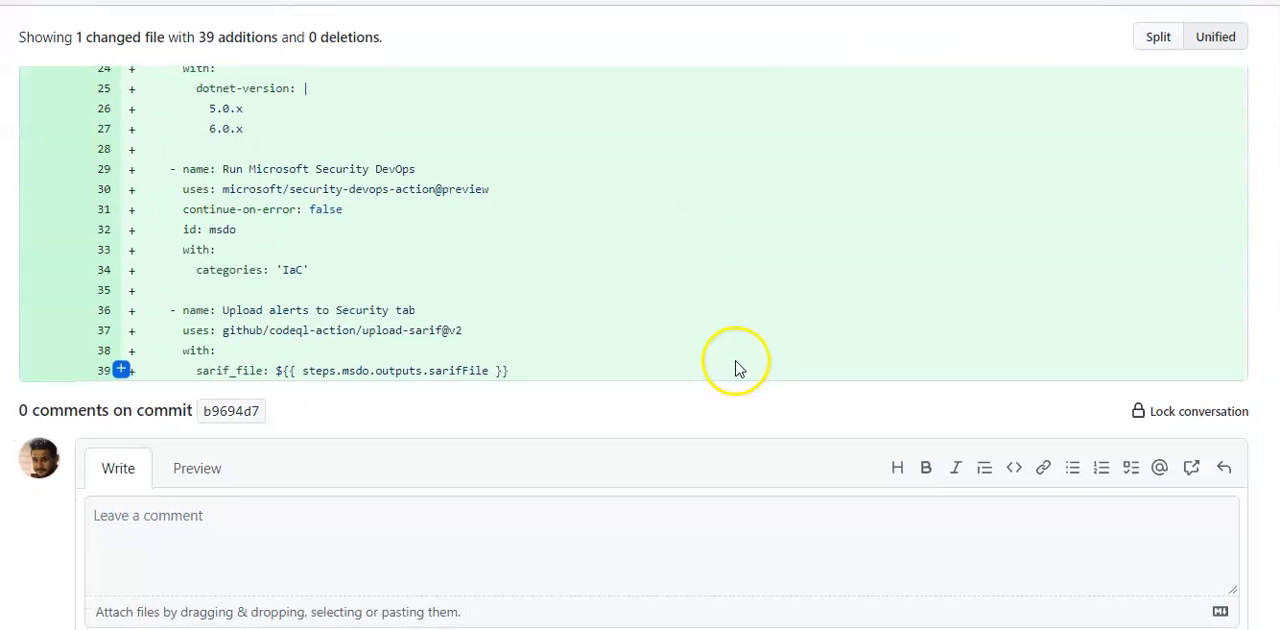
pyautogui.scroll(-3)
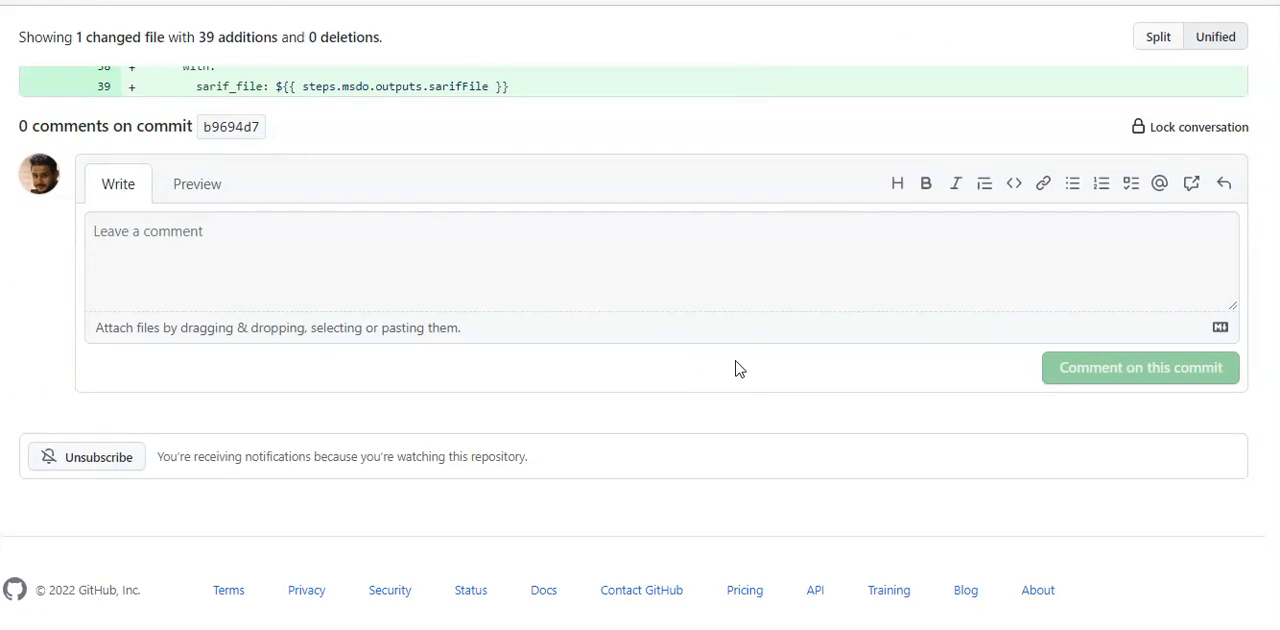
pyautogui.scroll(3)
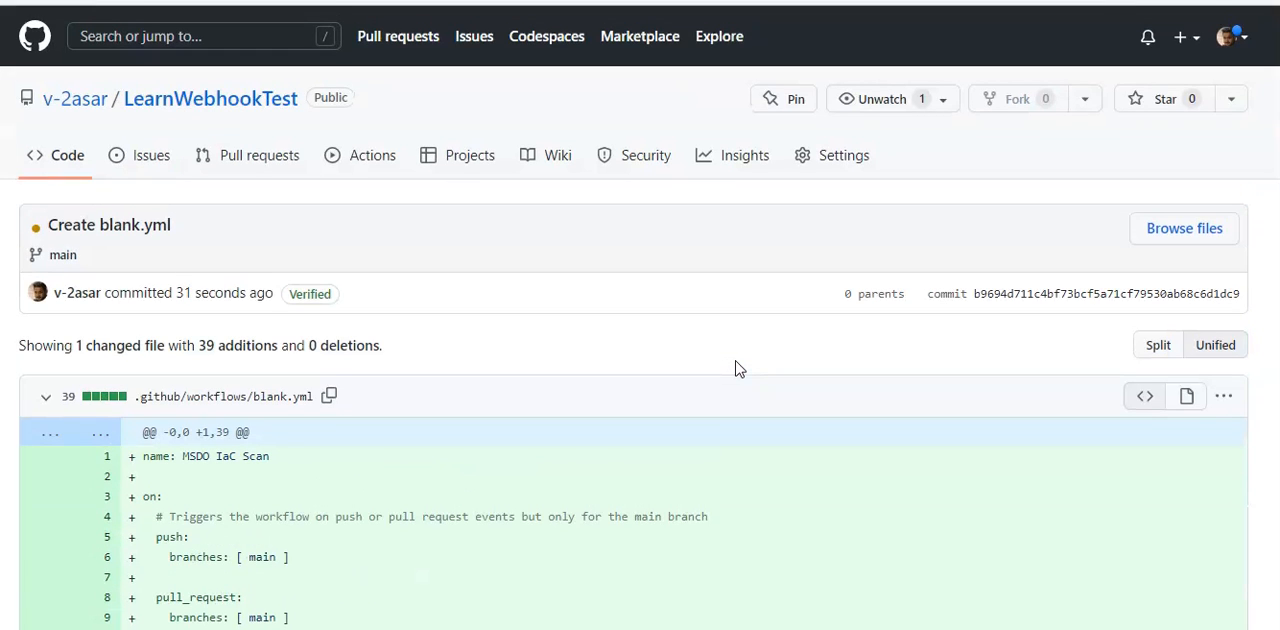
pyautogui.scroll(-3)
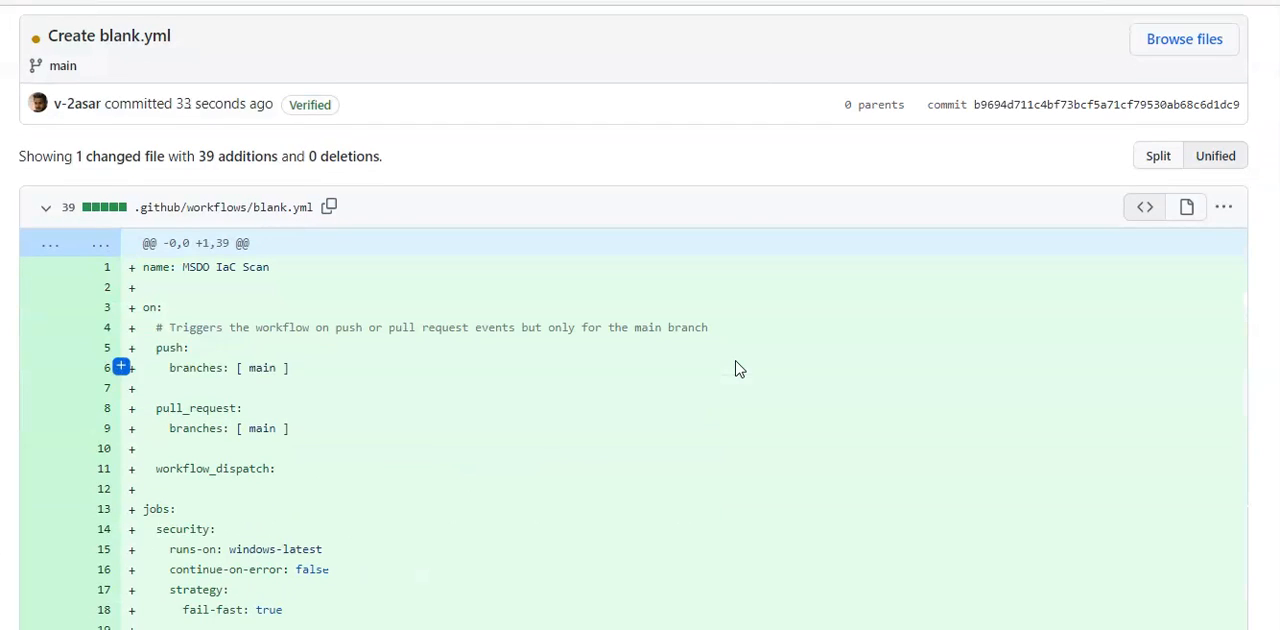
pyautogui.scroll(3)
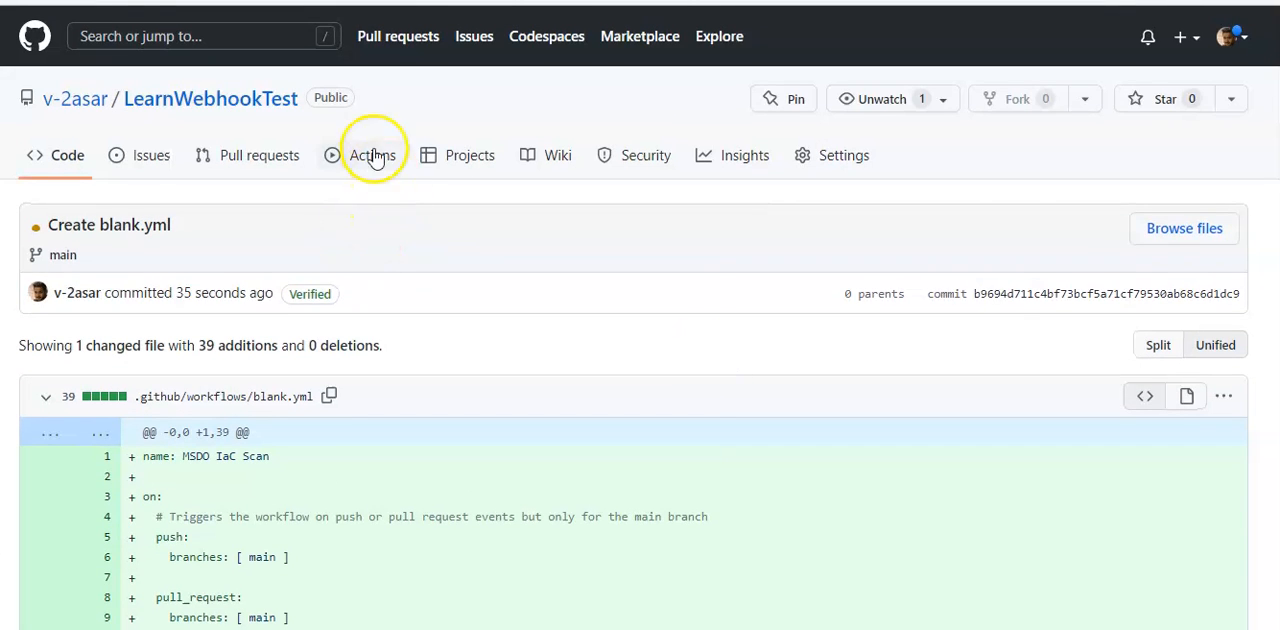
# Confirm the 'Create blank.yml' MSDO IaC Scan run succeeded and review its security job steps
pyautogui.click(372, 156)
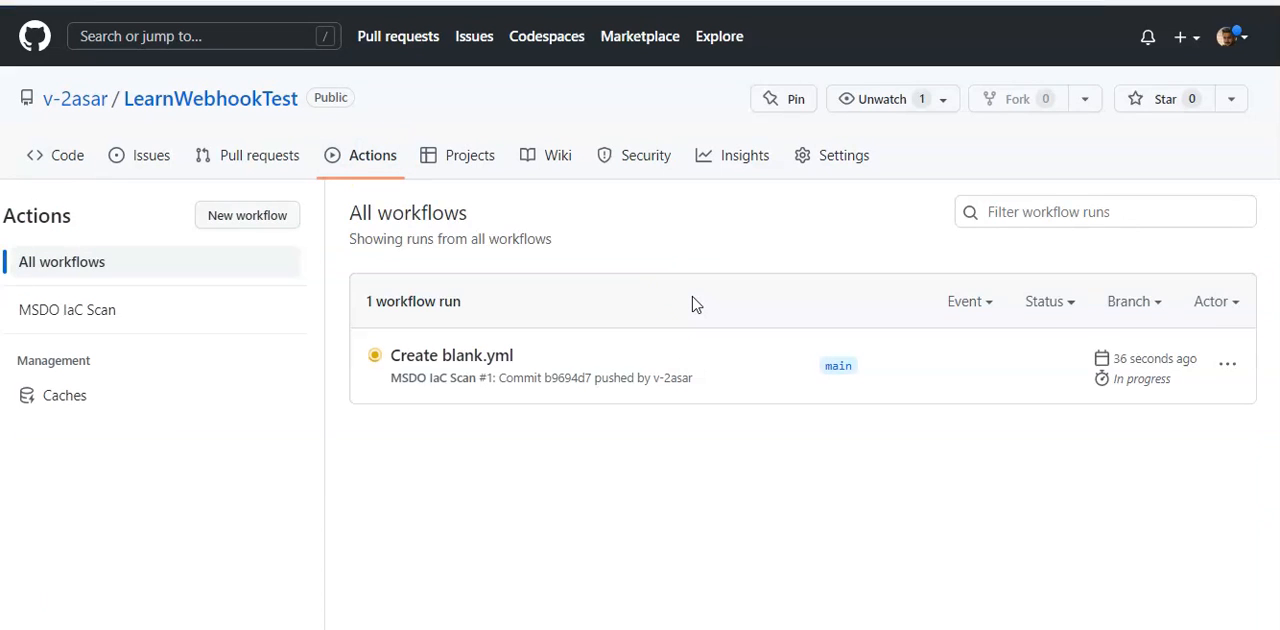
pyautogui.moveTo(874, 388)
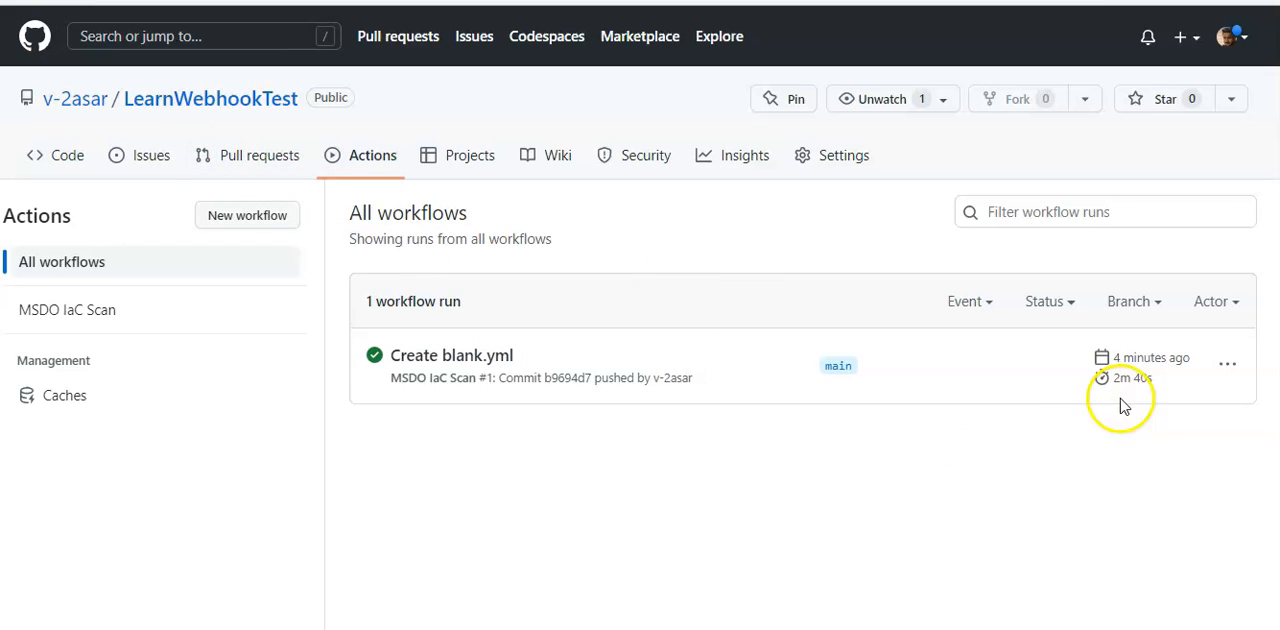
pyautogui.moveTo(1108, 392)
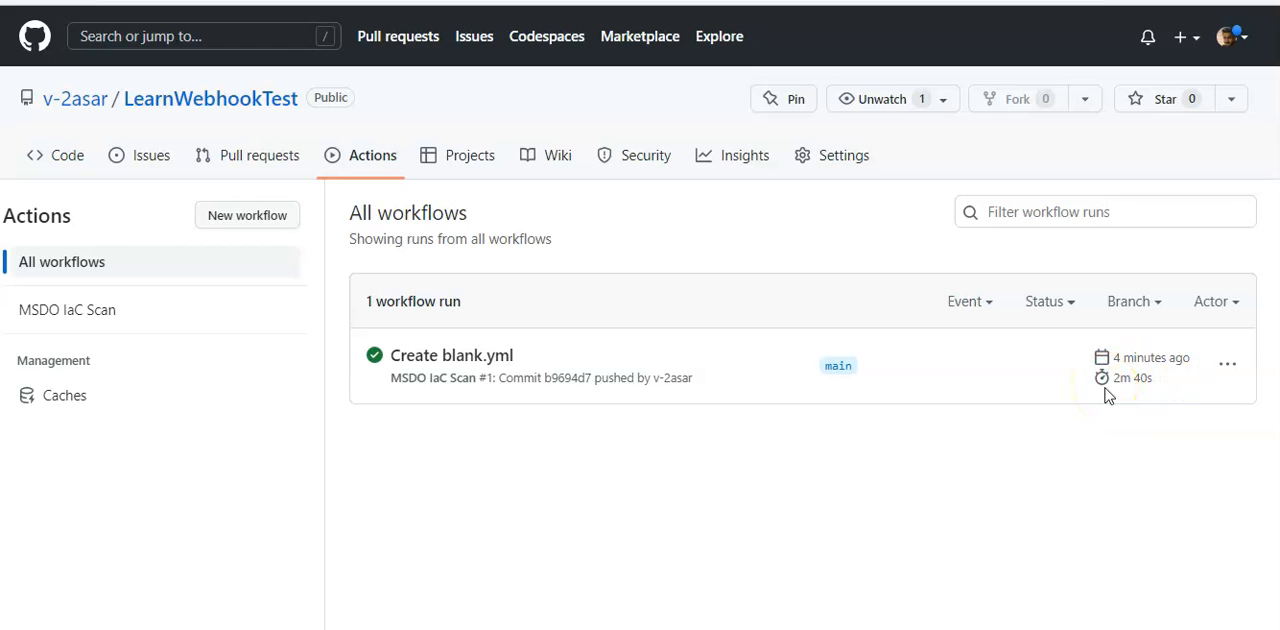
pyautogui.moveTo(504, 382)
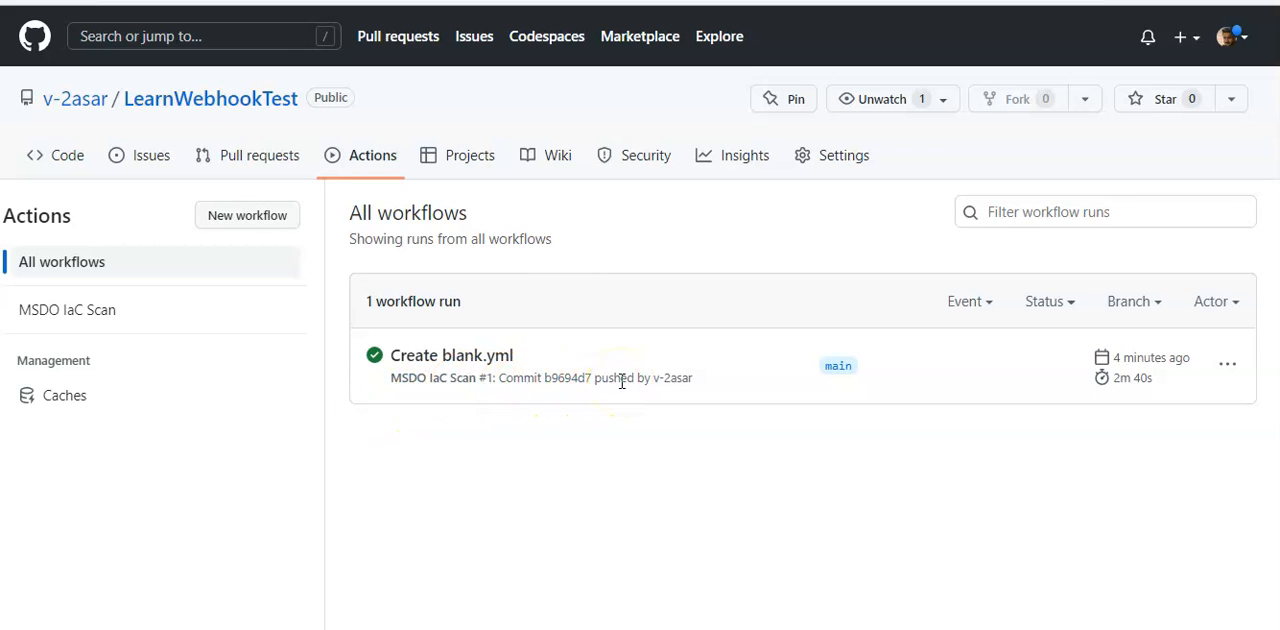
pyautogui.moveTo(676, 348)
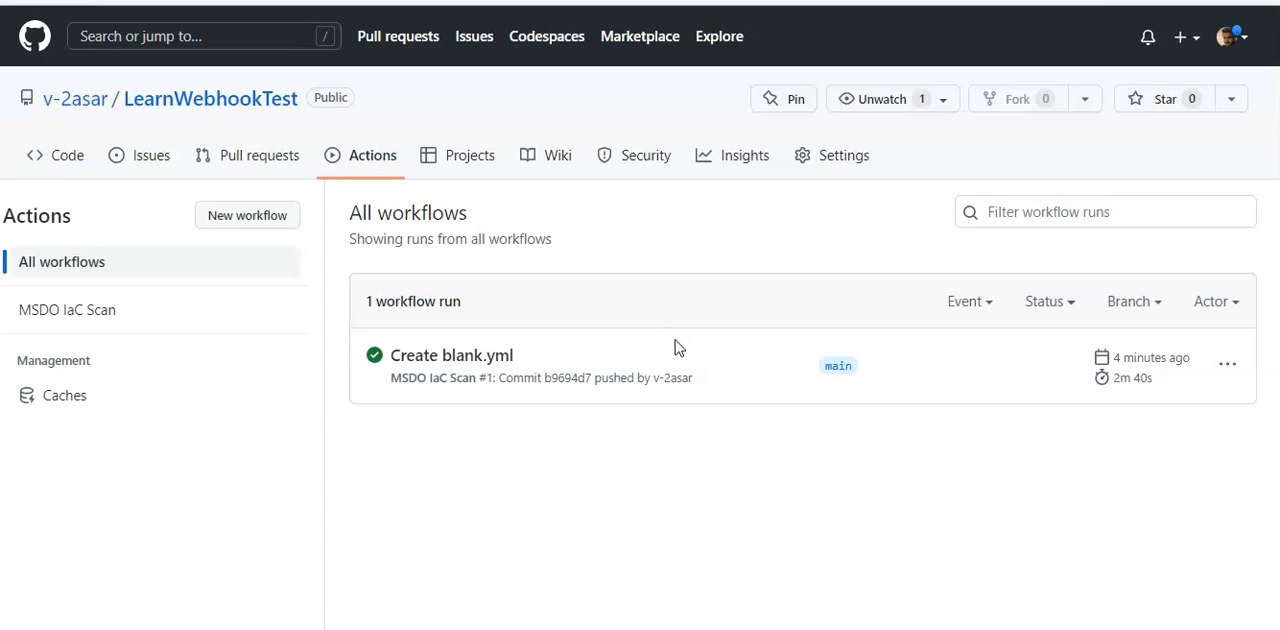
pyautogui.moveTo(704, 316)
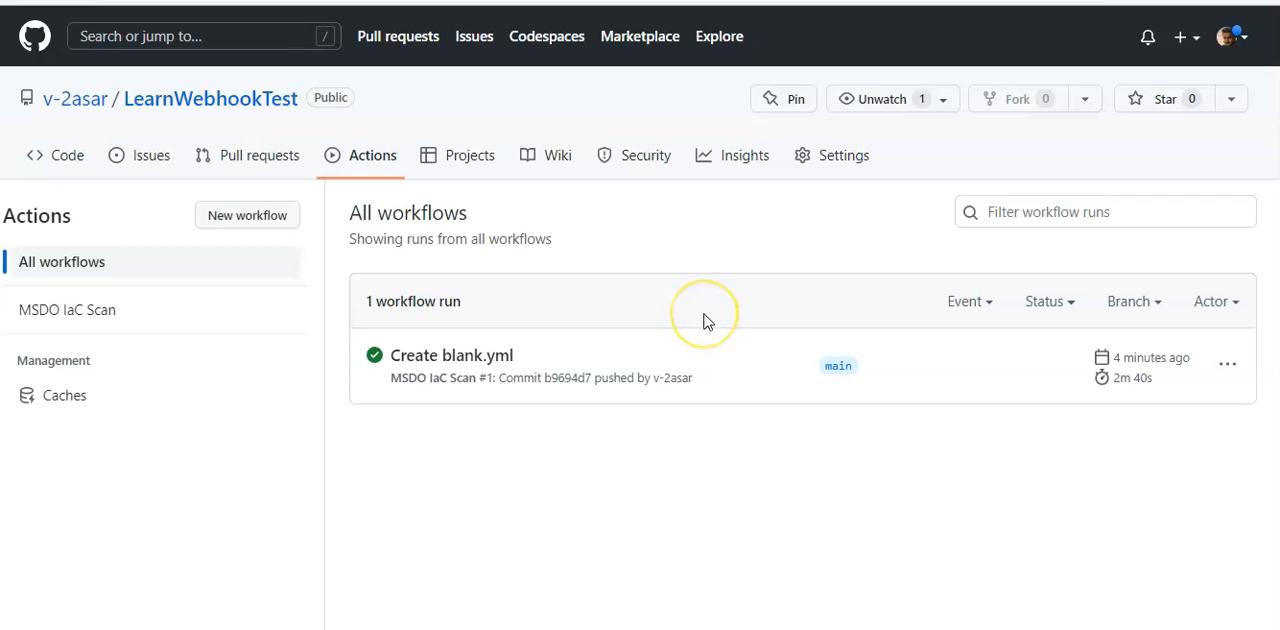
pyautogui.moveTo(704, 320)
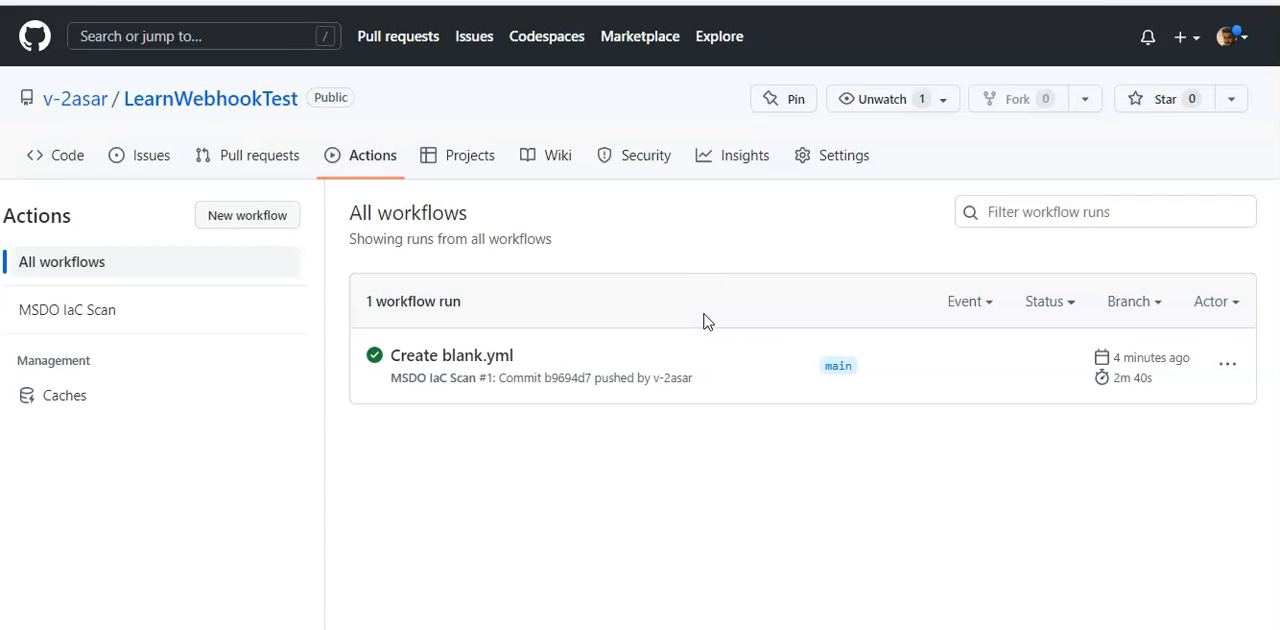
pyautogui.moveTo(576, 248)
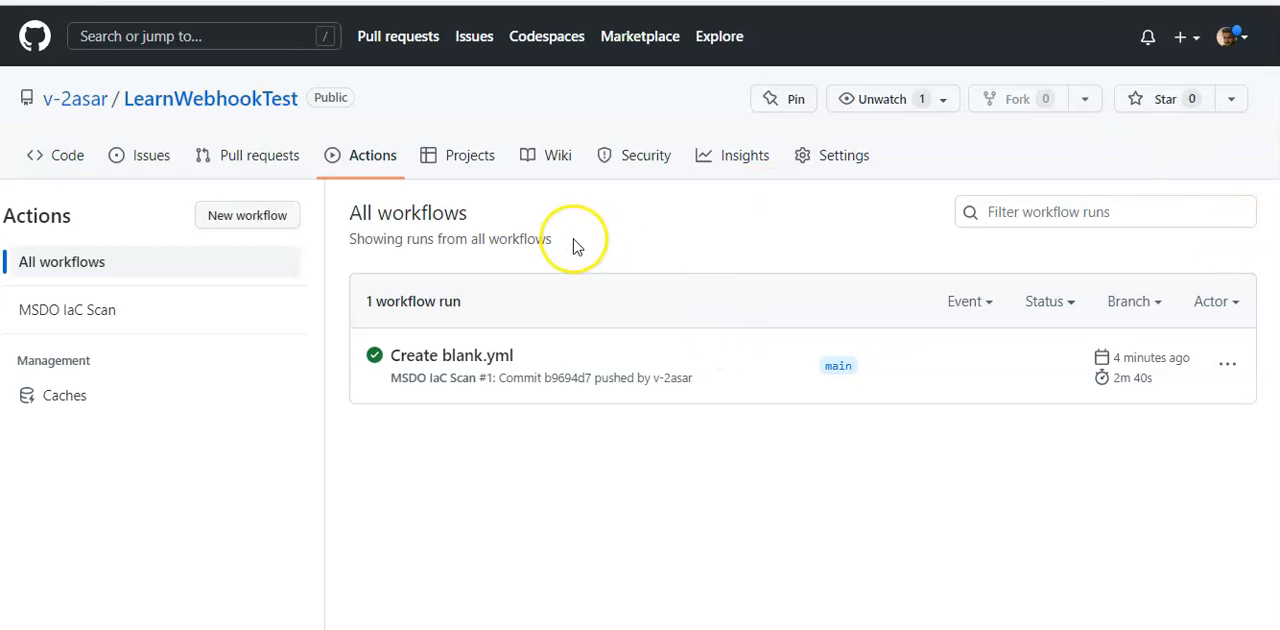
pyautogui.moveTo(616, 276)
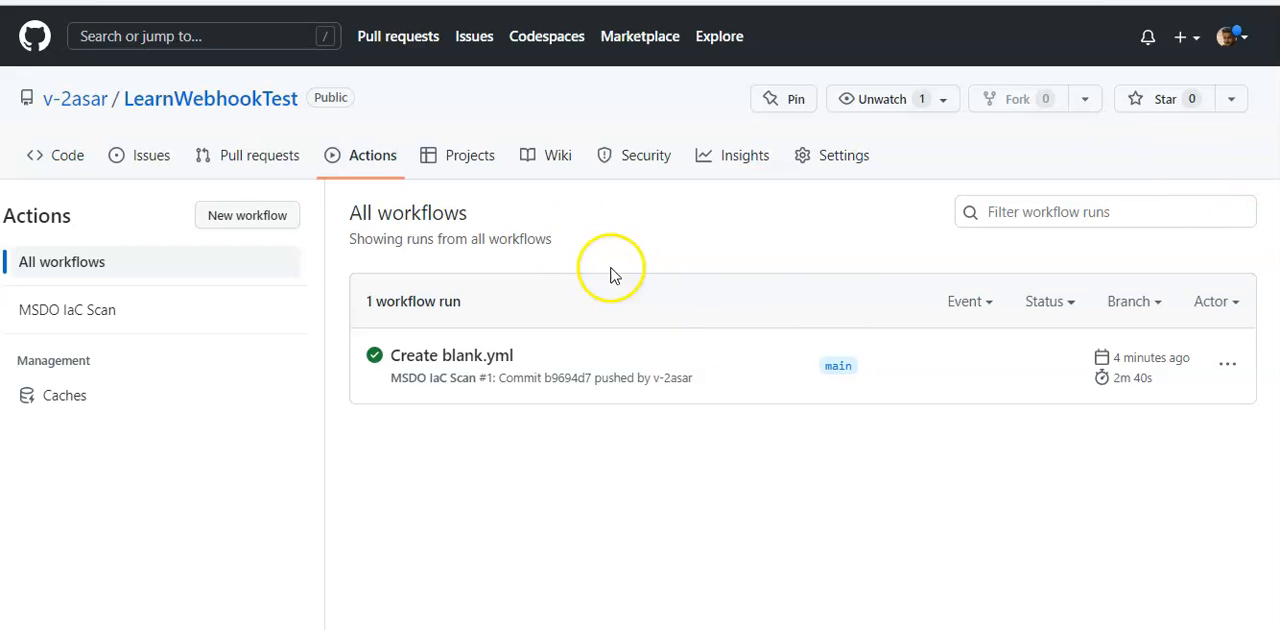
pyautogui.moveTo(696, 356)
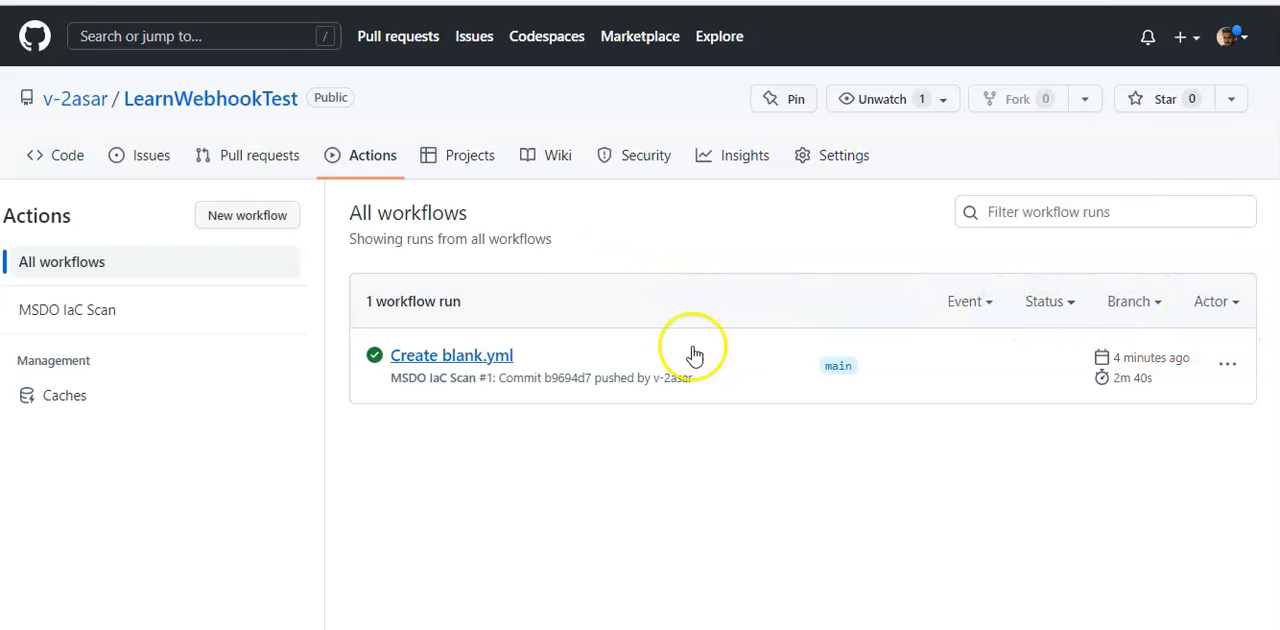
pyautogui.click(452, 356)
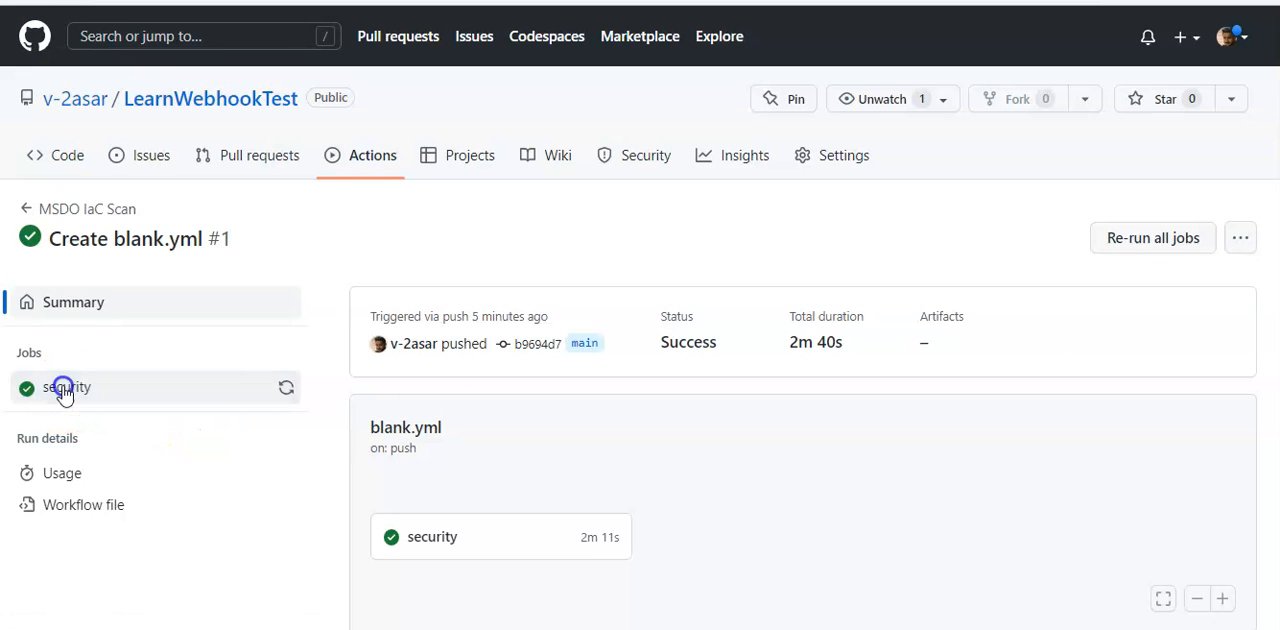
pyautogui.click(68, 388)
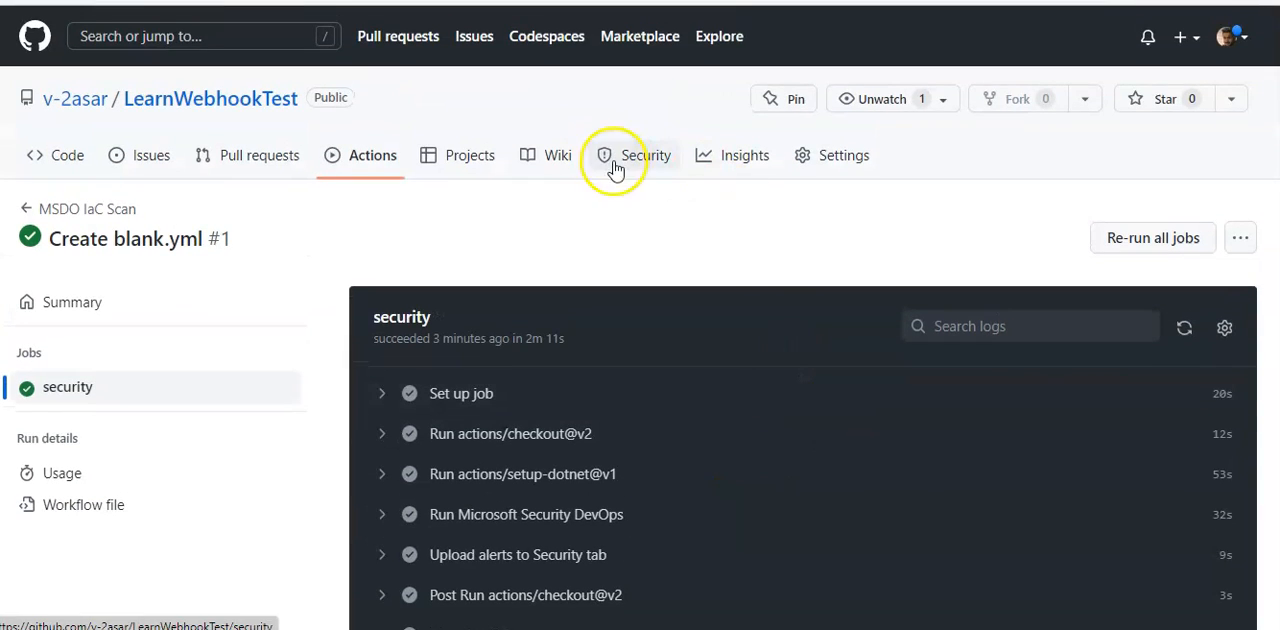
pyautogui.click(646, 156)
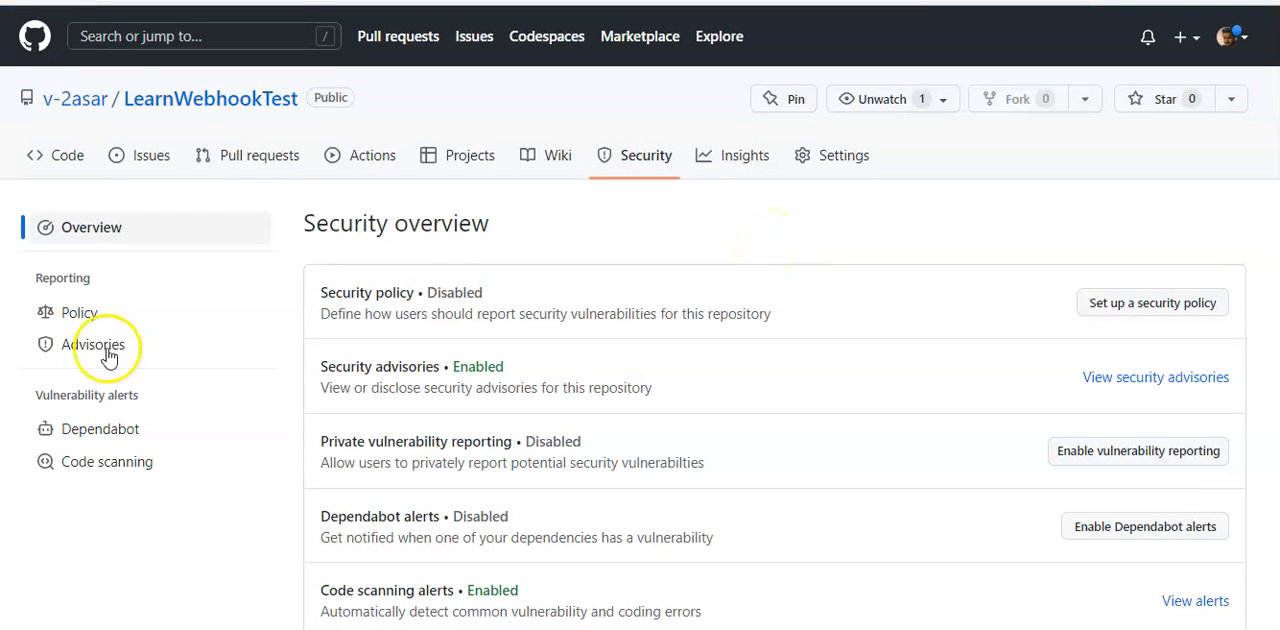
# Verify Code scanning shows 0 alerts for MSDO IaC Scan on main, then reopen its run summary
pyautogui.click(108, 460)
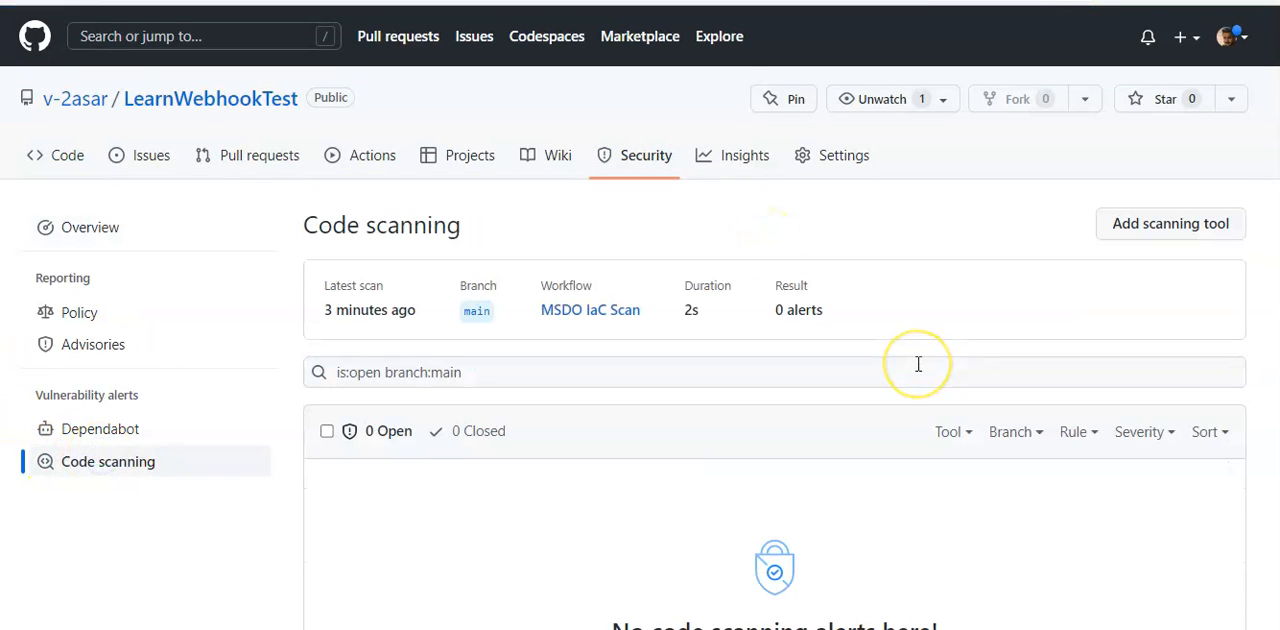
pyautogui.moveTo(762, 452)
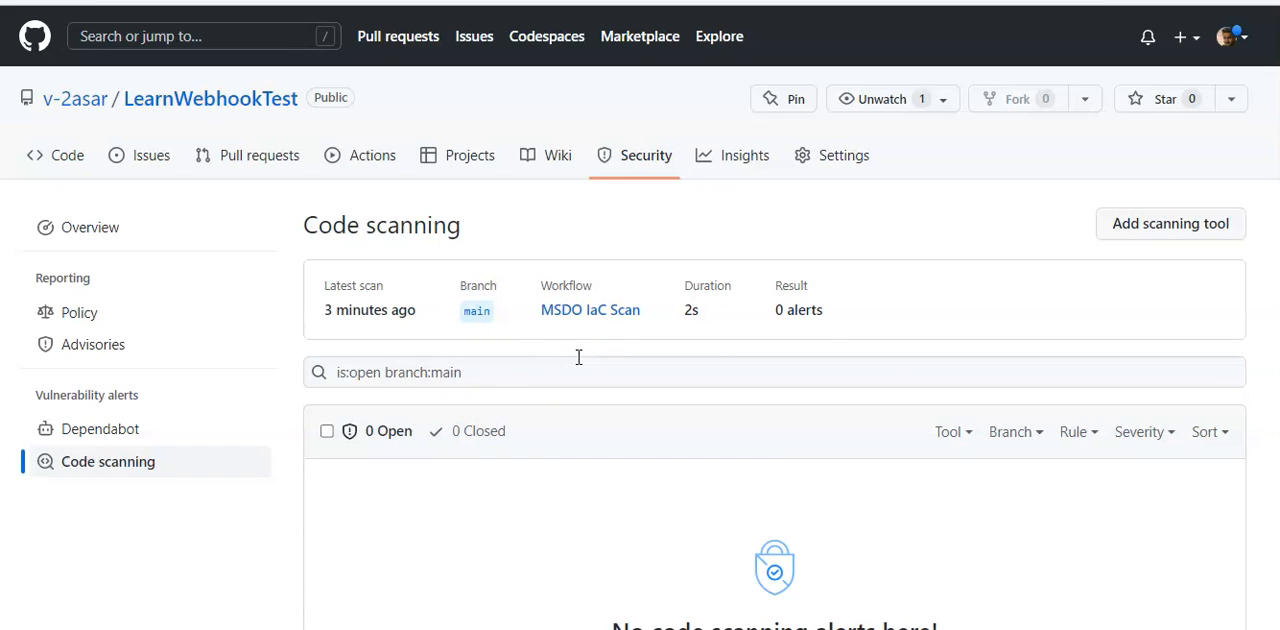
pyautogui.doubleClick(368, 310)
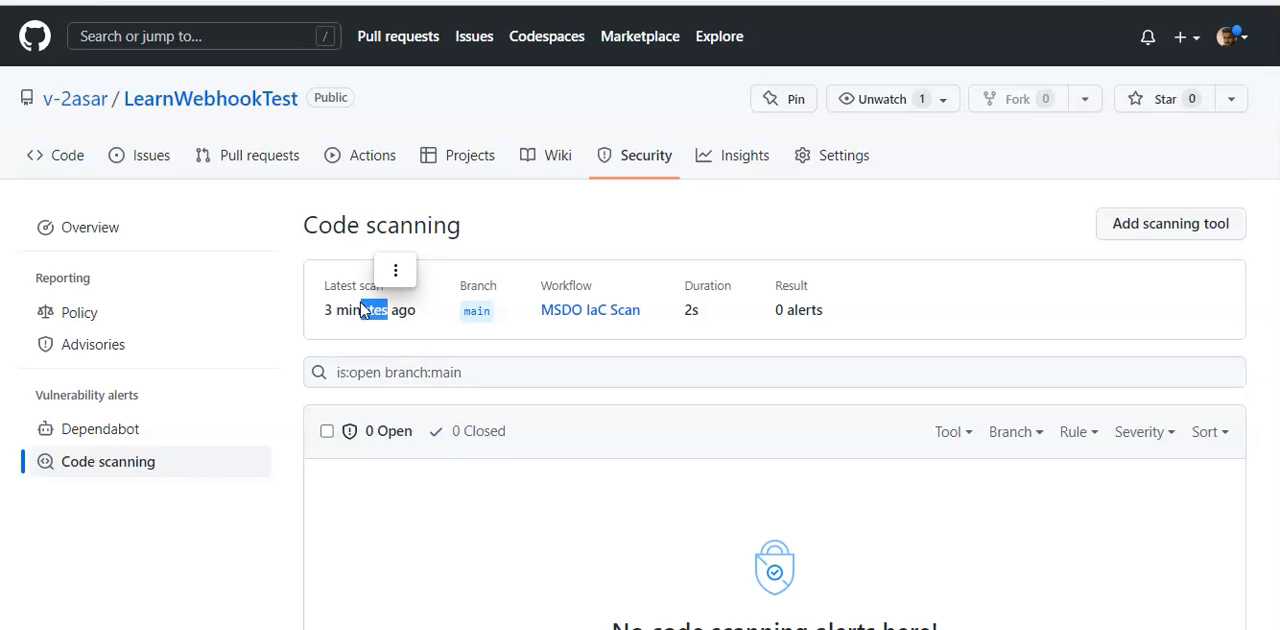
pyautogui.moveTo(378, 432)
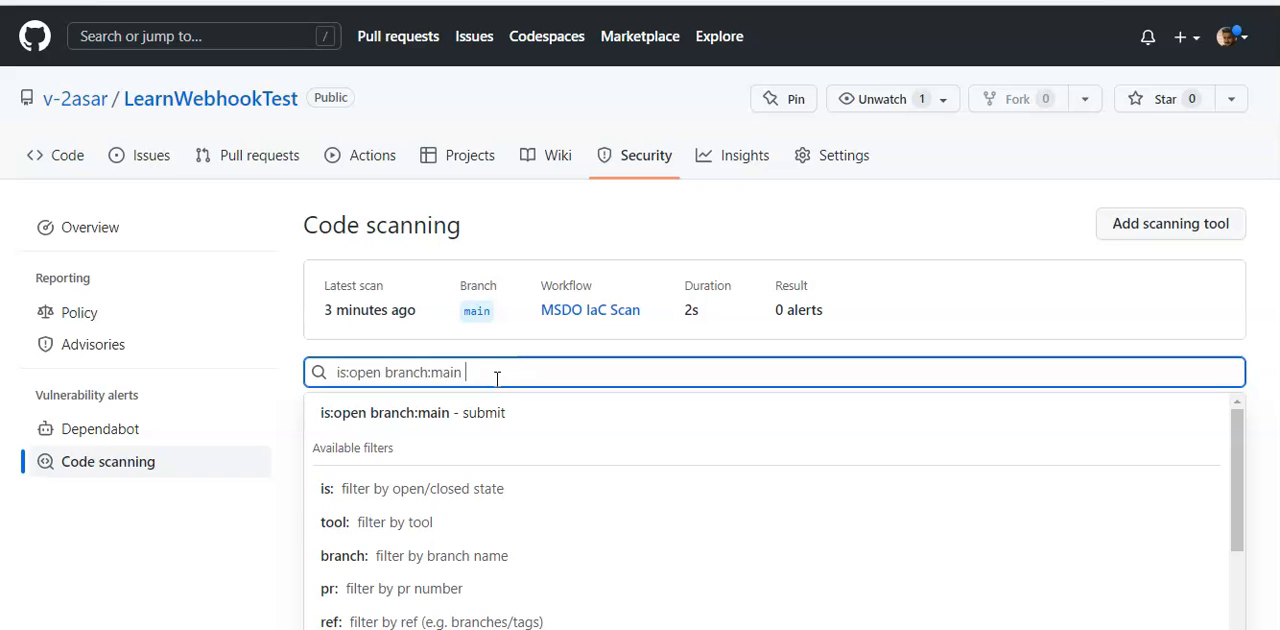
pyautogui.write('TOOL')
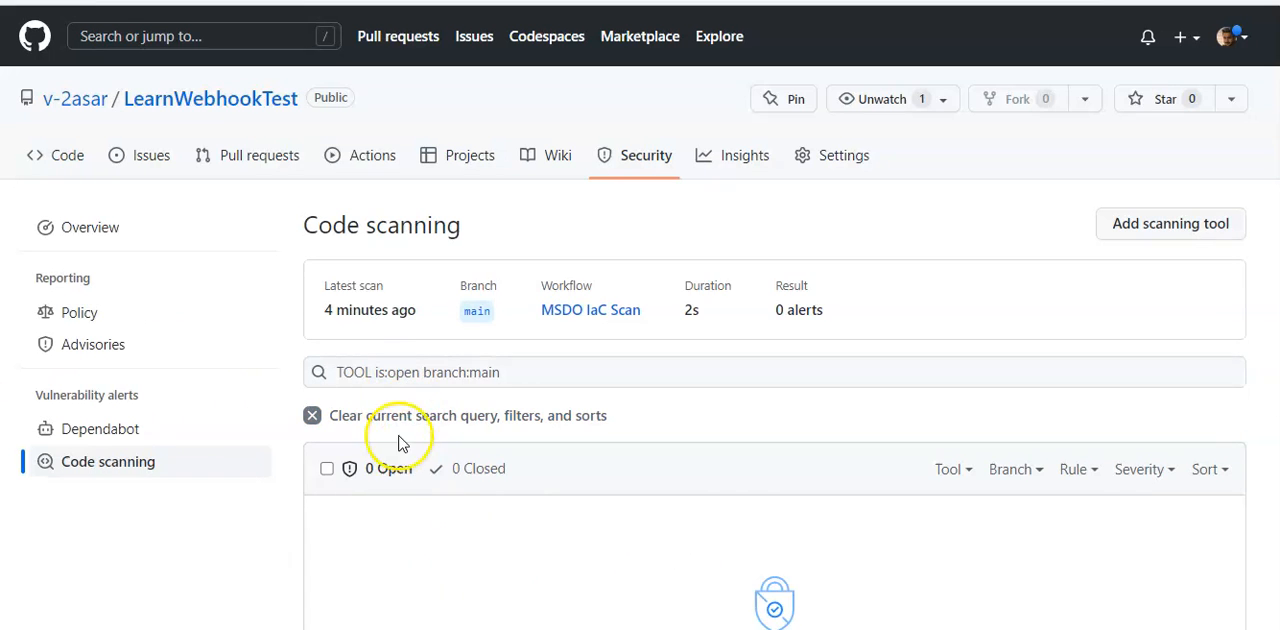
pyautogui.moveTo(358, 442)
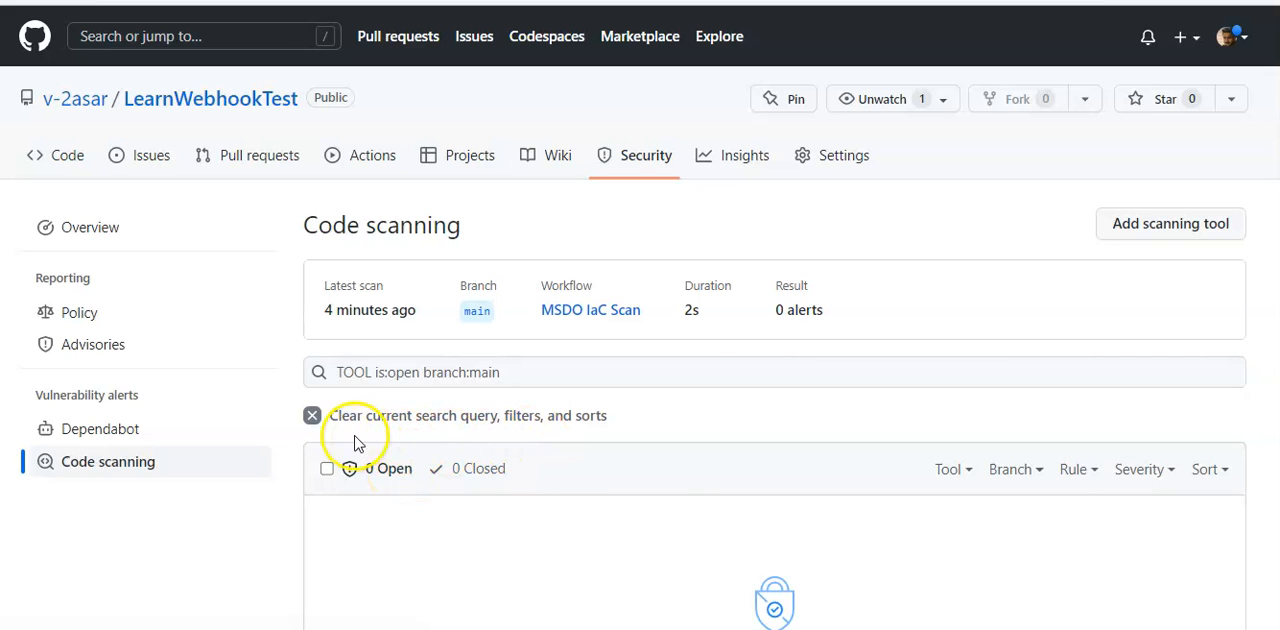
pyautogui.click(312, 416)
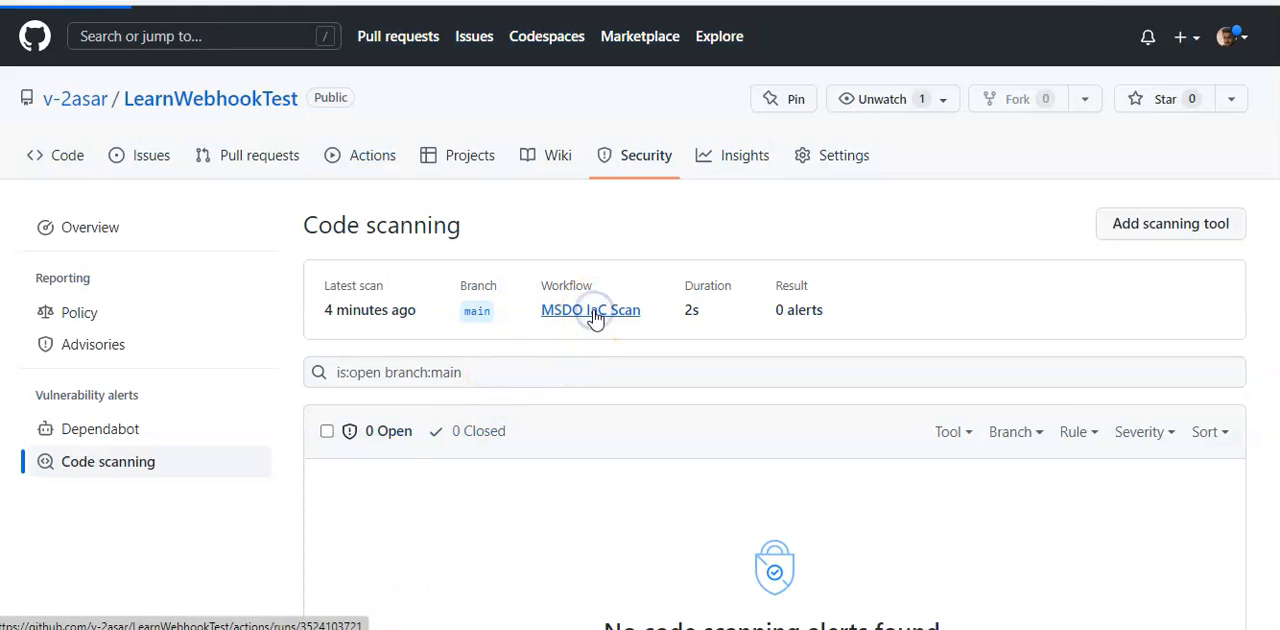
pyautogui.click(590, 308)
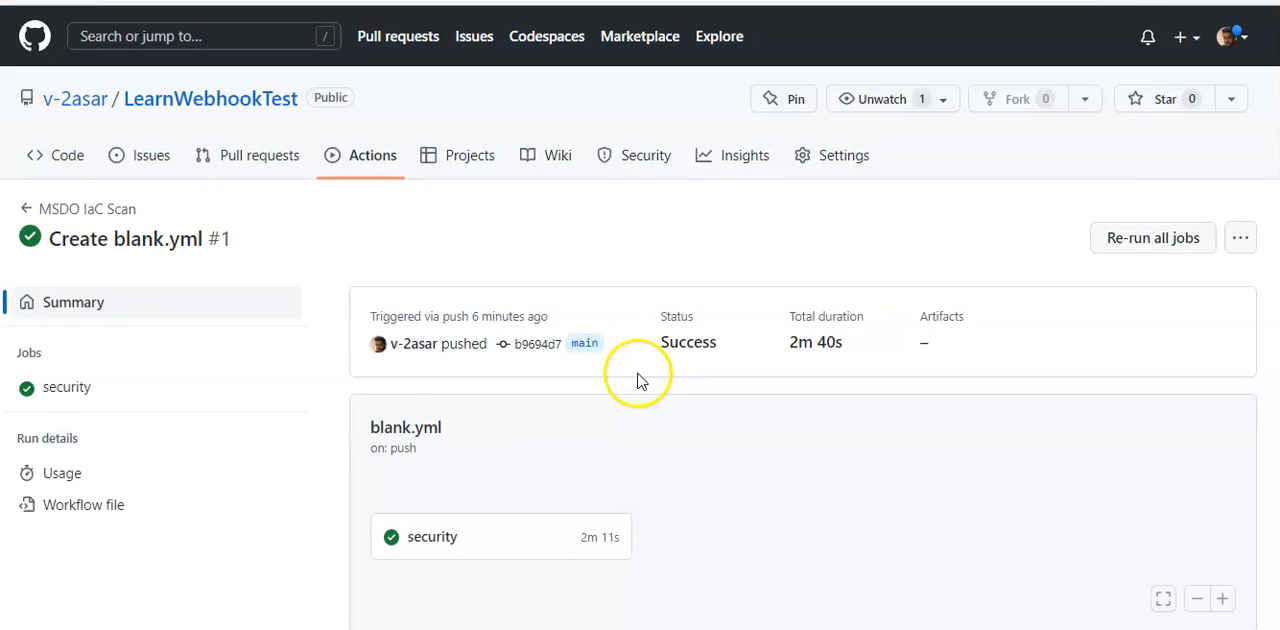
# Review the run's two warning annotations: deprecated Node.js 12 actions and unsupported .NET 5.0
pyautogui.scroll(-3)
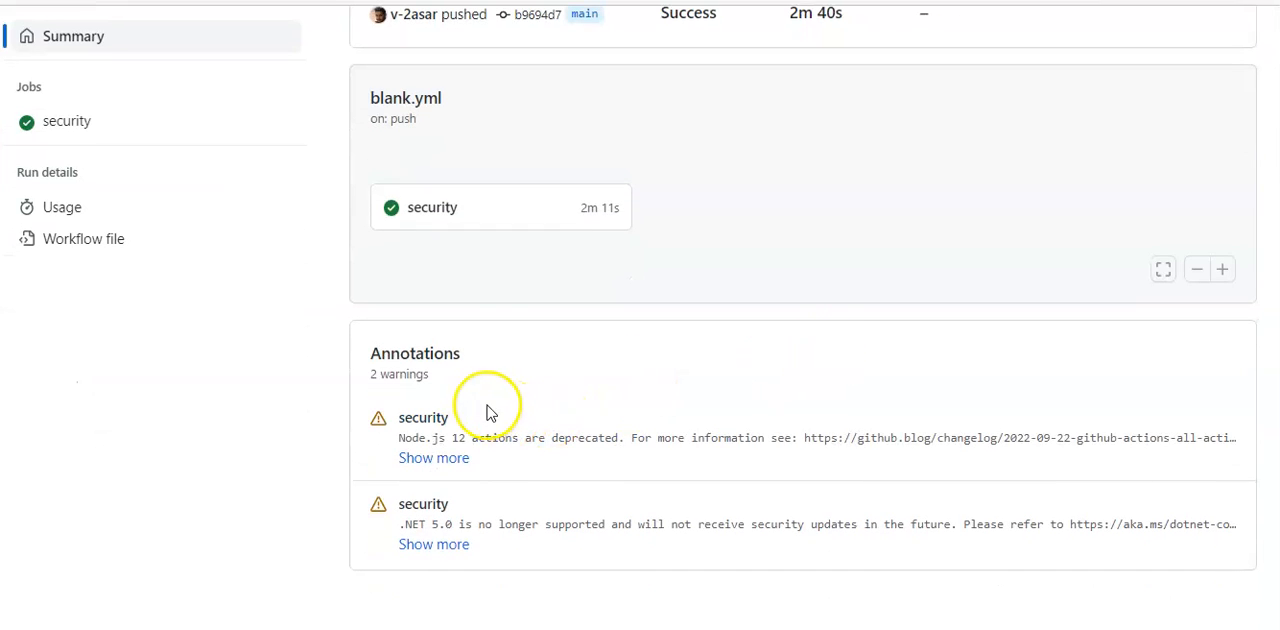
pyautogui.moveTo(476, 372)
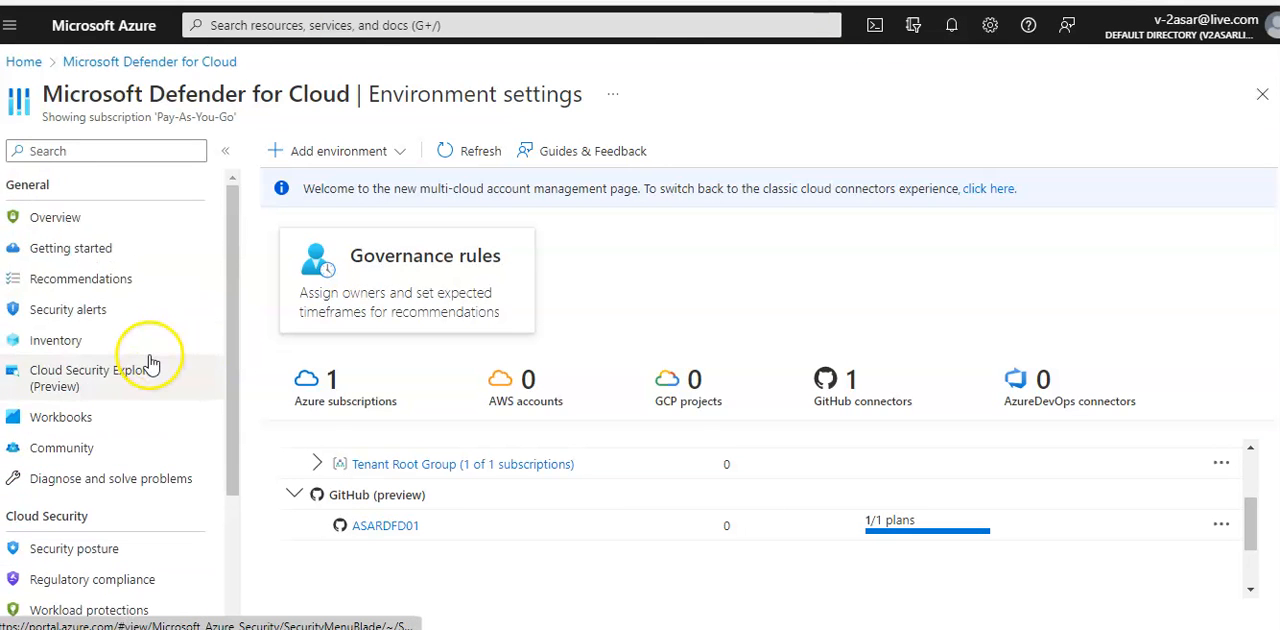
# Search All recommendations for SCAN and CODE findings, find none, and clear the search
pyautogui.click(80, 278)
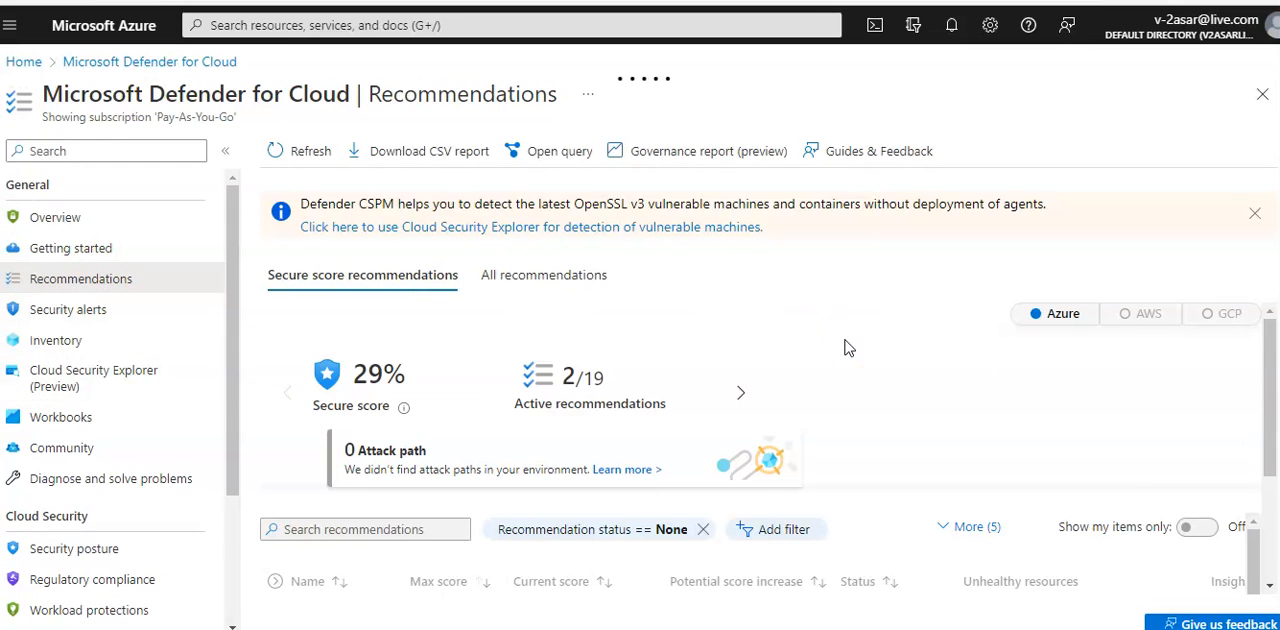
pyautogui.scroll(-3)
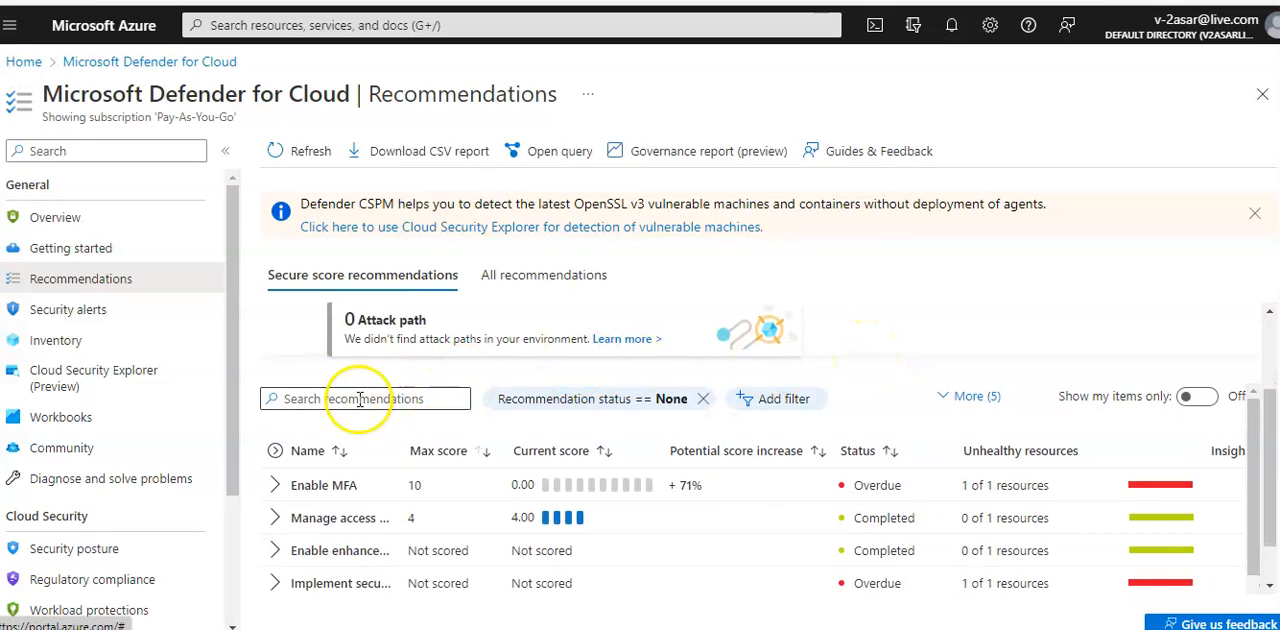
pyautogui.click(544, 276)
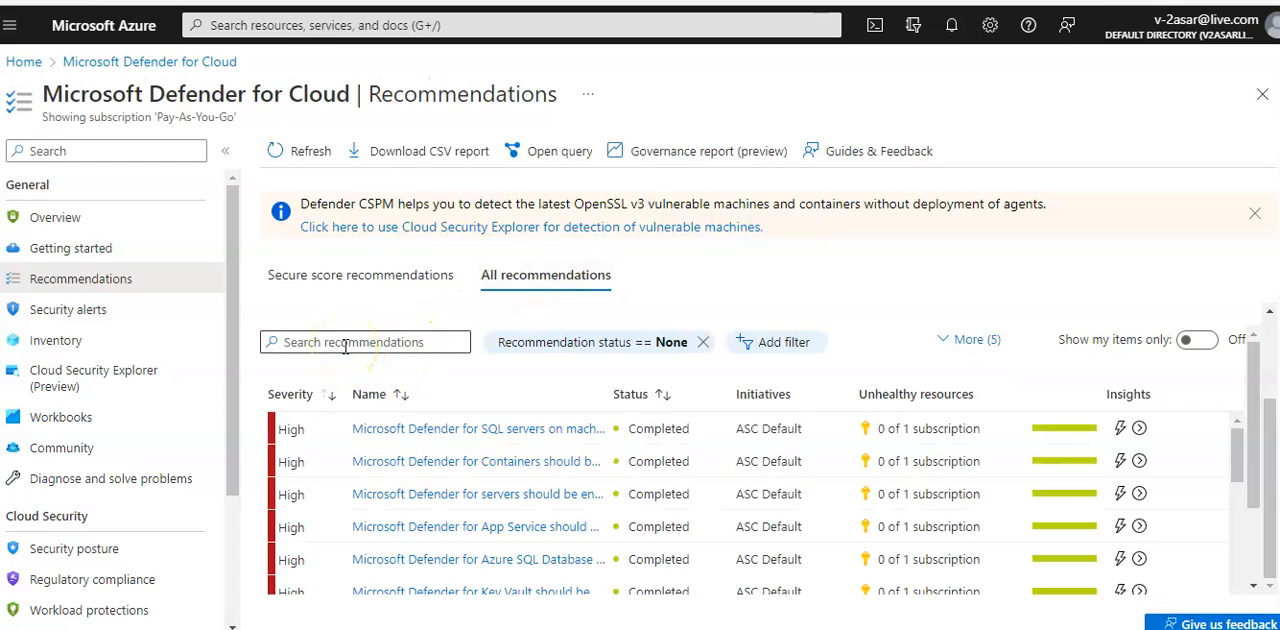
pyautogui.write('SCAN')
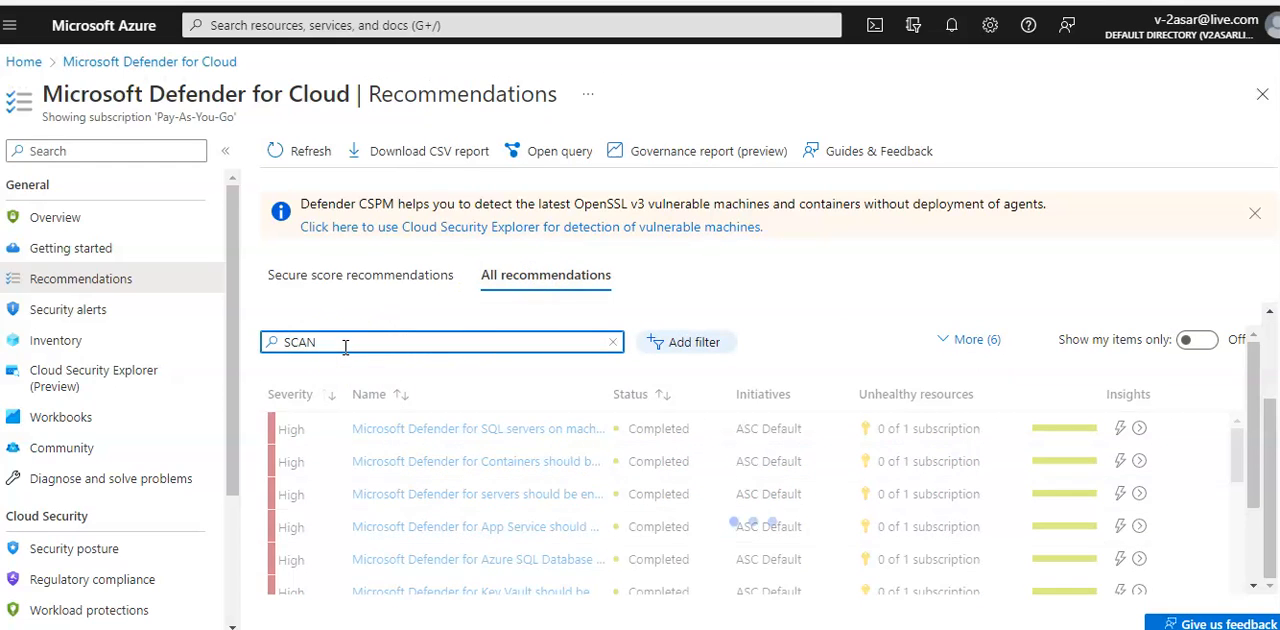
pyautogui.press('Backspace')
pyautogui.write('CODE')
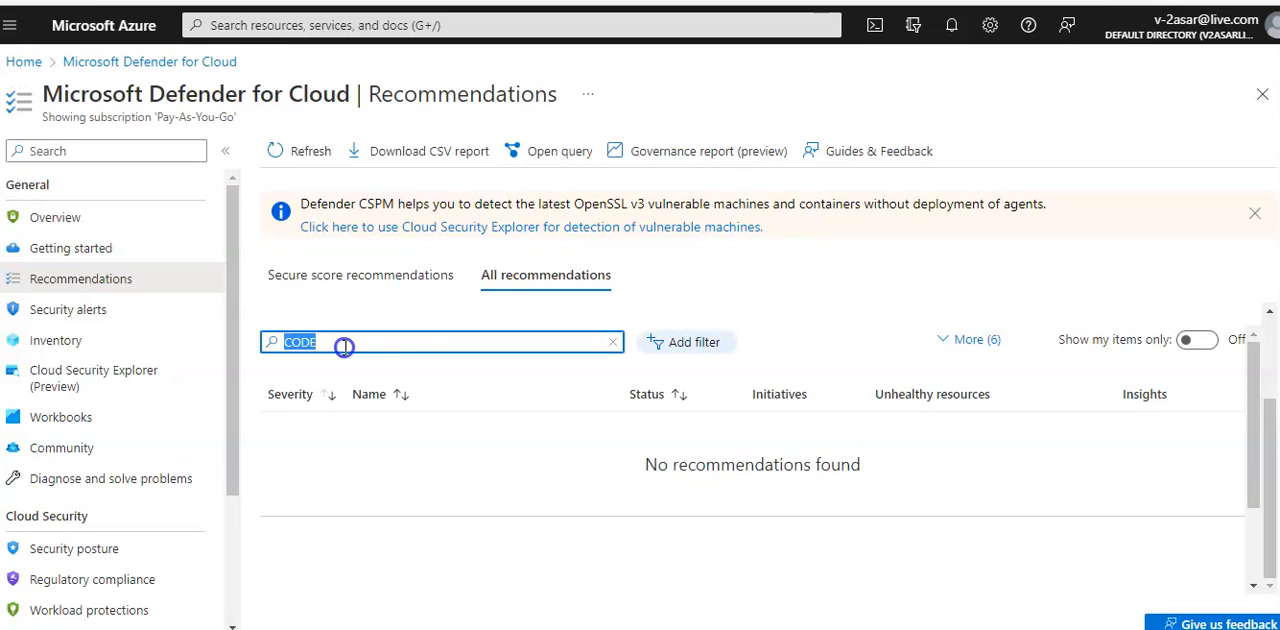
pyautogui.click(612, 342)
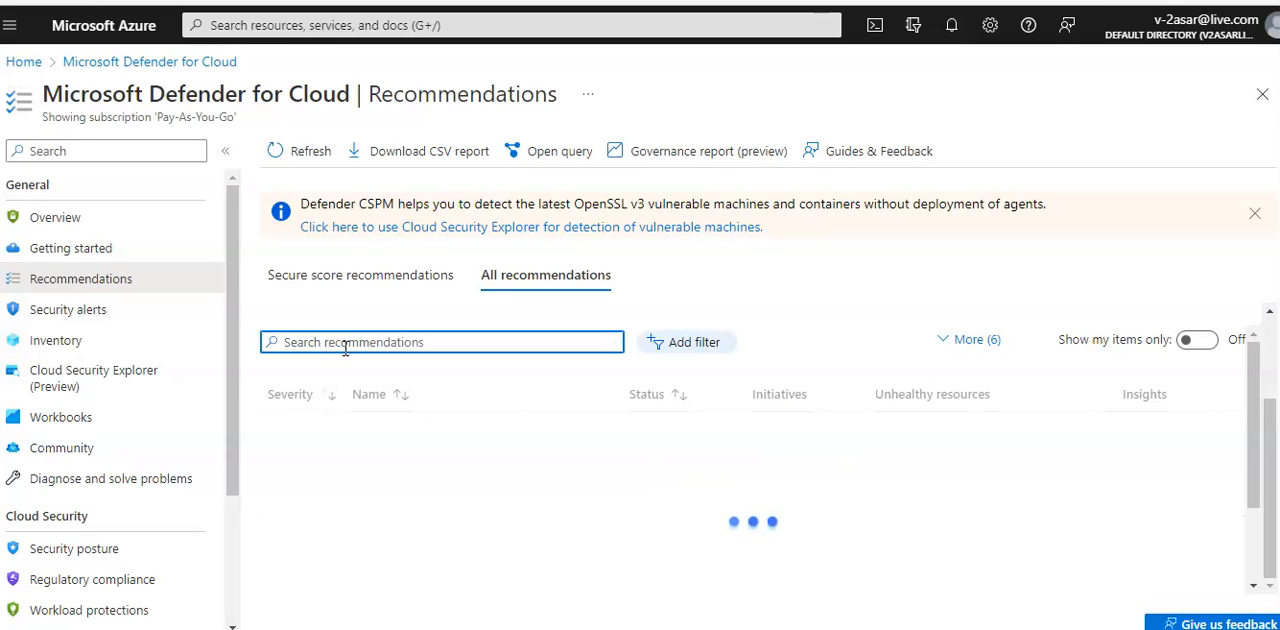